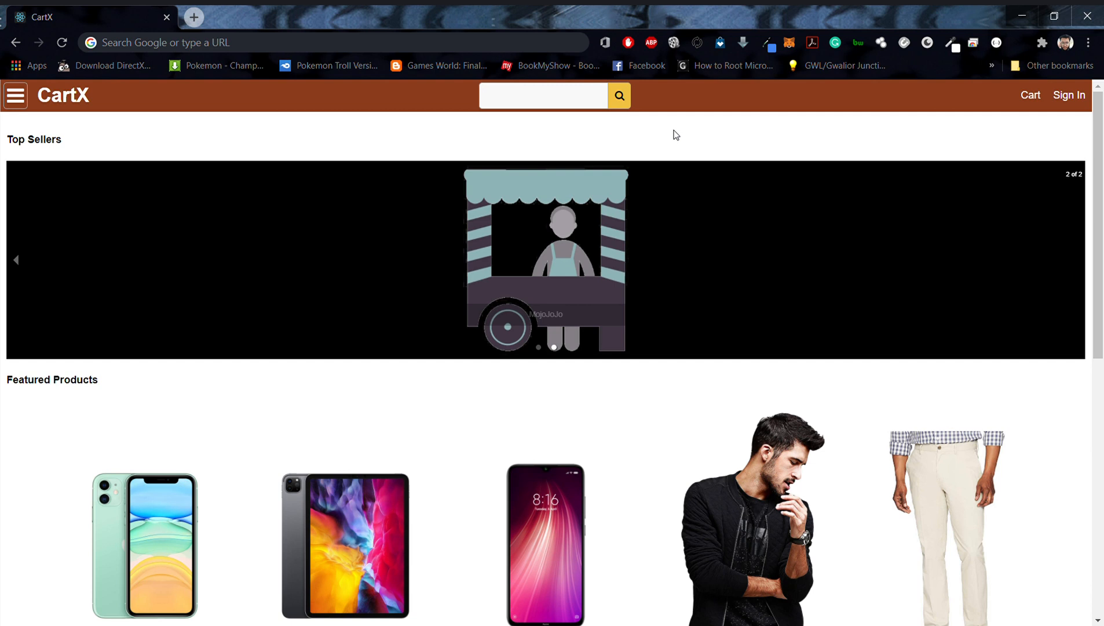
{"action": "mouse_move", "coordinate": [592, 325]}
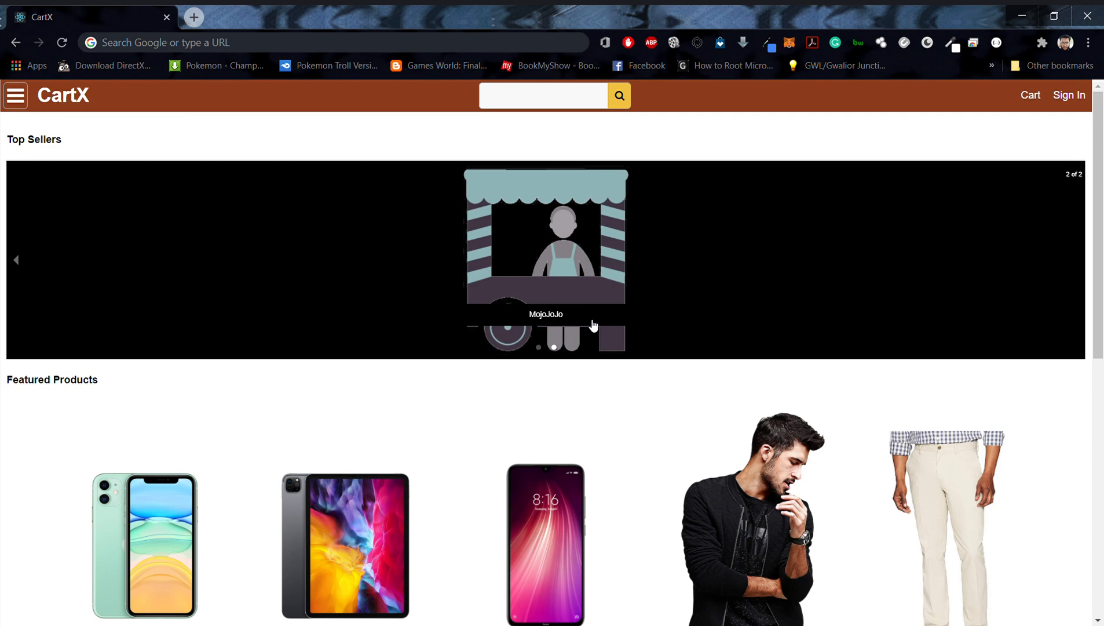
Browse down and back up the CartX store home page
{"action": "scroll", "scroll_direction": "down", "scroll_amount": 3}
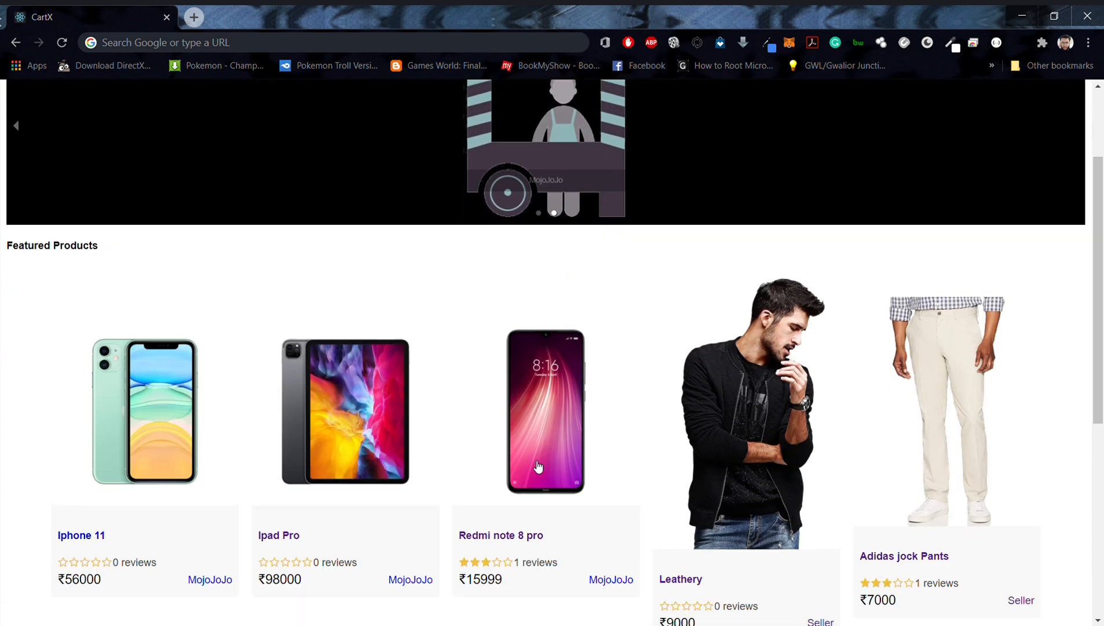
{"action": "scroll", "scroll_direction": "down", "scroll_amount": 3}
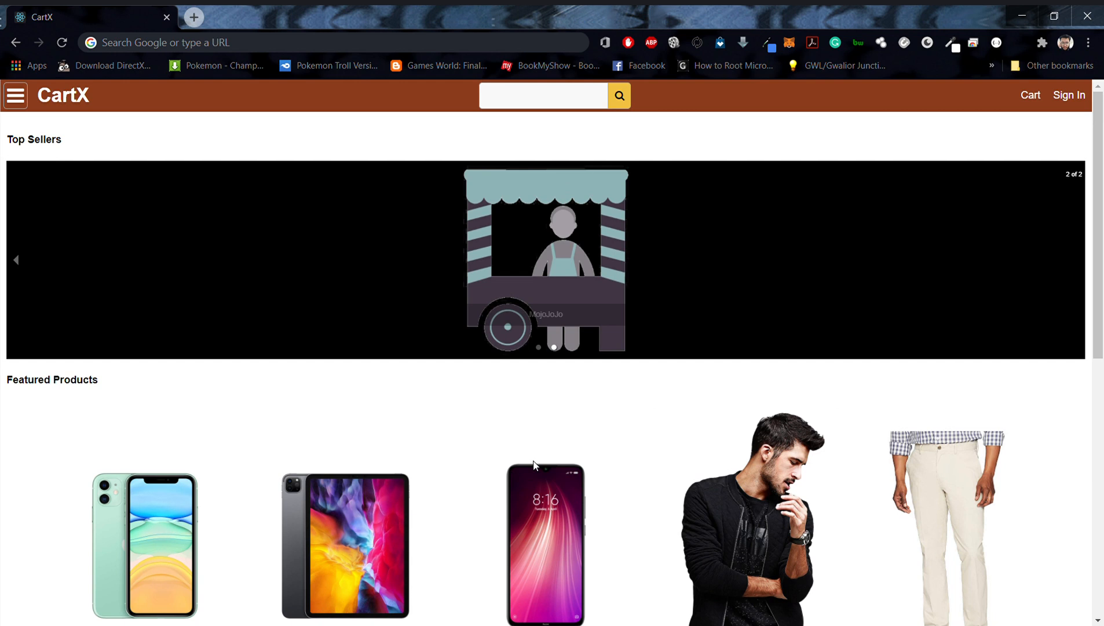
{"action": "mouse_move", "coordinate": [604, 410]}
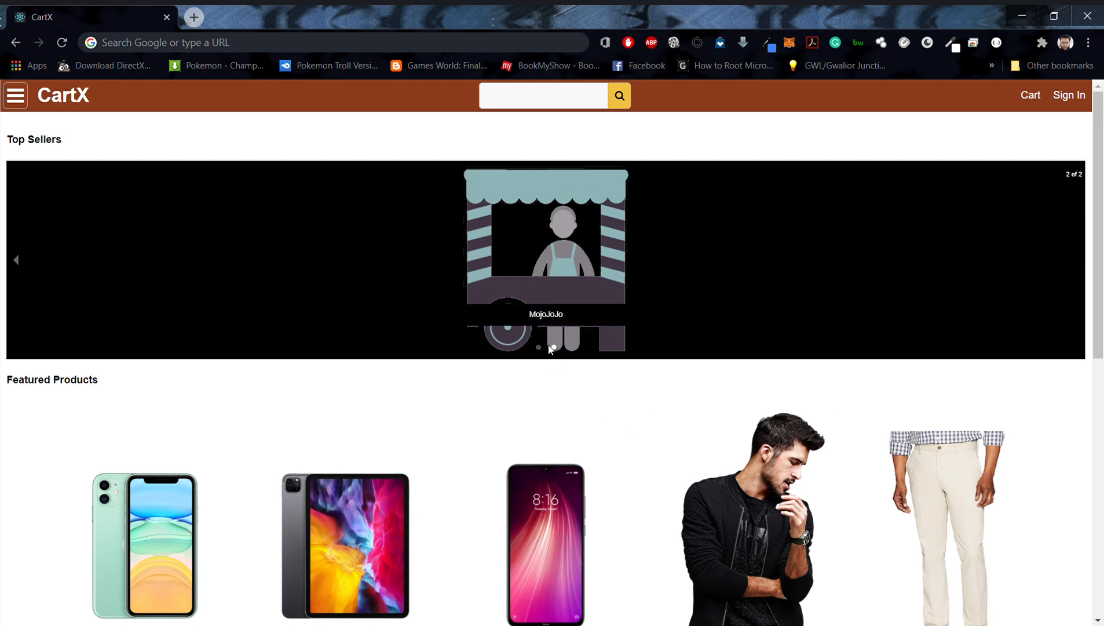
{"action": "left_click", "coordinate": [539, 348]}
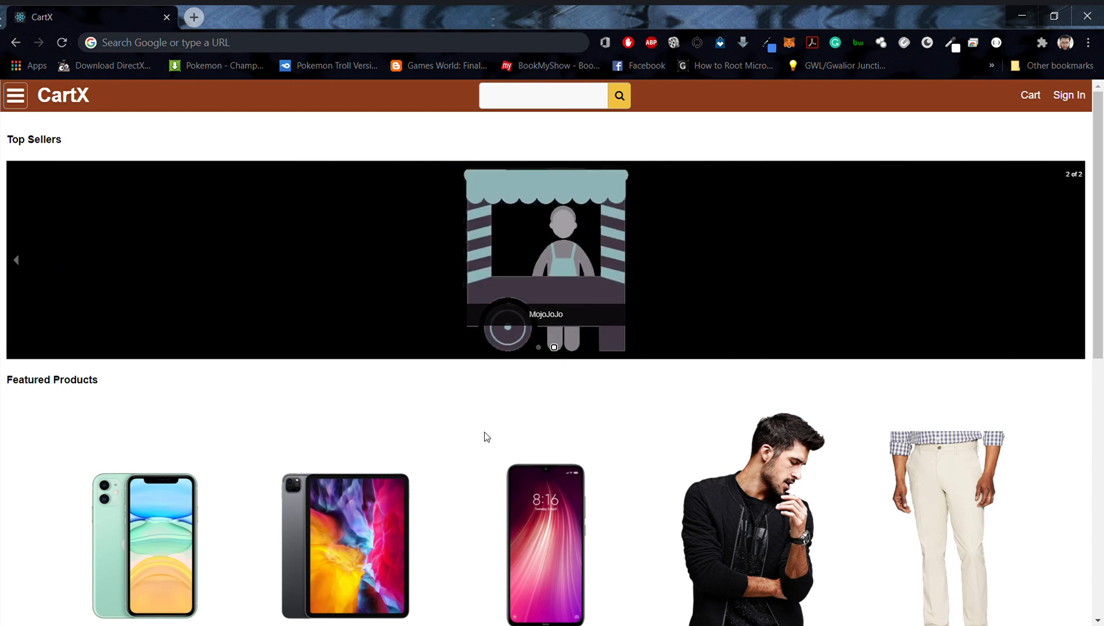
{"action": "scroll", "scroll_direction": "down", "scroll_amount": 3}
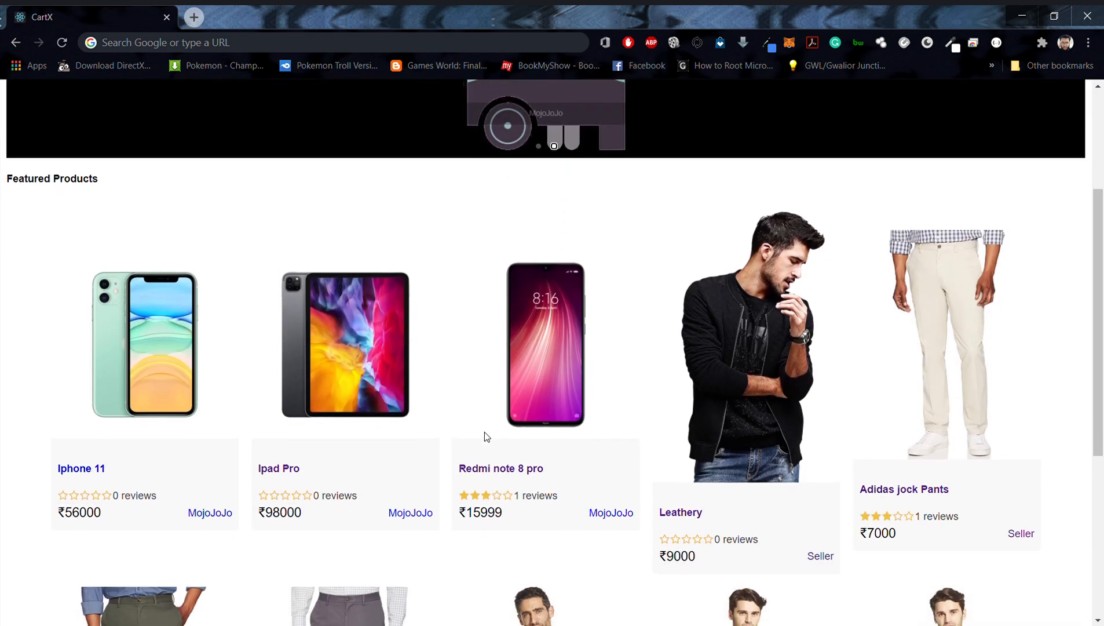
{"action": "scroll", "scroll_direction": "down", "scroll_amount": 3}
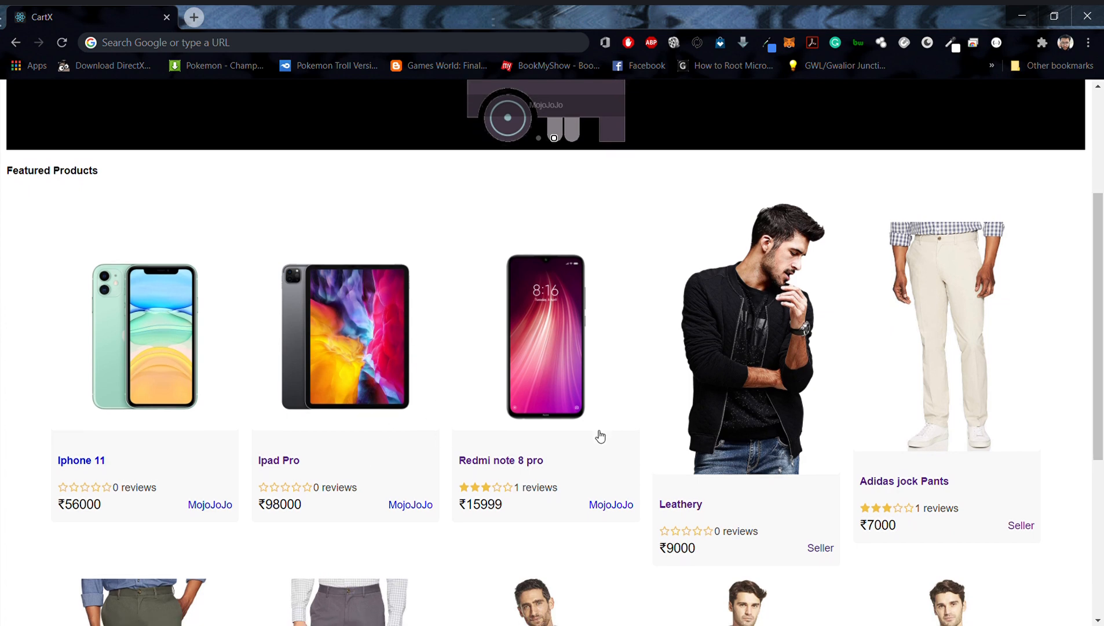
{"action": "scroll", "scroll_direction": "up", "scroll_amount": 3}
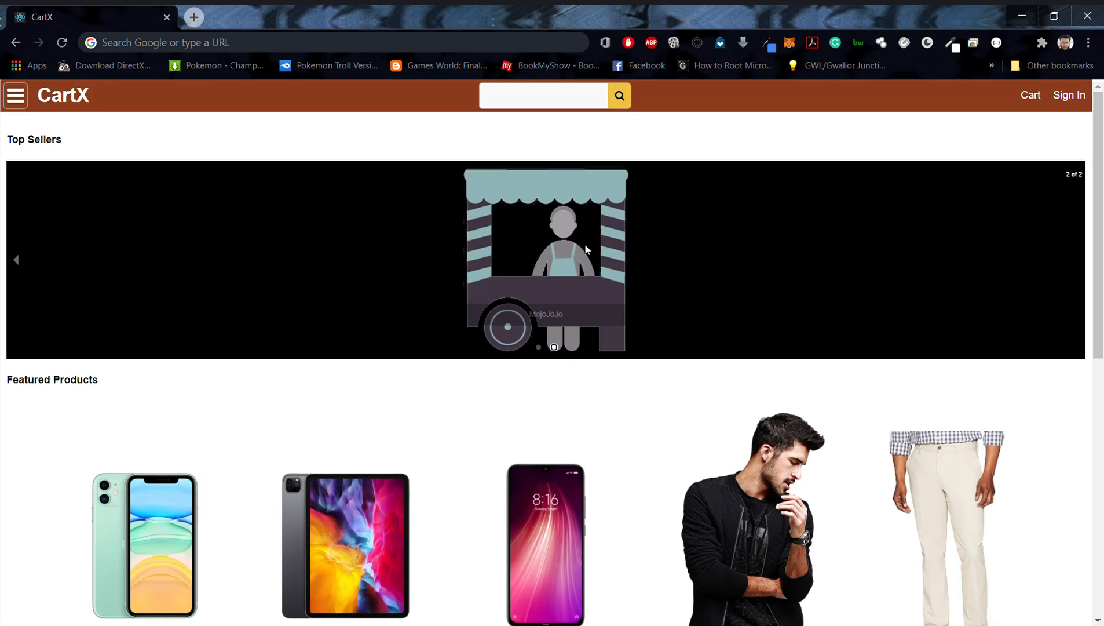
Search for 'pants' then 'shirt' (three results) and show the Categories sidebar
{"action": "left_click", "coordinate": [542, 96]}
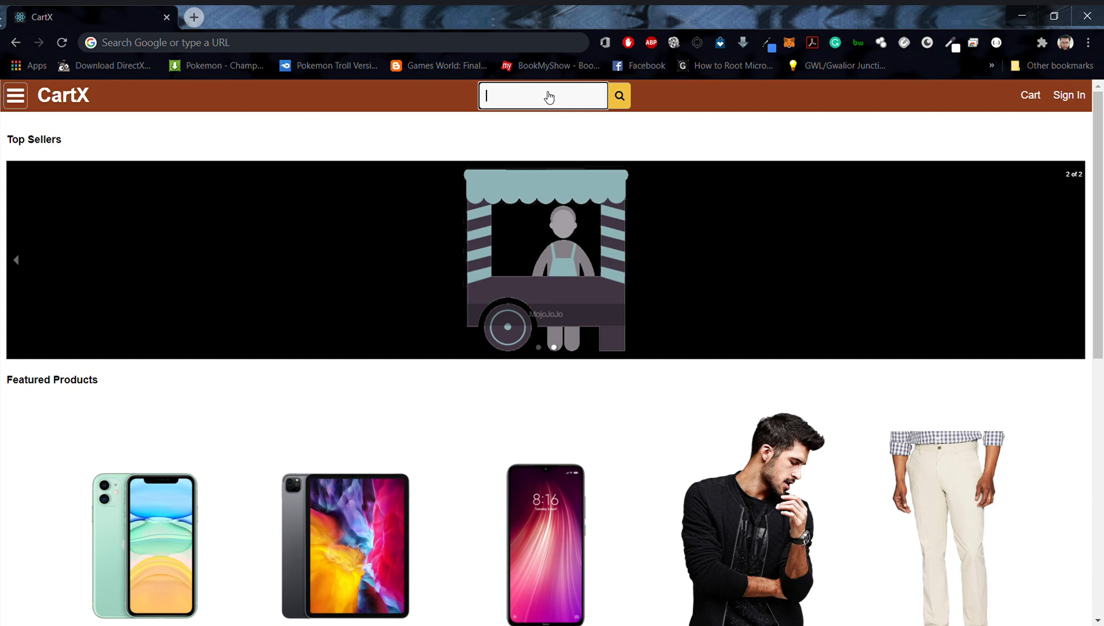
{"action": "type", "text": "pants"}
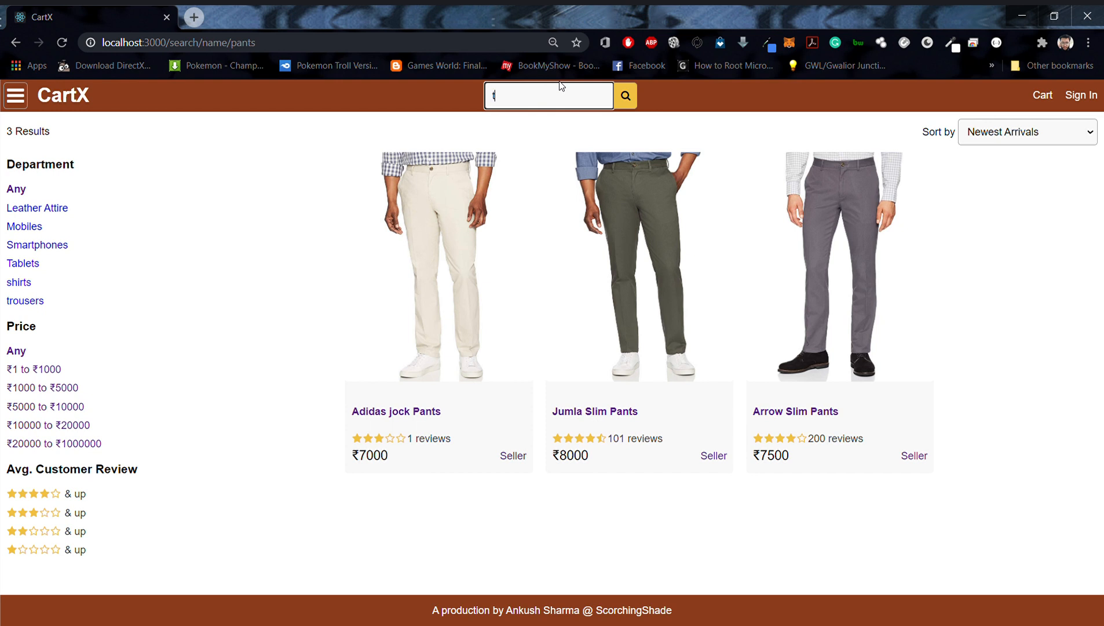
{"action": "type", "text": "shirt"}
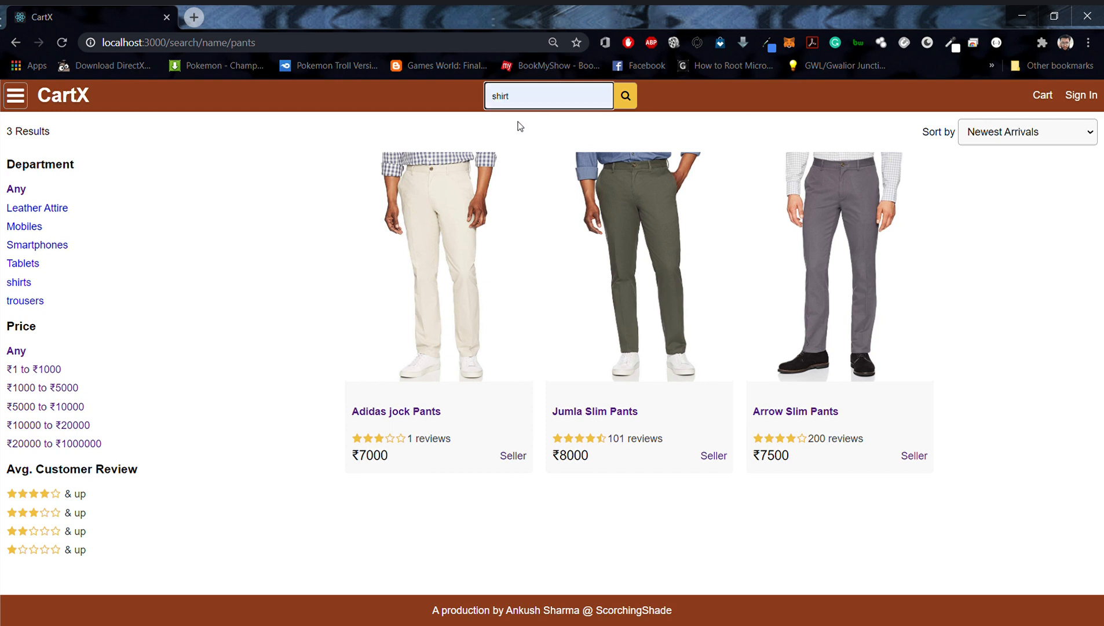
{"action": "left_click", "coordinate": [625, 96]}
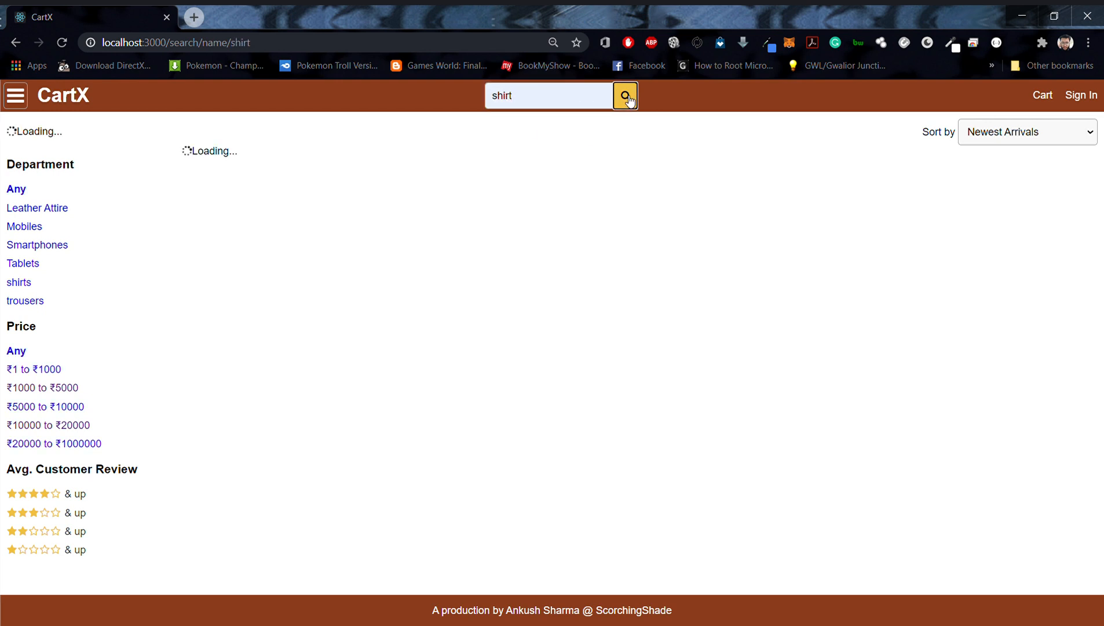
{"action": "left_click", "coordinate": [626, 96]}
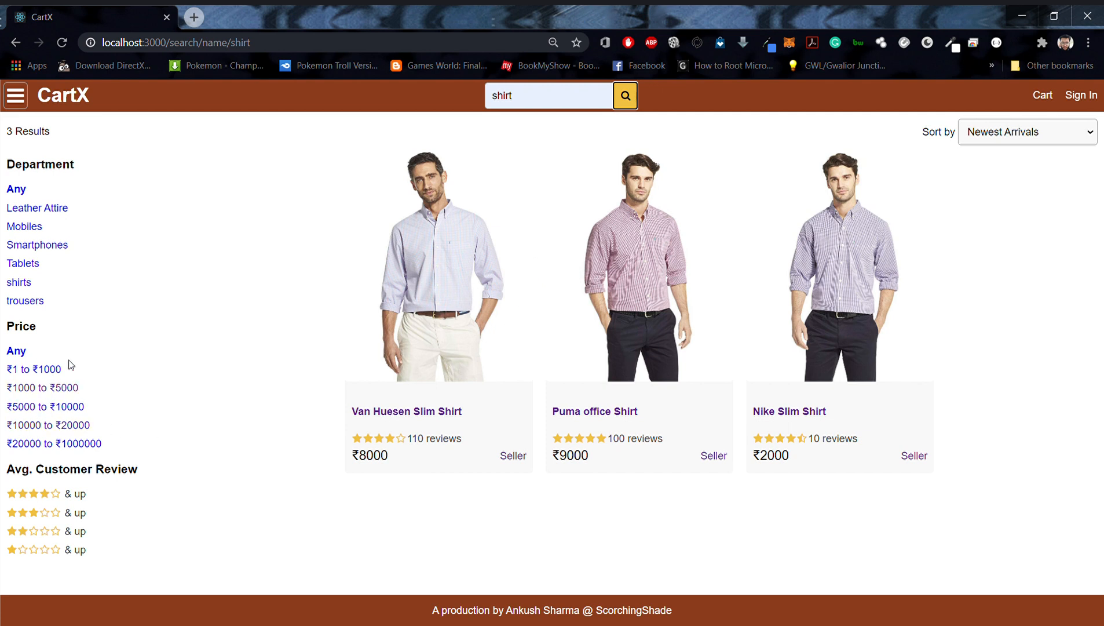
{"action": "mouse_move", "coordinate": [47, 217]}
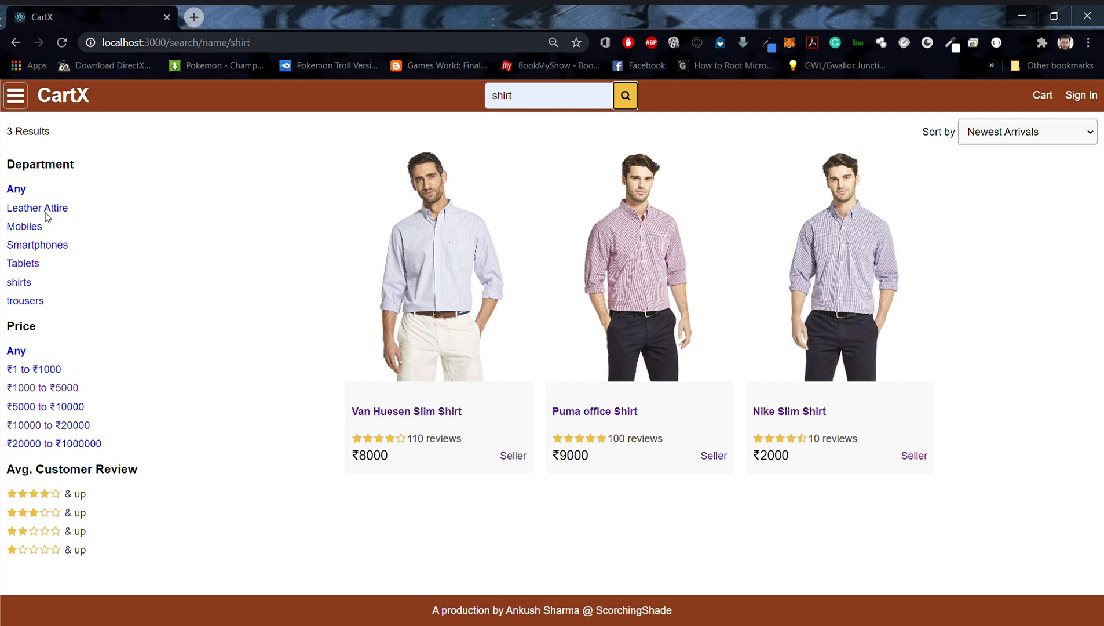
{"action": "mouse_move", "coordinate": [4, 73]}
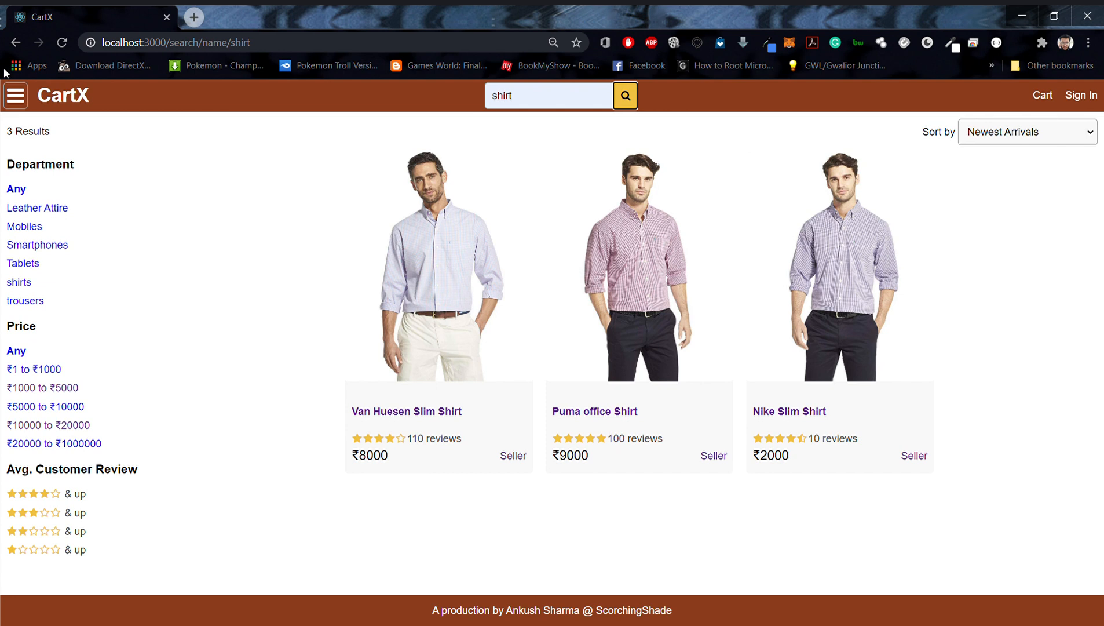
{"action": "left_click", "coordinate": [18, 95]}
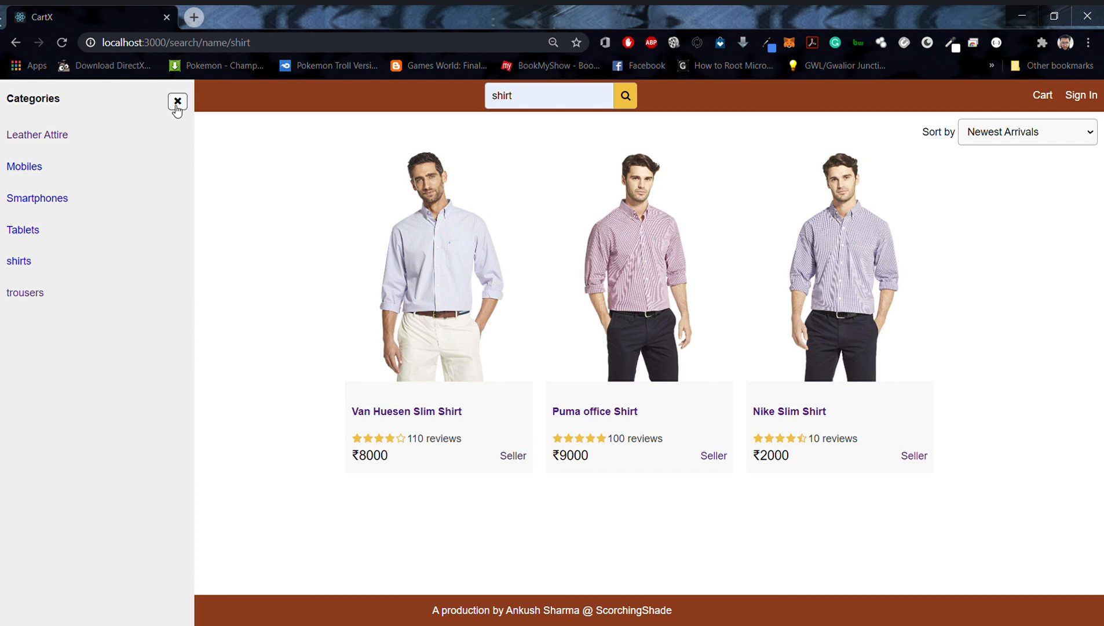
Go home and view the Ipad Pro page from MojoJoJo at ₹98000, in stock
{"action": "left_click", "coordinate": [177, 103]}
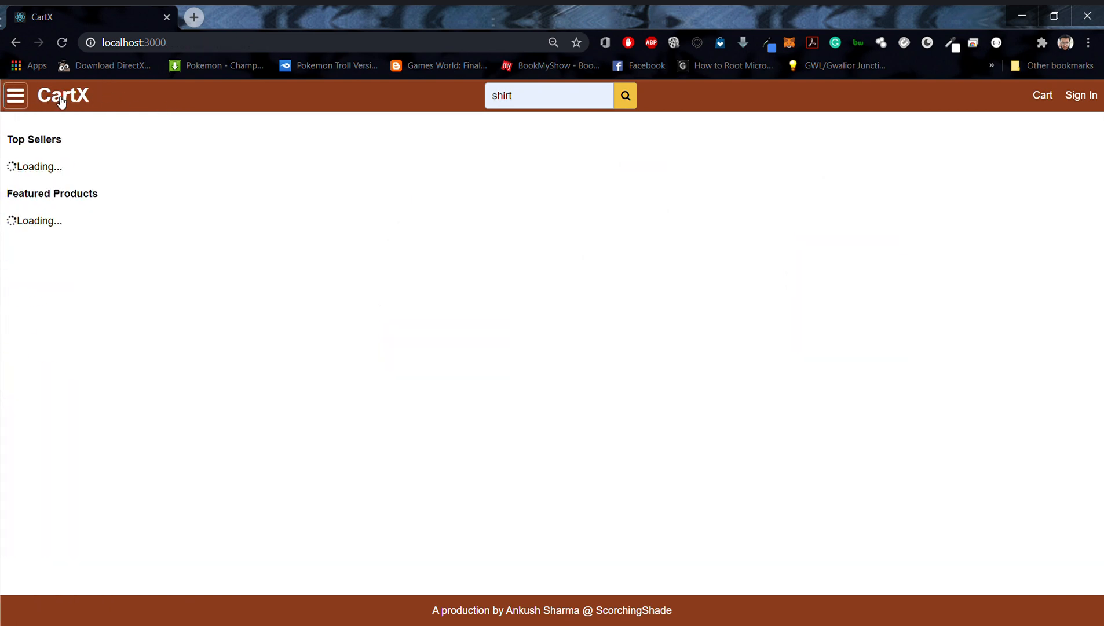
{"action": "scroll", "scroll_direction": "down", "scroll_amount": 3}
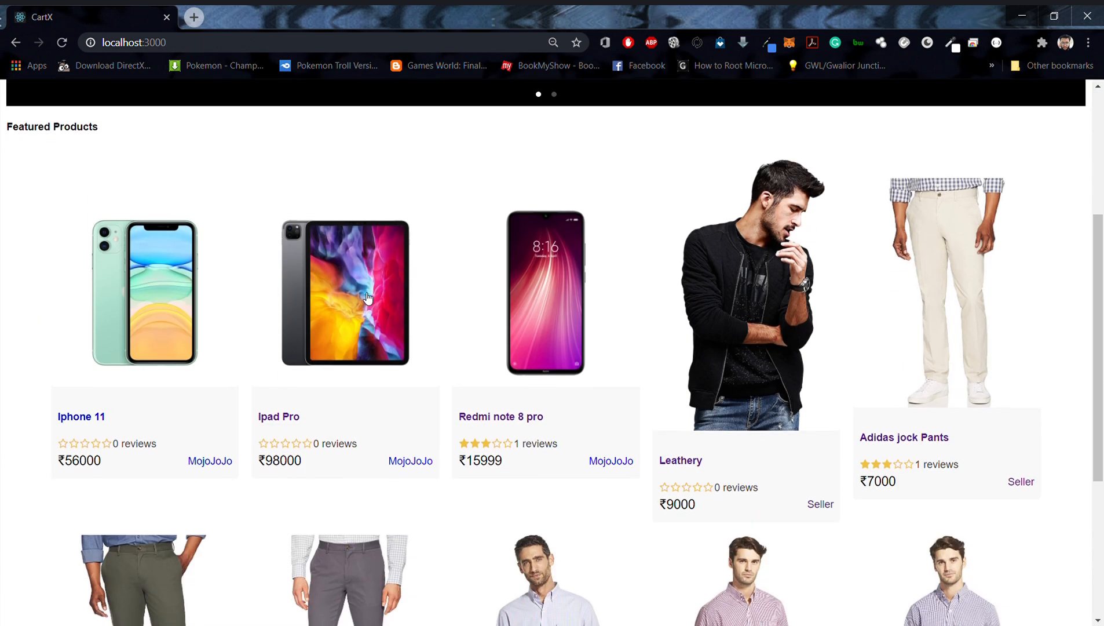
{"action": "left_click", "coordinate": [367, 297]}
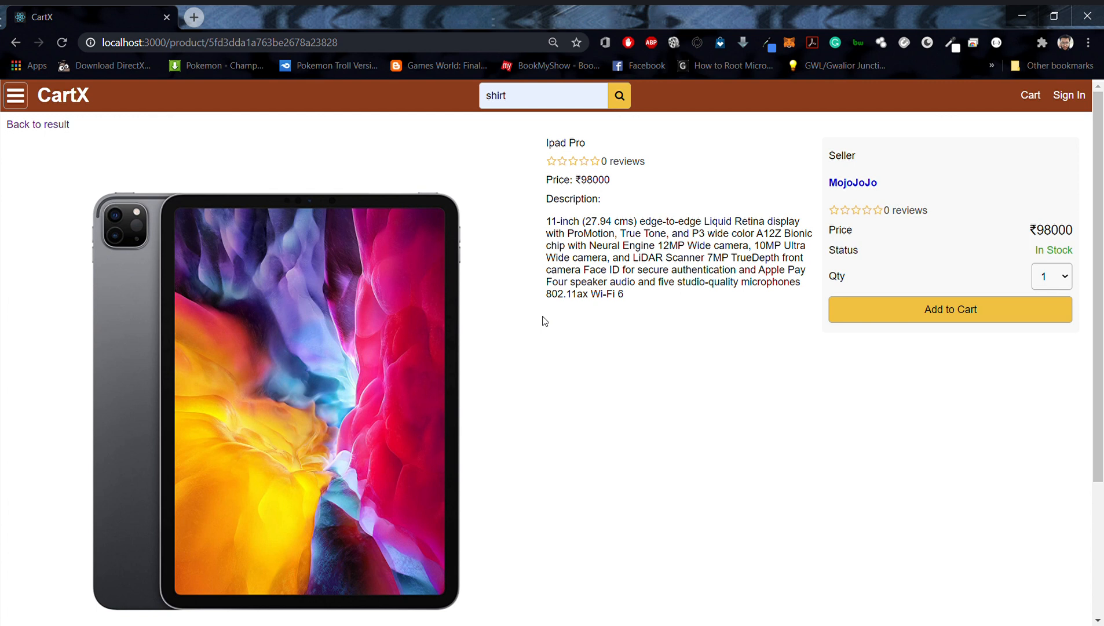
{"action": "scroll", "scroll_direction": "down", "scroll_amount": 3}
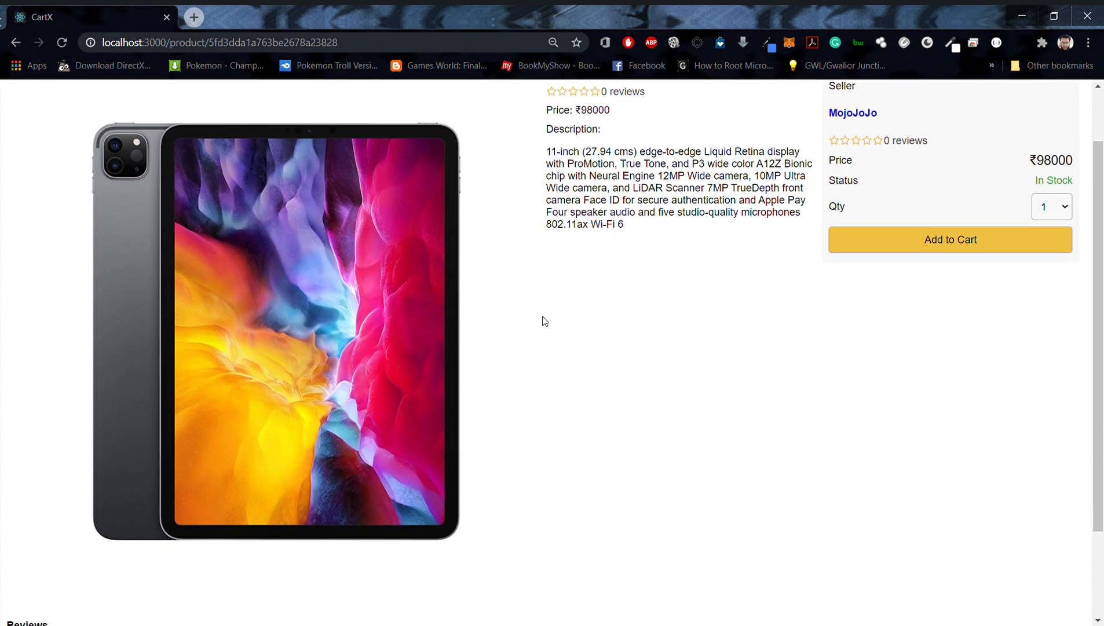
{"action": "scroll", "scroll_direction": "down", "scroll_amount": 3}
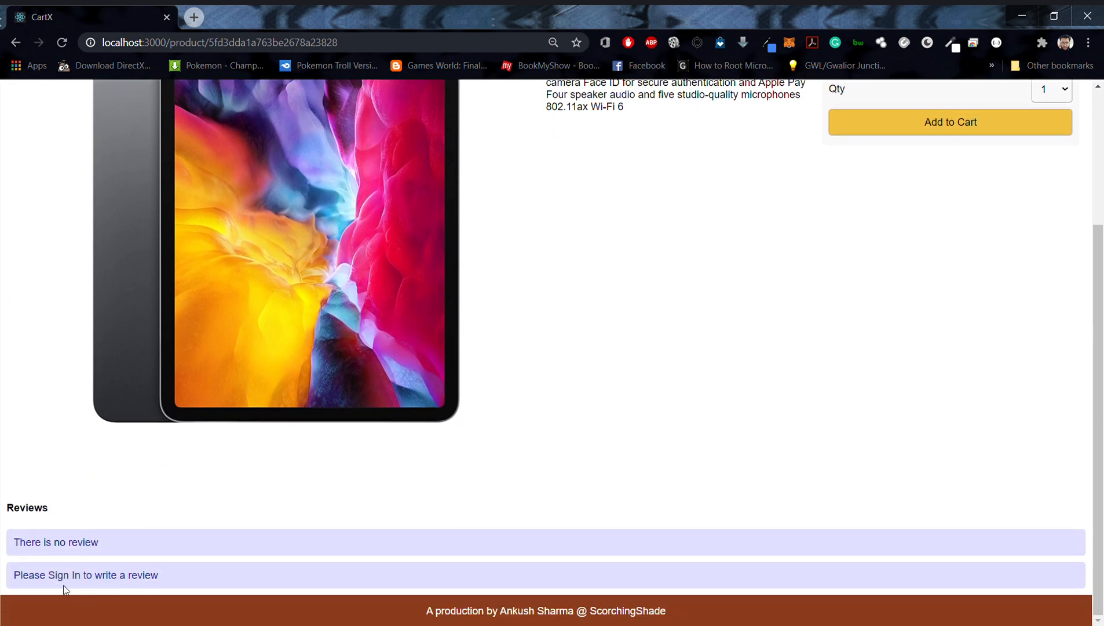
{"action": "mouse_move", "coordinate": [301, 544]}
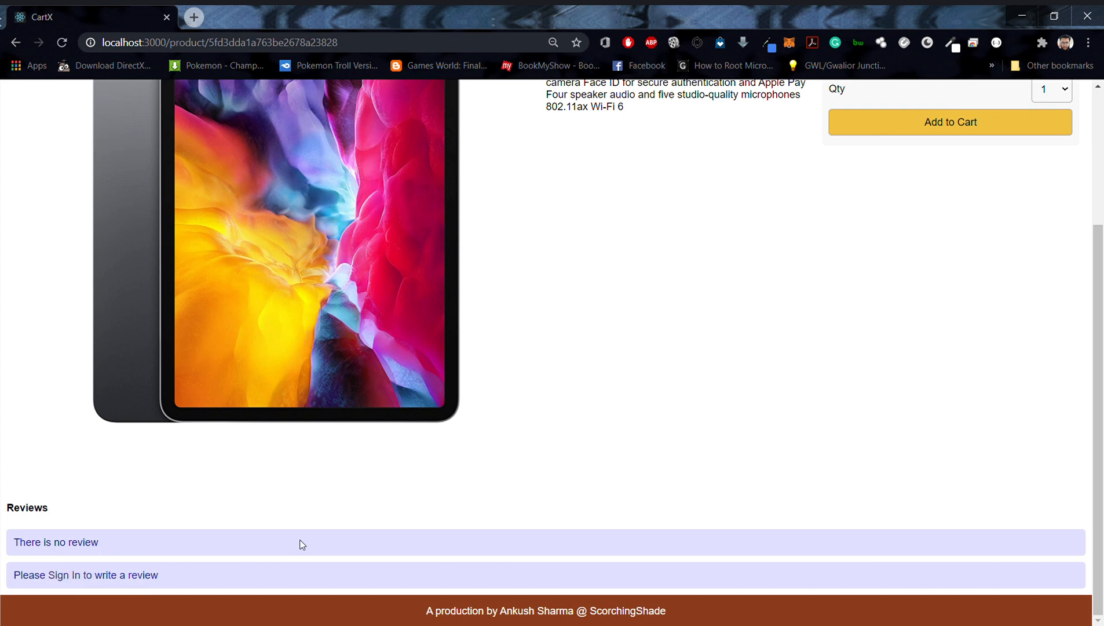
{"action": "scroll", "scroll_direction": "up", "scroll_amount": 3}
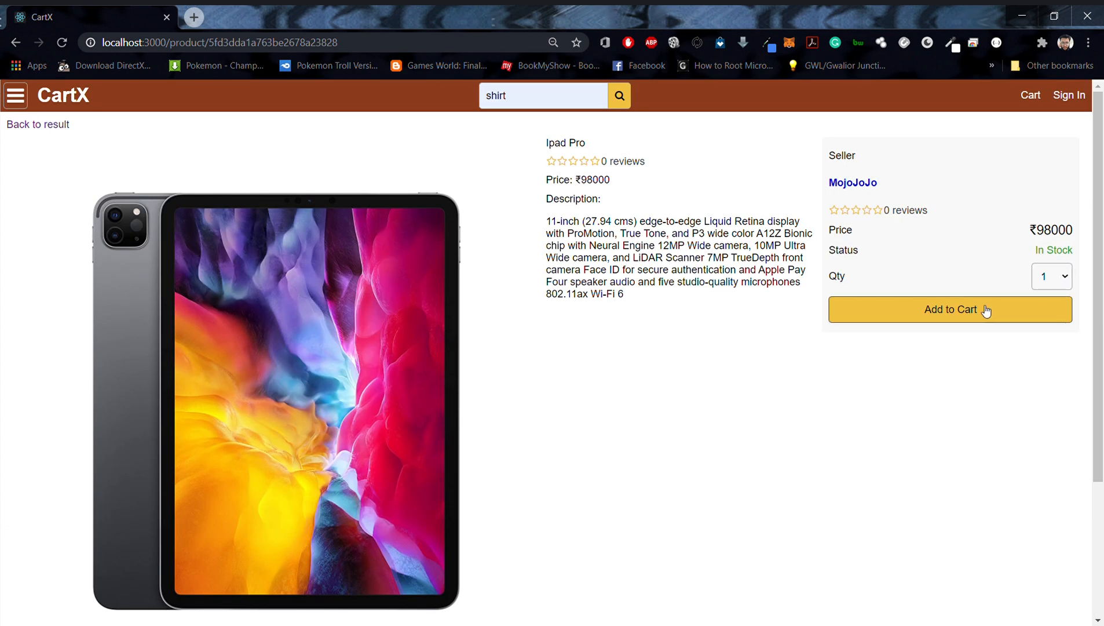
Add the Ipad Pro to the cart, try quantity 4, then settle on 1 (₹98000 subtotal)
{"action": "left_click", "coordinate": [949, 310]}
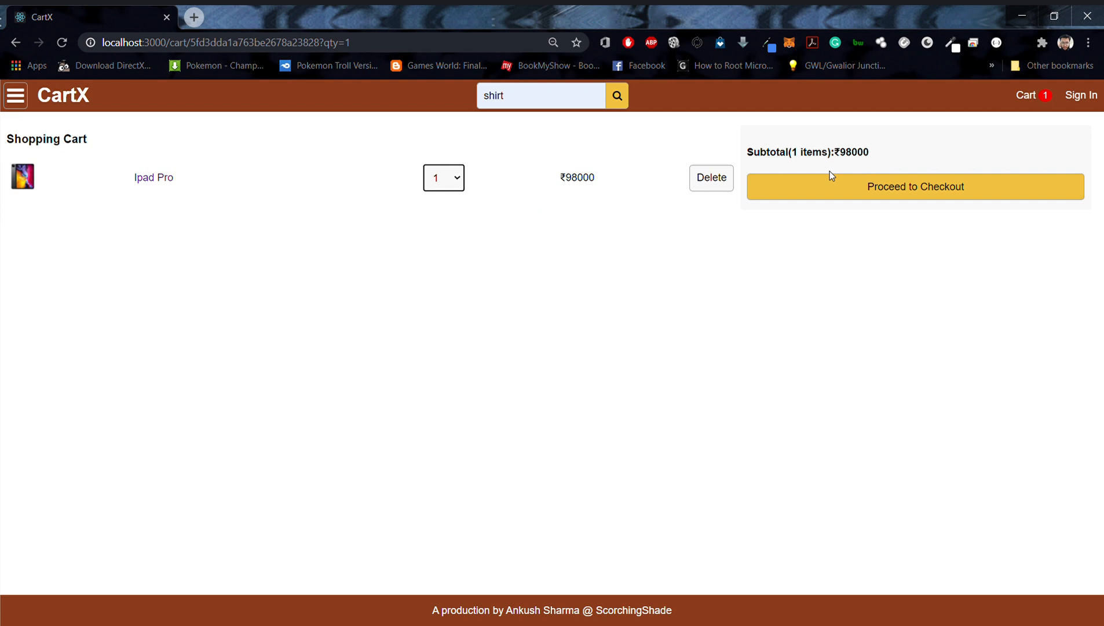
{"action": "left_click", "coordinate": [444, 179]}
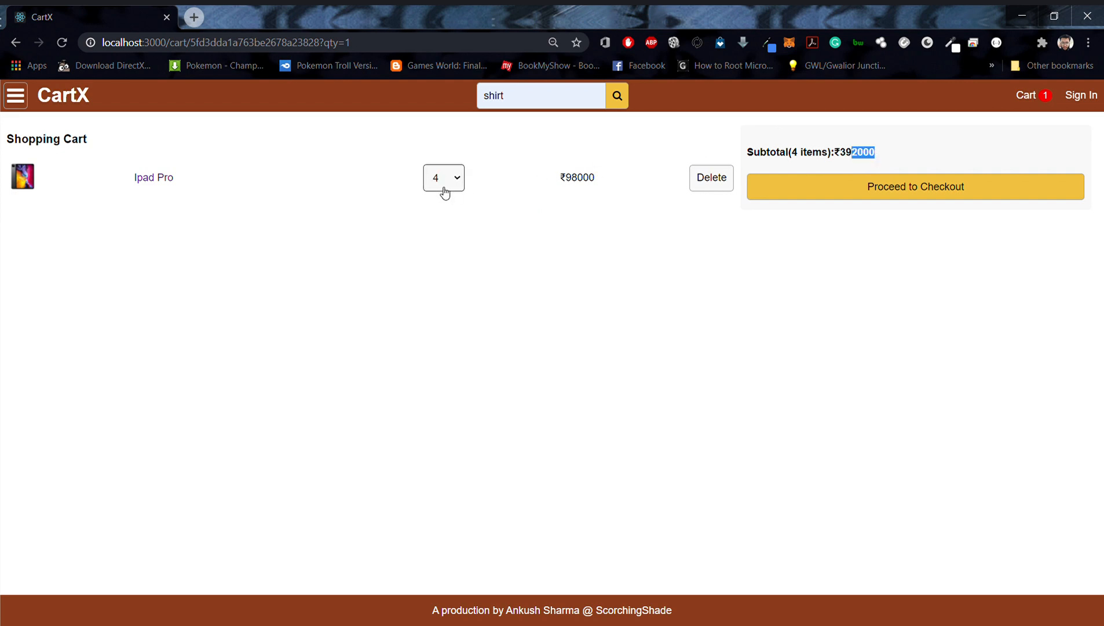
{"action": "left_click", "coordinate": [443, 177]}
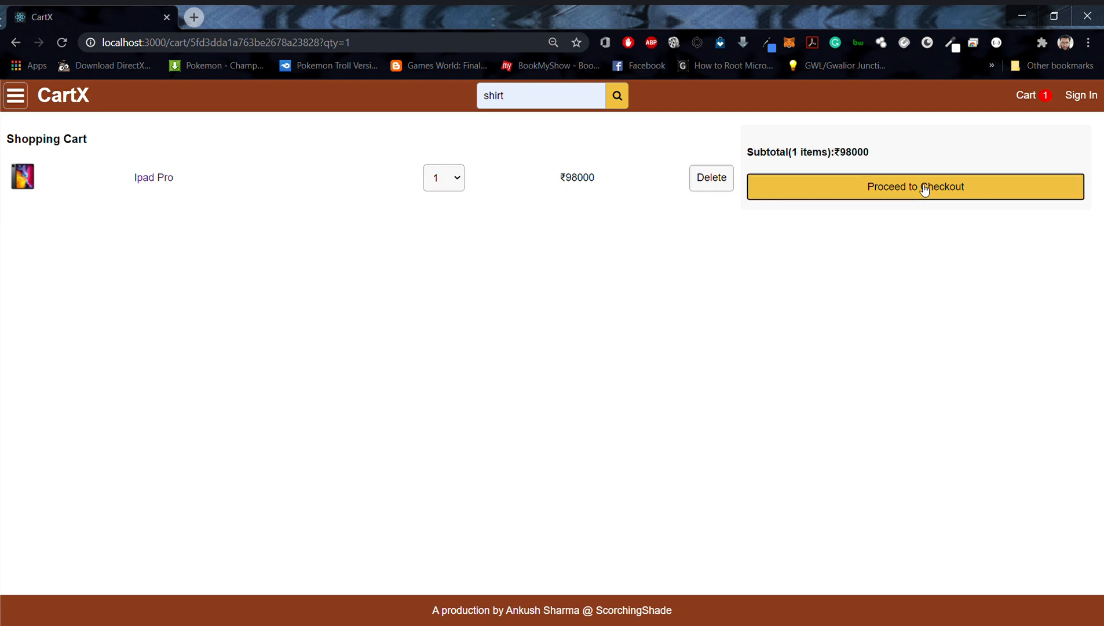
Proceed to checkout and fill the Create Account form with name Buyer and a buyer@ email
{"action": "left_click", "coordinate": [915, 186]}
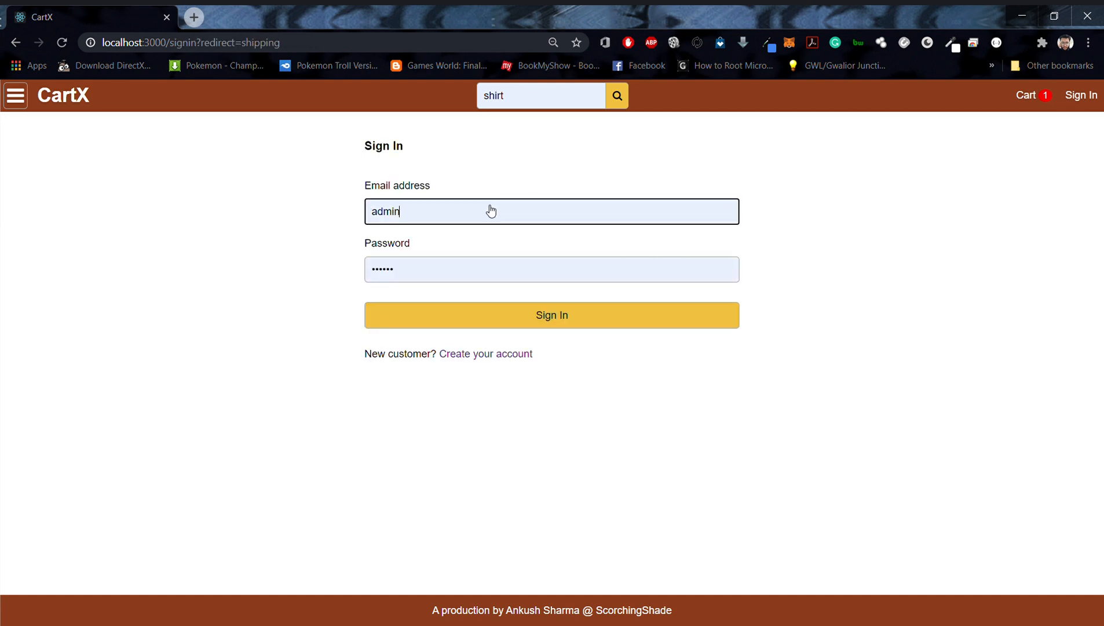
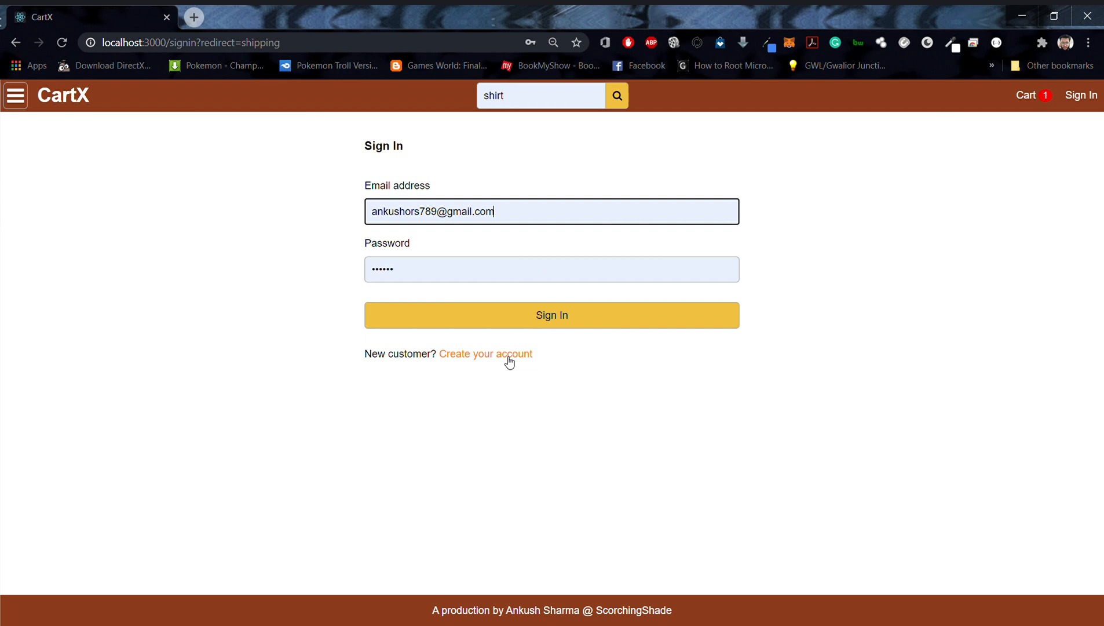
{"action": "left_click", "coordinate": [485, 354]}
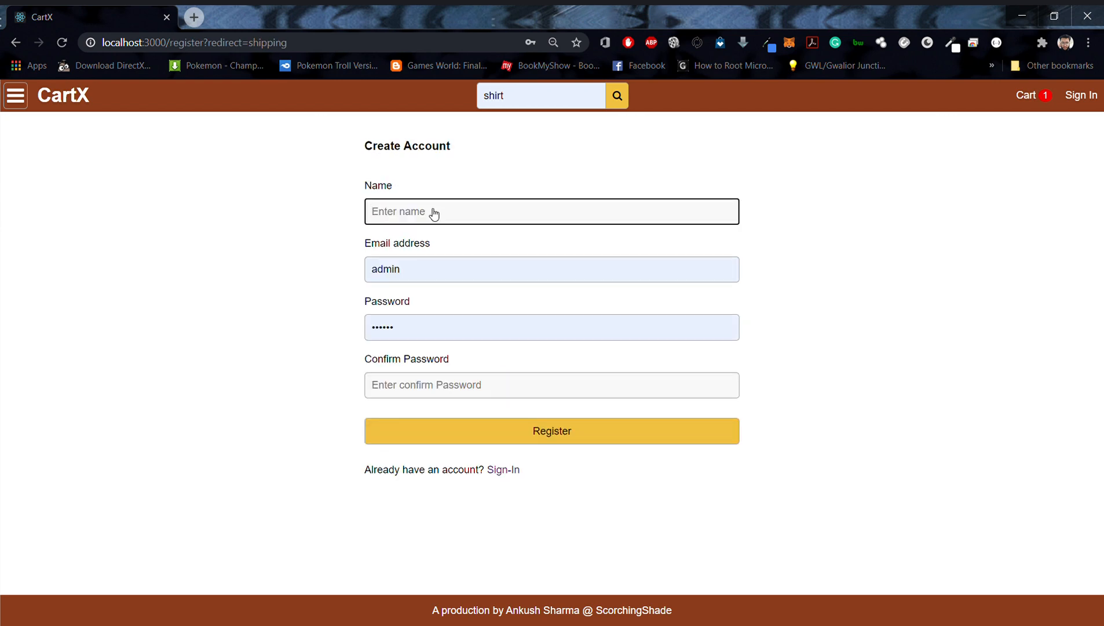
{"action": "type", "text": "Buyer"}
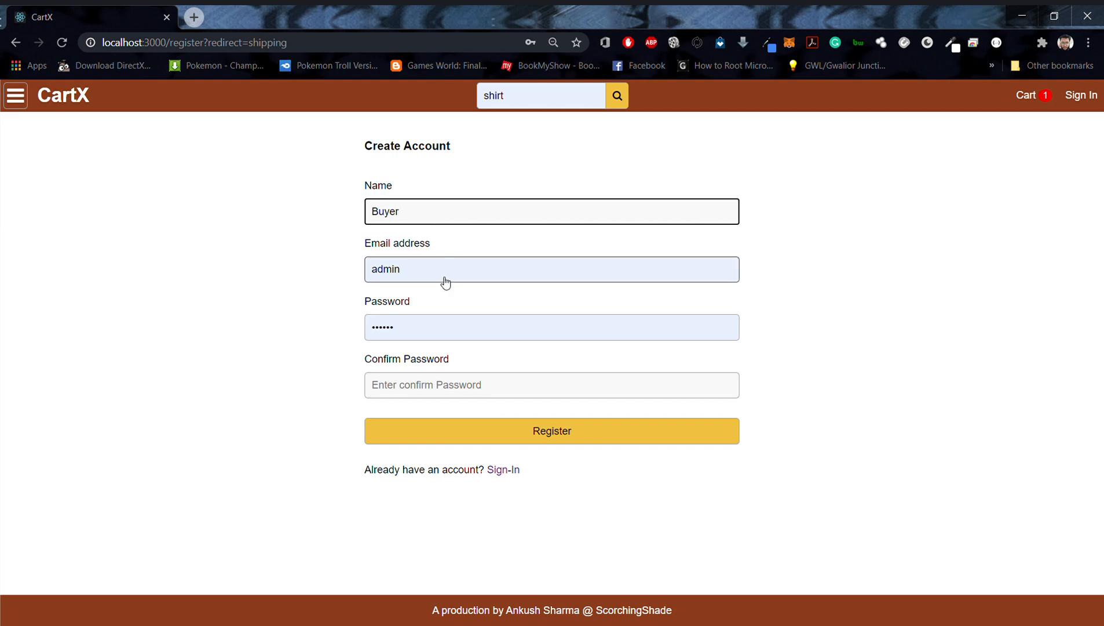
{"action": "type", "text": "b"}
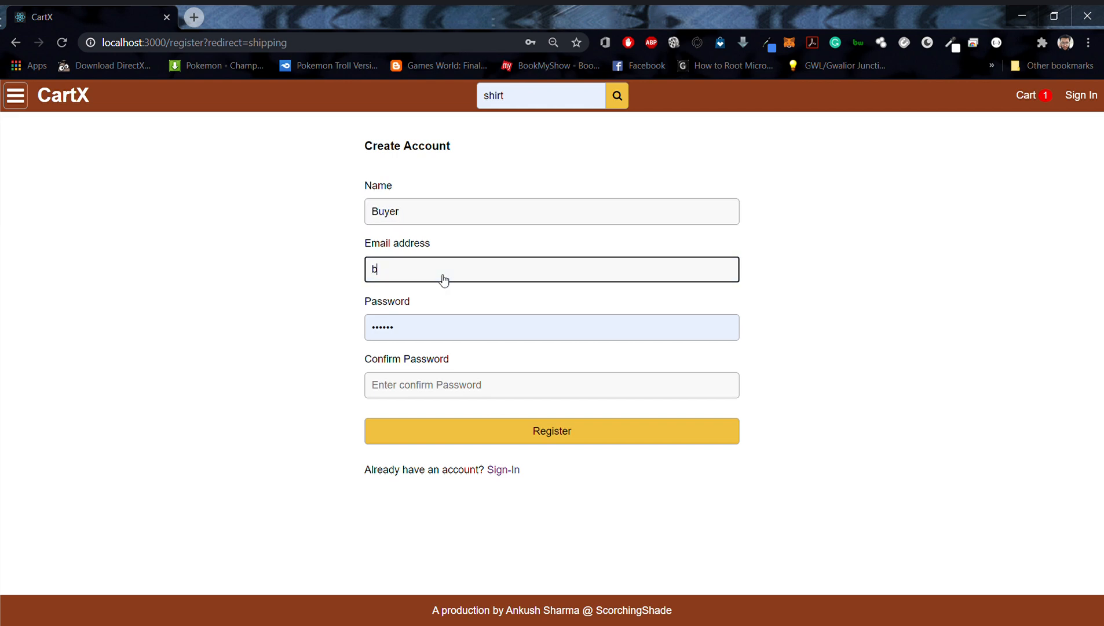
{"action": "type", "text": "uyer@buyer.com"}
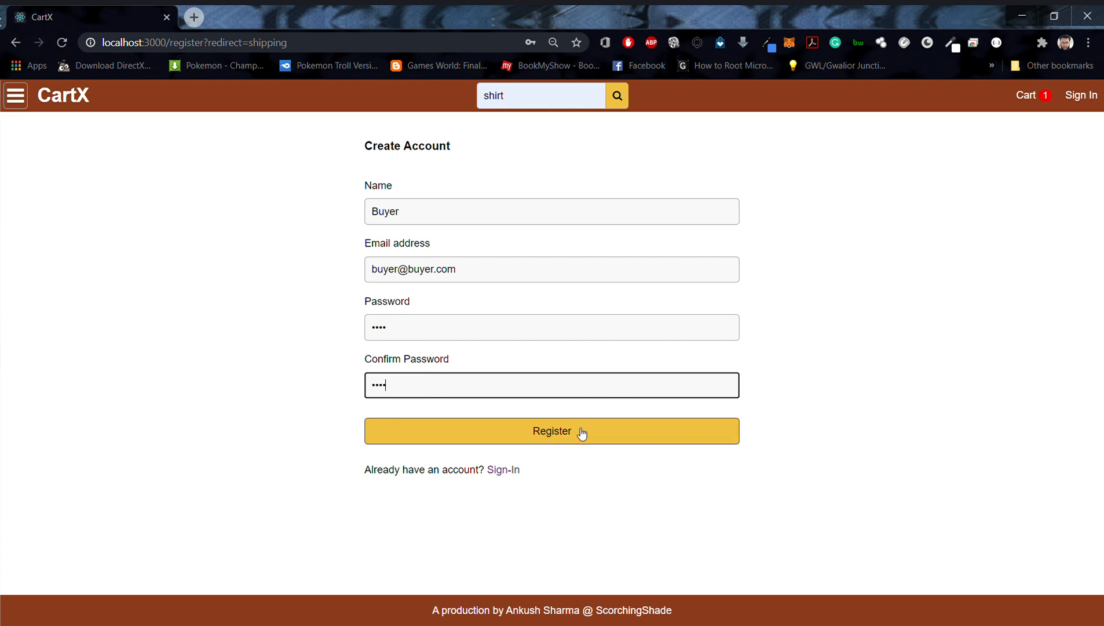
Register the Buyer account and submit a Shimla, India shipping address
{"action": "left_click", "coordinate": [551, 431]}
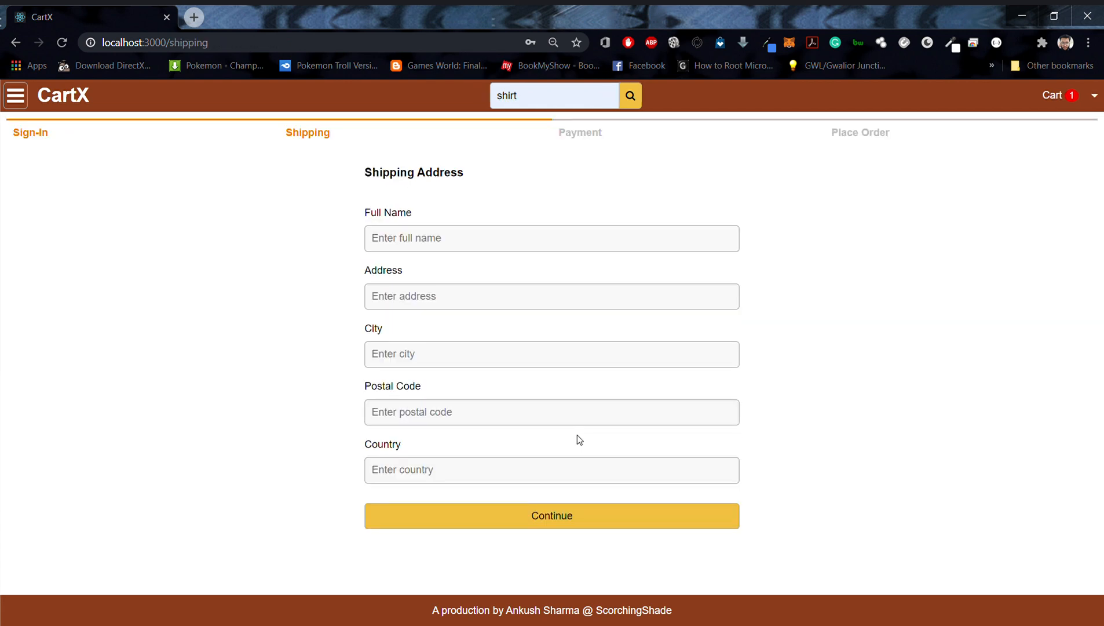
{"action": "mouse_move", "coordinate": [320, 231]}
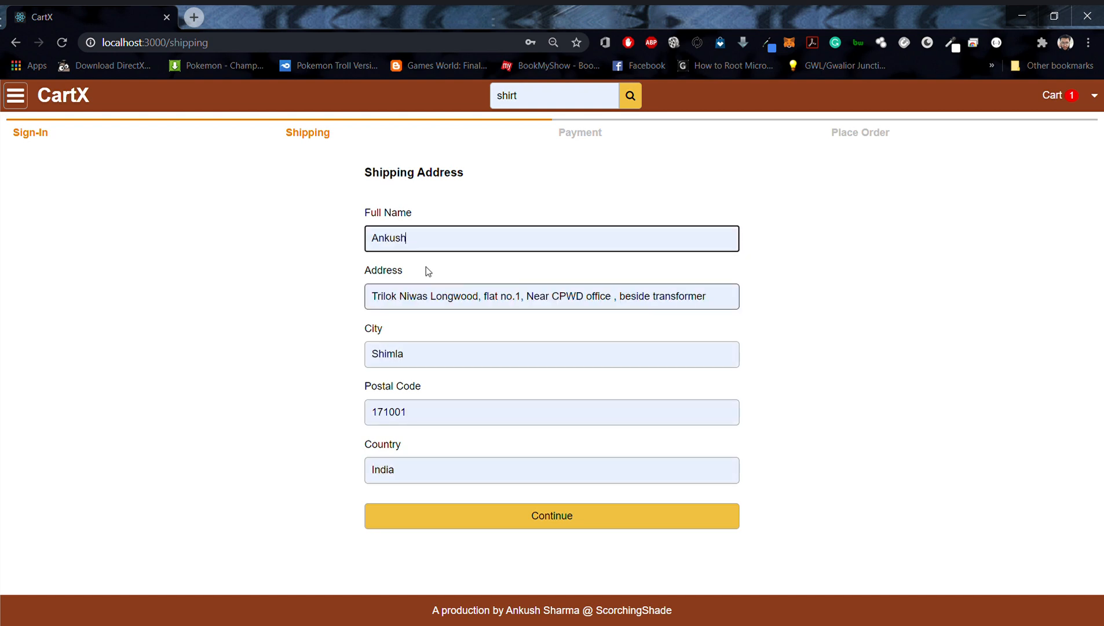
{"action": "mouse_move", "coordinate": [512, 517]}
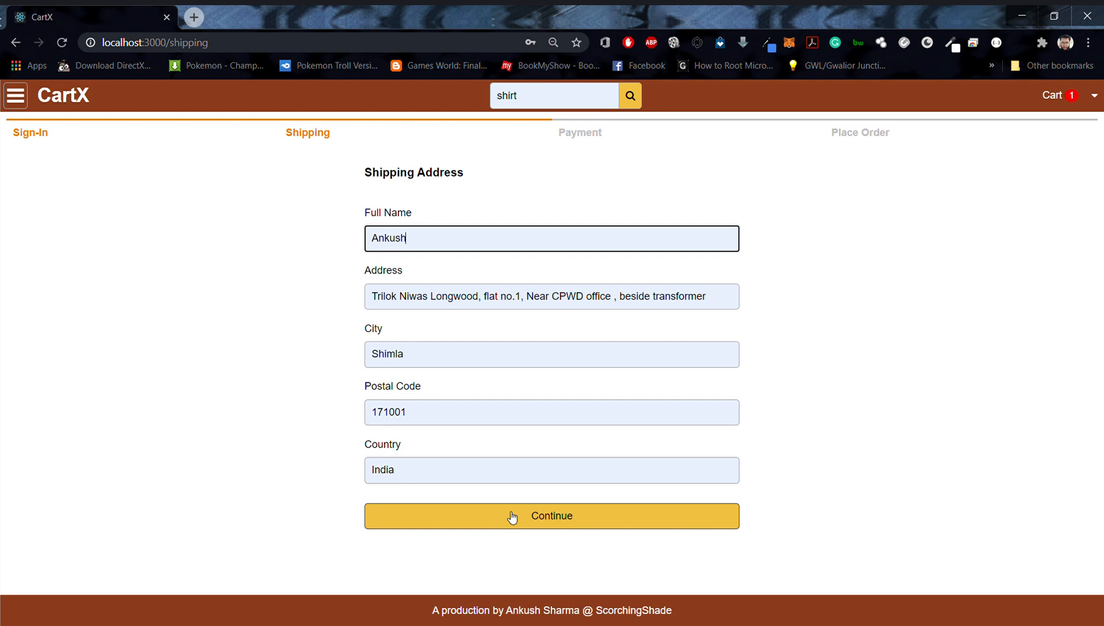
{"action": "left_click", "coordinate": [551, 516]}
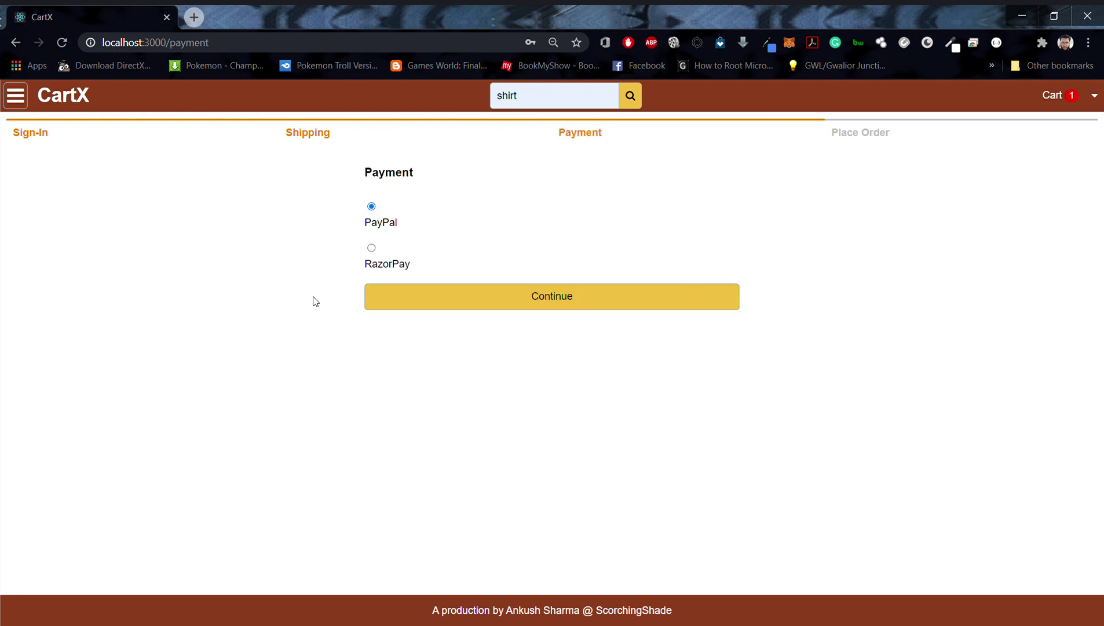
{"action": "mouse_move", "coordinate": [387, 423]}
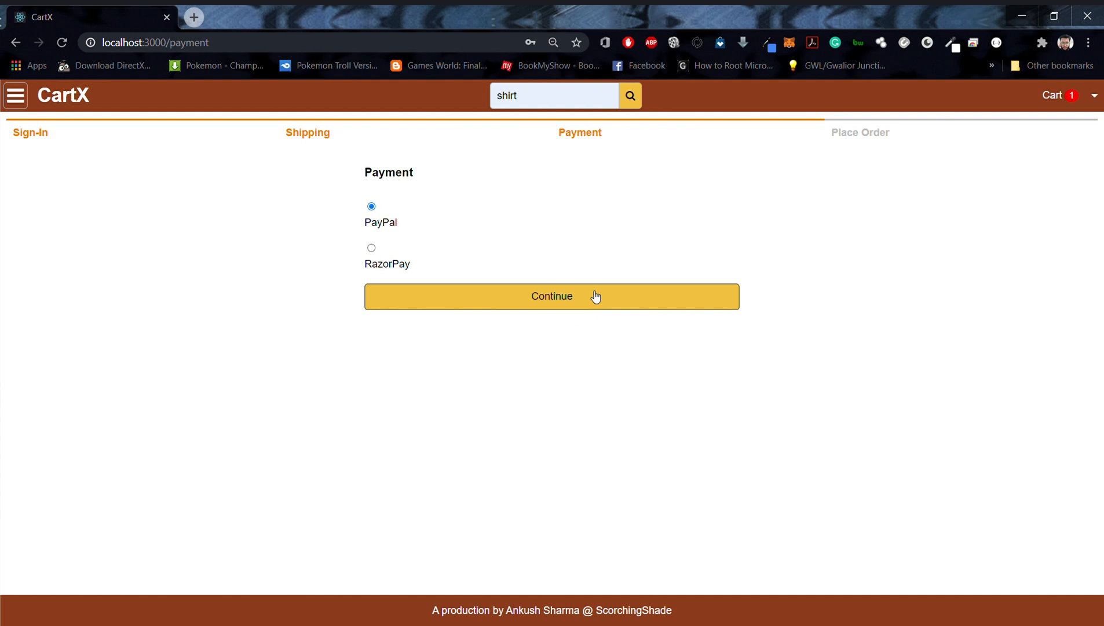
Continue with PayPal and review the ₹99470.00 order for one Ipad Pro before placing it
{"action": "left_click", "coordinate": [551, 297]}
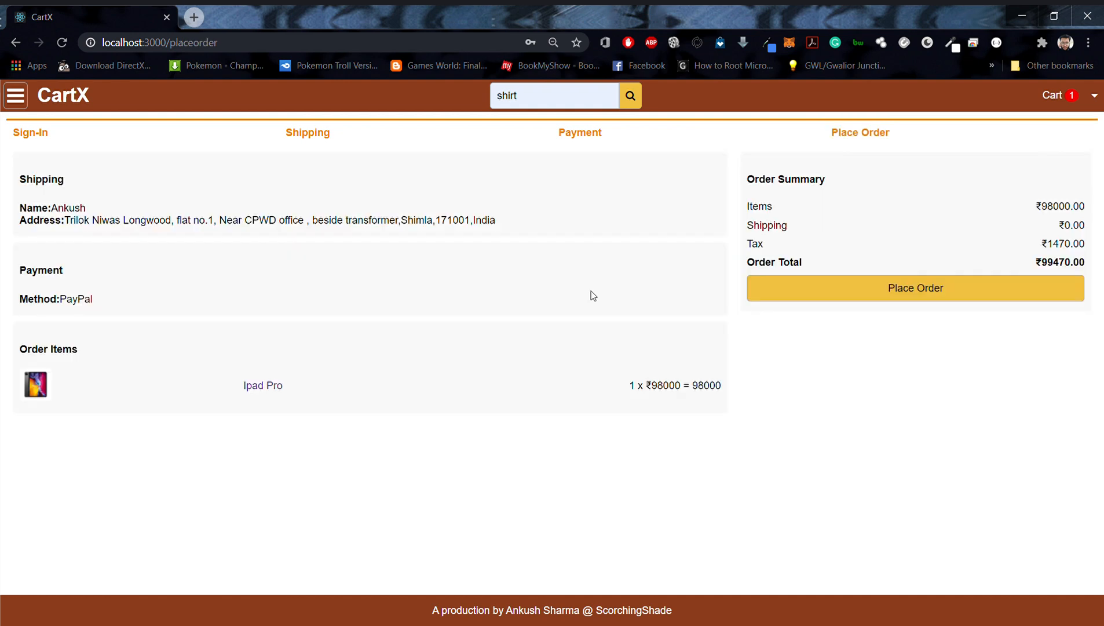
{"action": "mouse_move", "coordinate": [408, 185]}
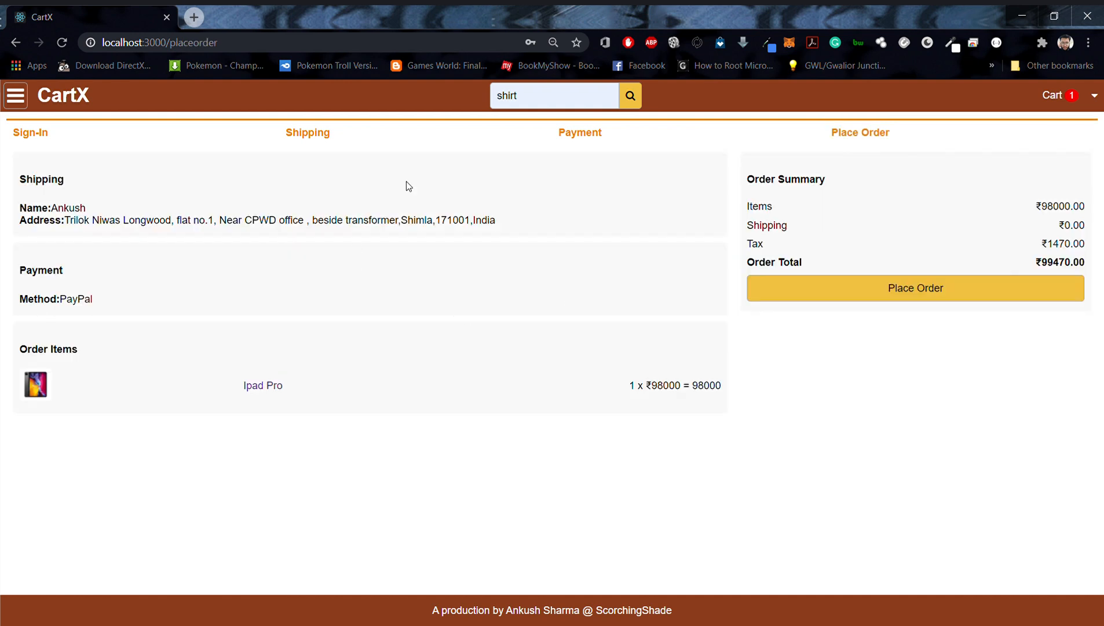
{"action": "mouse_move", "coordinate": [342, 330]}
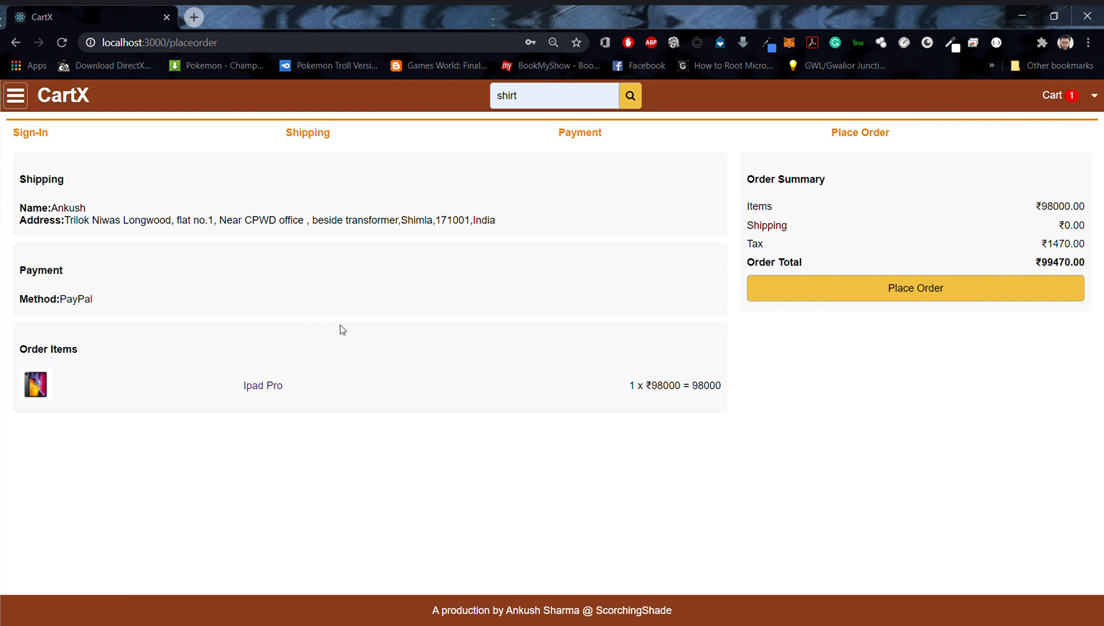
{"action": "mouse_move", "coordinate": [18, 405]}
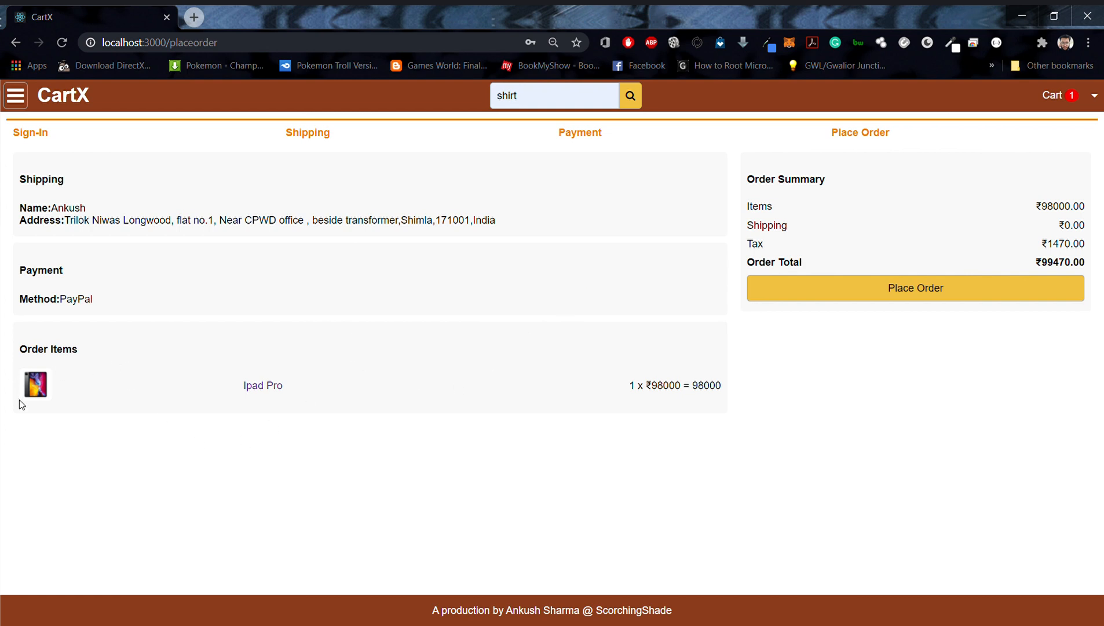
{"action": "mouse_move", "coordinate": [942, 348]}
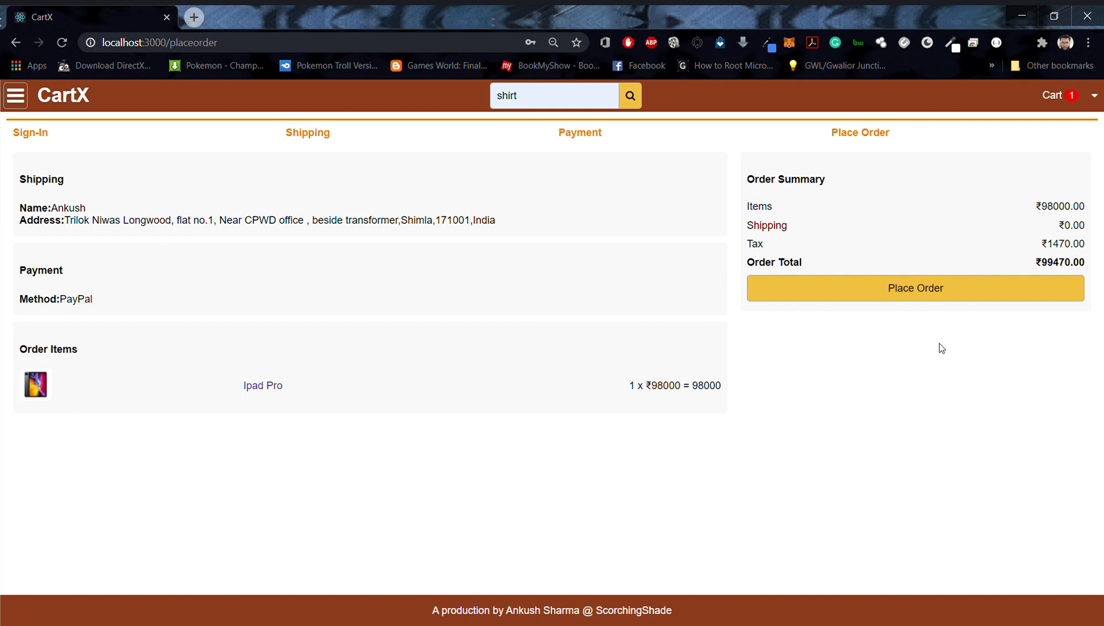
{"action": "mouse_move", "coordinate": [958, 217]}
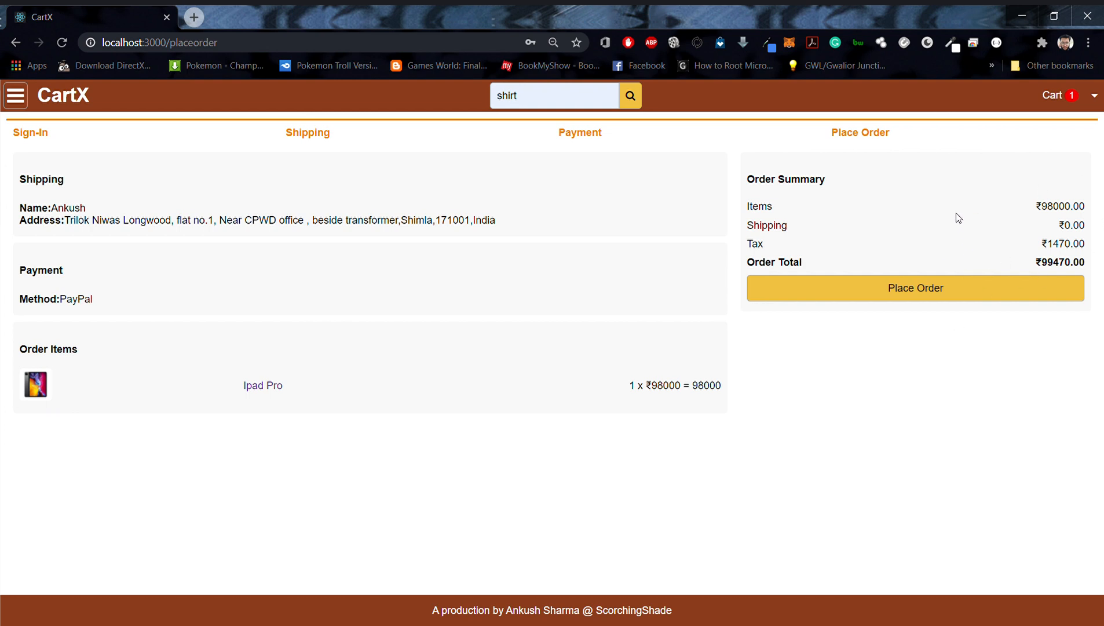
{"action": "mouse_move", "coordinate": [1088, 137]}
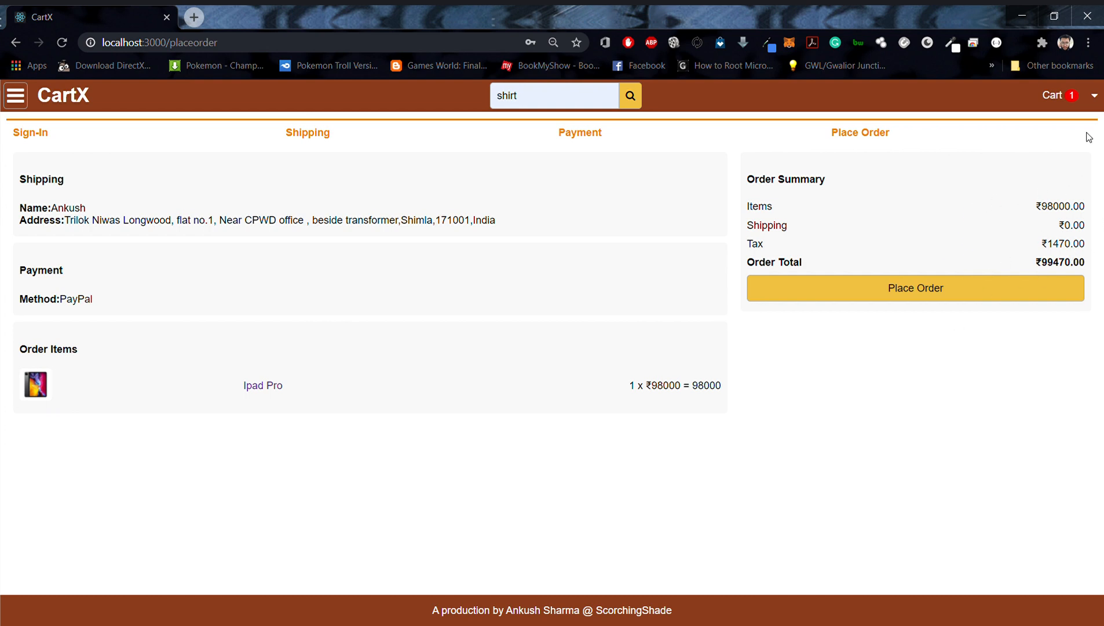
{"action": "mouse_move", "coordinate": [932, 303]}
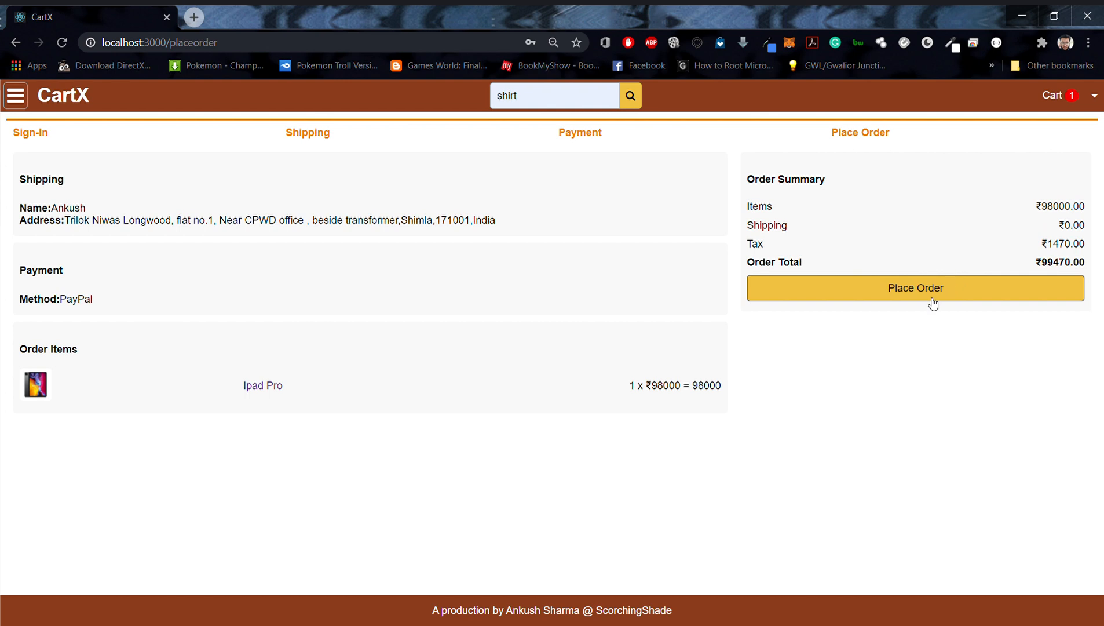
{"action": "mouse_move", "coordinate": [899, 295]}
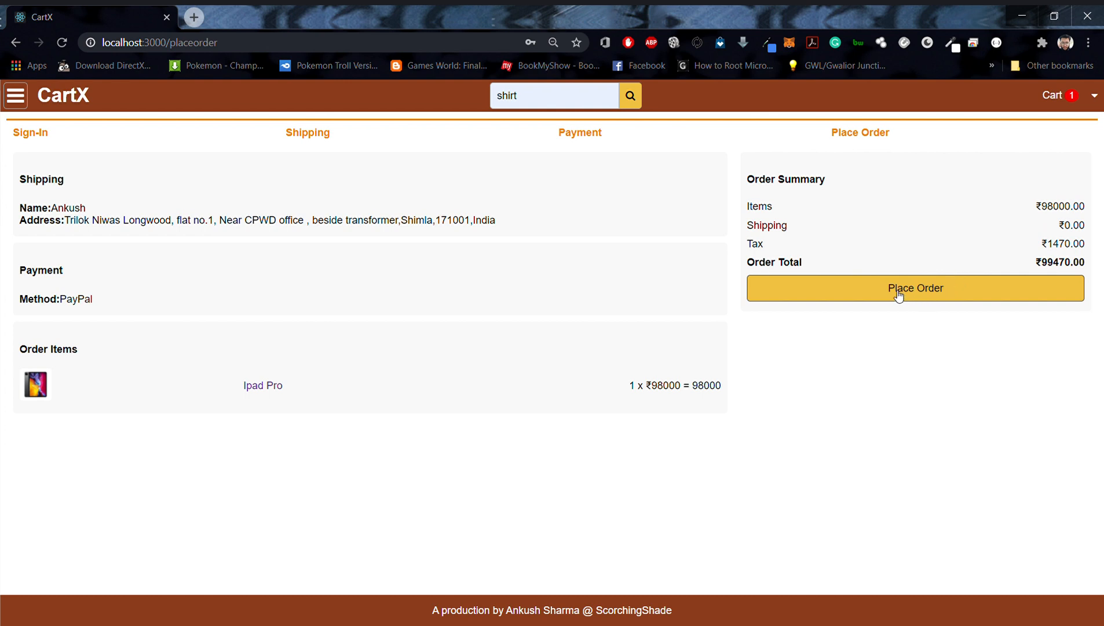
{"action": "left_click", "coordinate": [915, 288]}
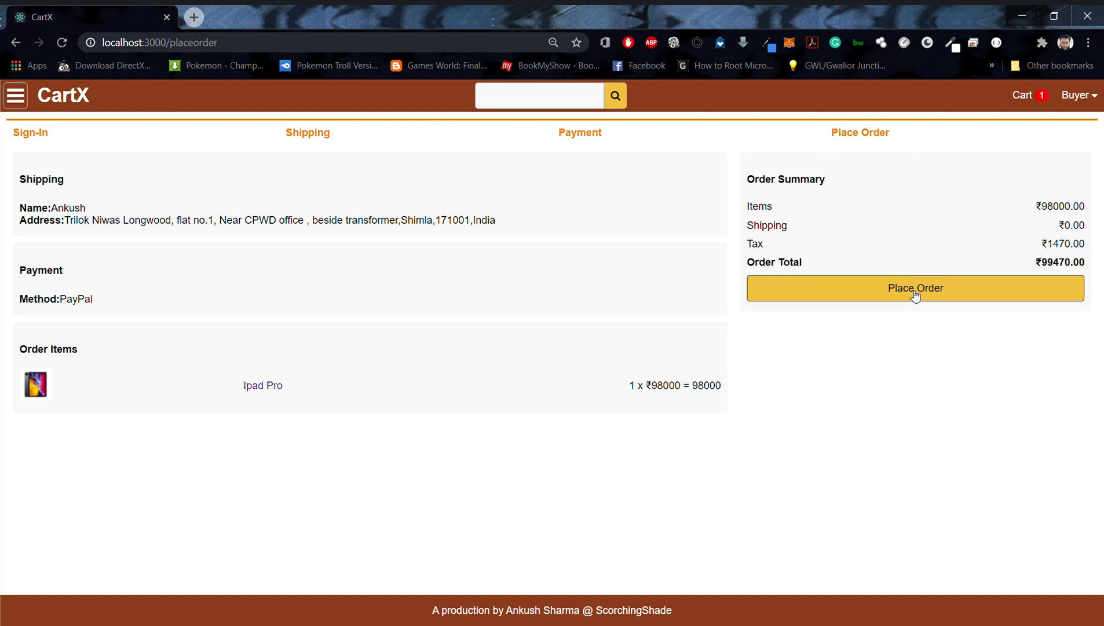
Confirm the order, creating order 5fd3e406a763be2678a2382e marked Not Paid, Not Delivered
{"action": "left_click", "coordinate": [915, 288]}
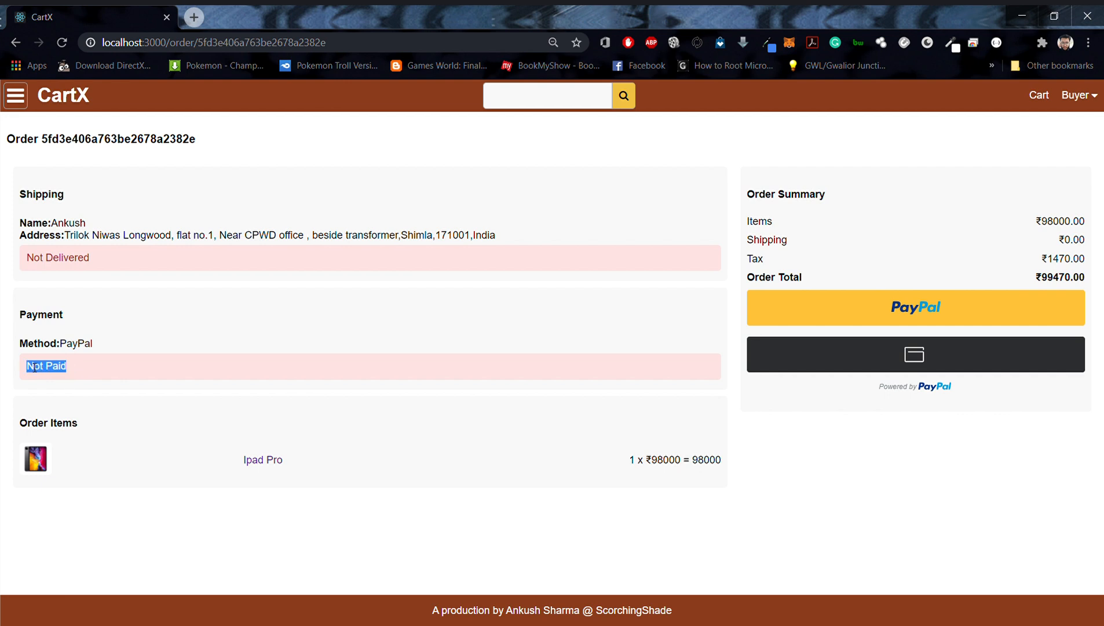
{"action": "mouse_move", "coordinate": [868, 303]}
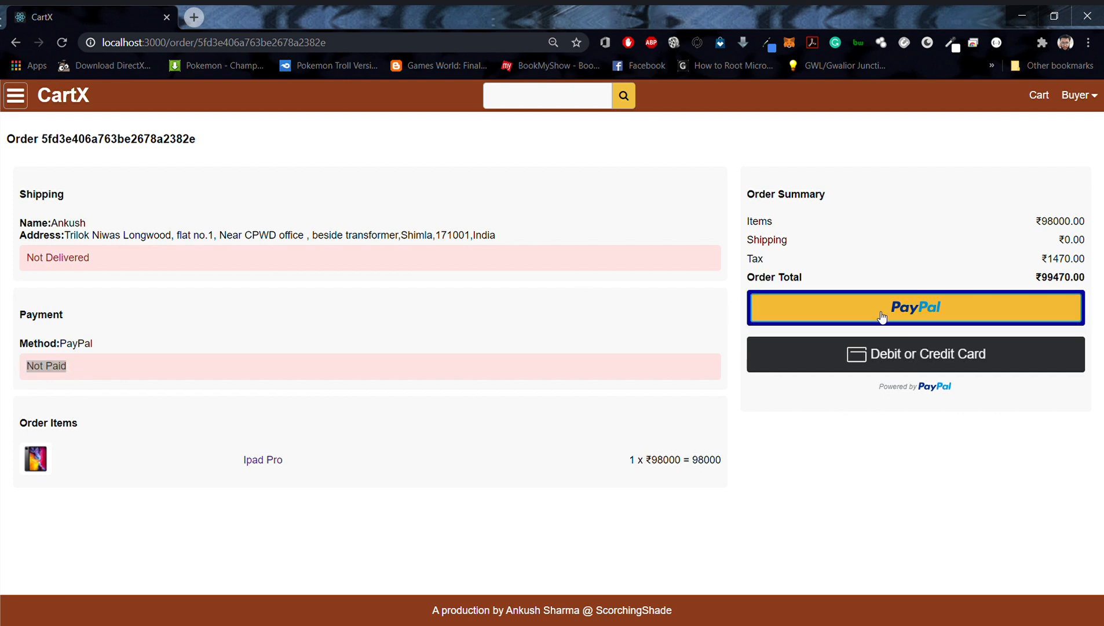
Start PayPal checkout for the unpaid Ipad Pro order
{"action": "left_click", "coordinate": [915, 308]}
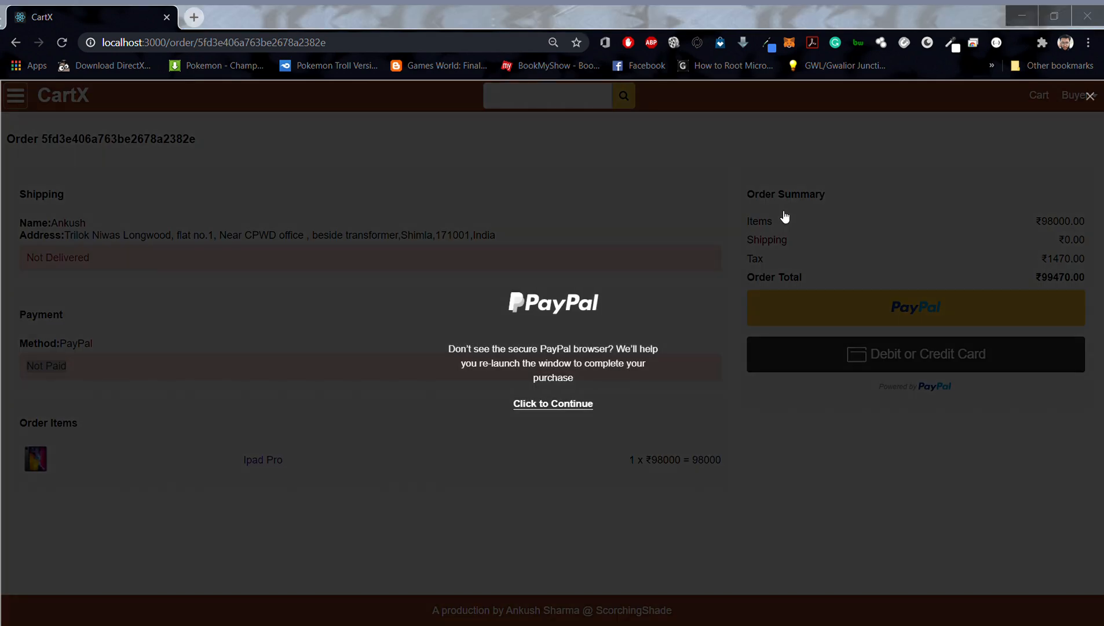
{"action": "mouse_move", "coordinate": [630, 200]}
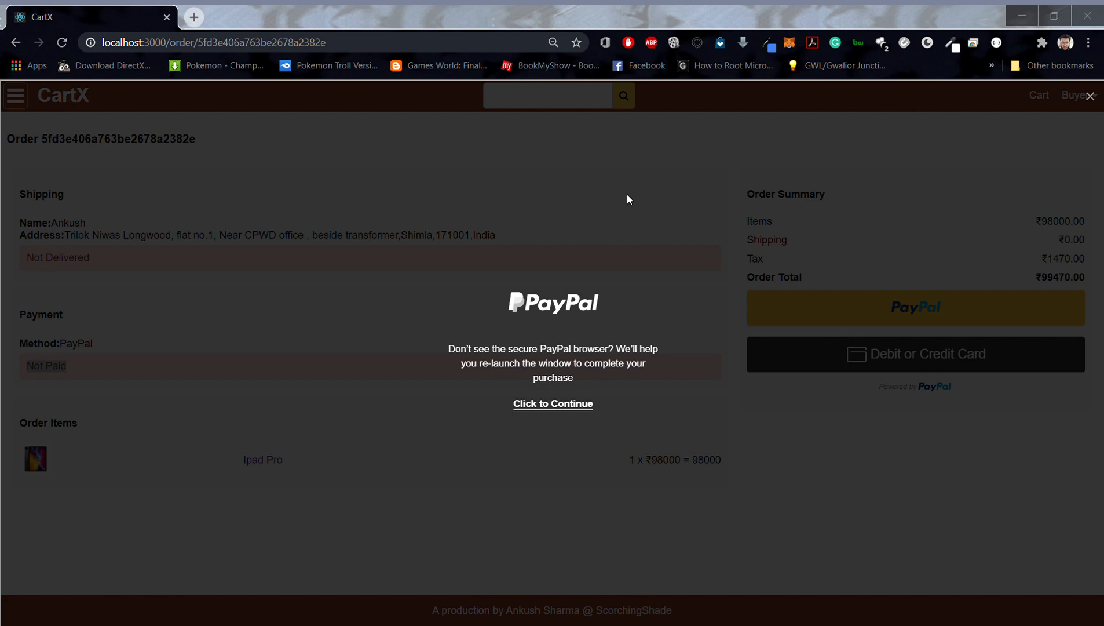
{"action": "mouse_move", "coordinate": [479, 336]}
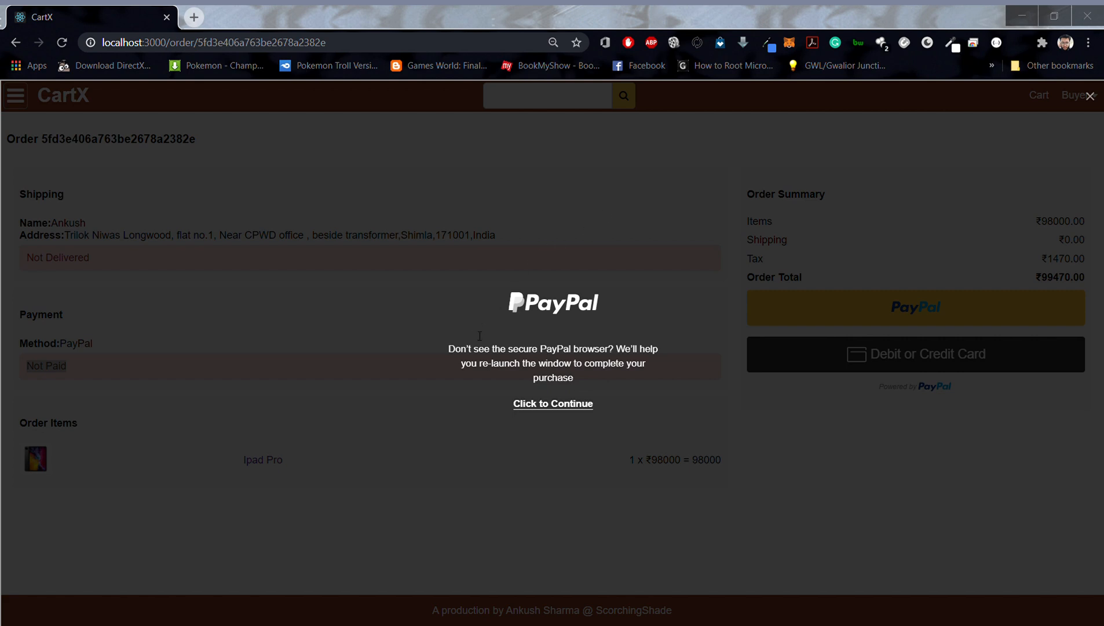
{"action": "mouse_move", "coordinate": [529, 431]}
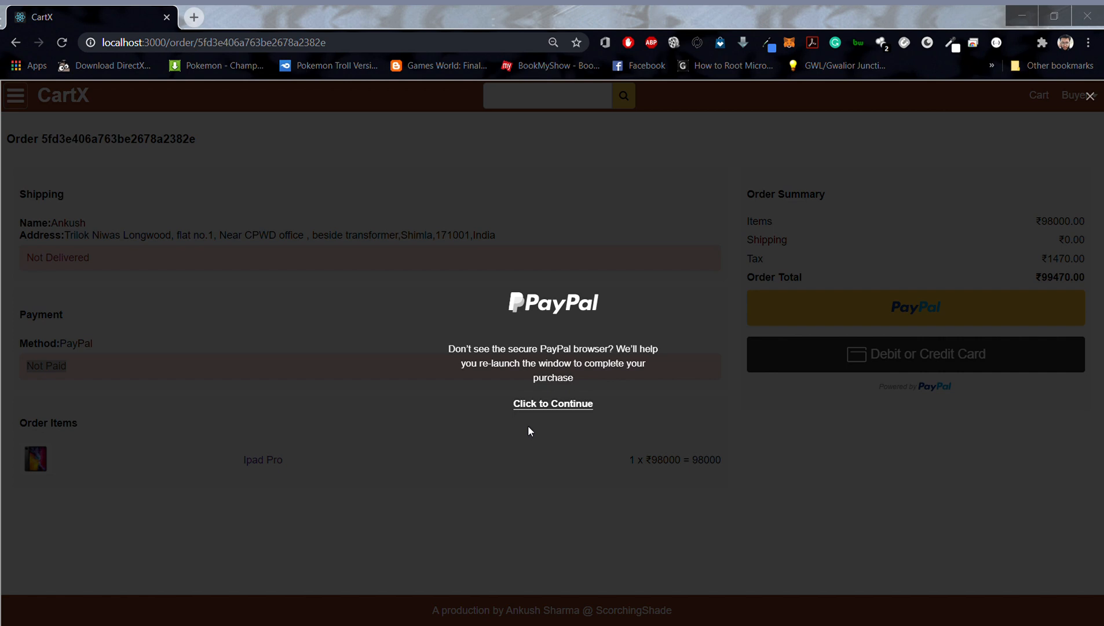
{"action": "mouse_move", "coordinate": [459, 370]}
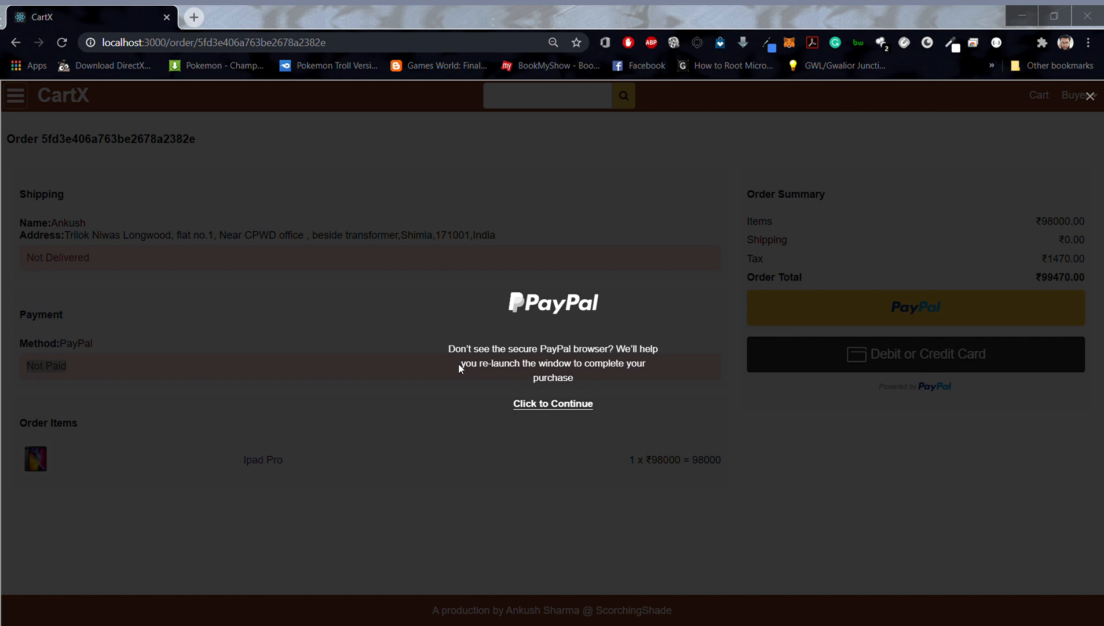
{"action": "mouse_move", "coordinate": [447, 338]}
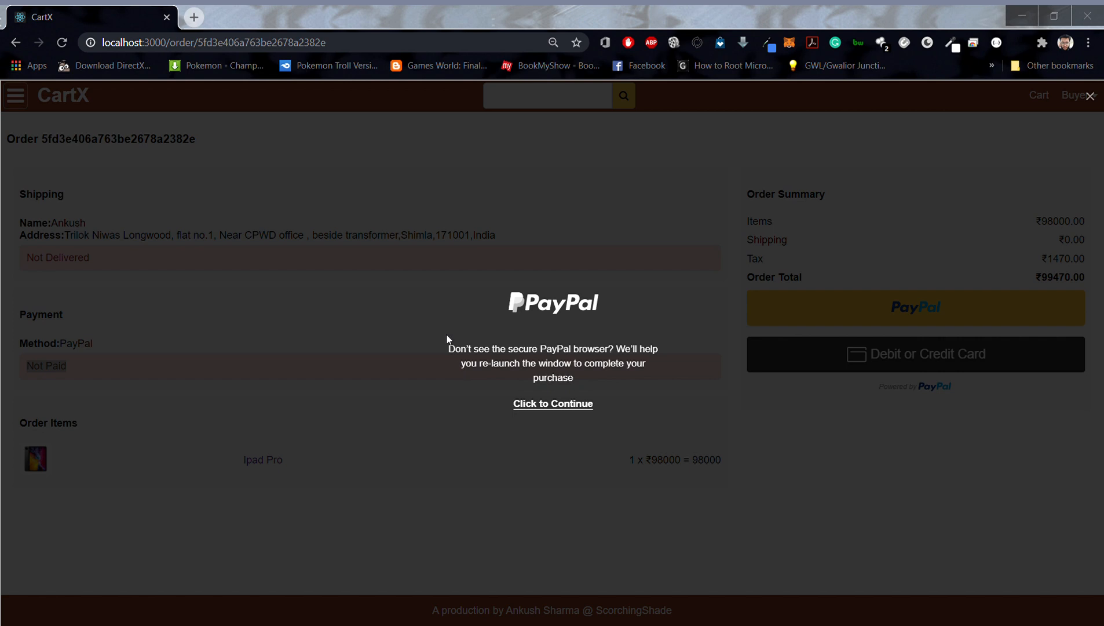
{"action": "mouse_move", "coordinate": [479, 328]}
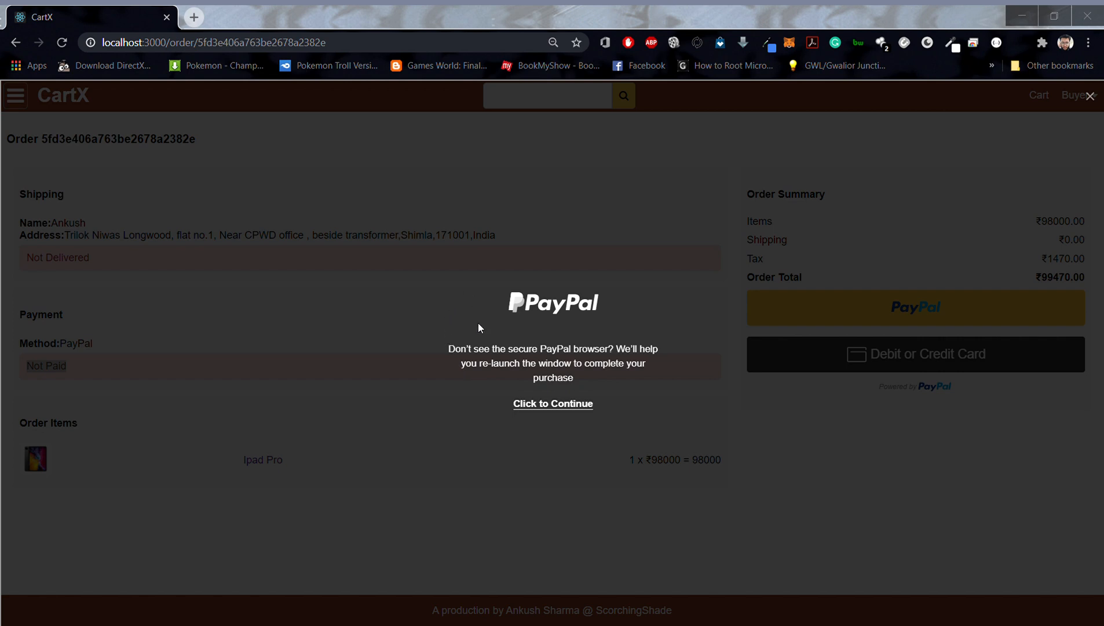
{"action": "mouse_move", "coordinate": [447, 468]}
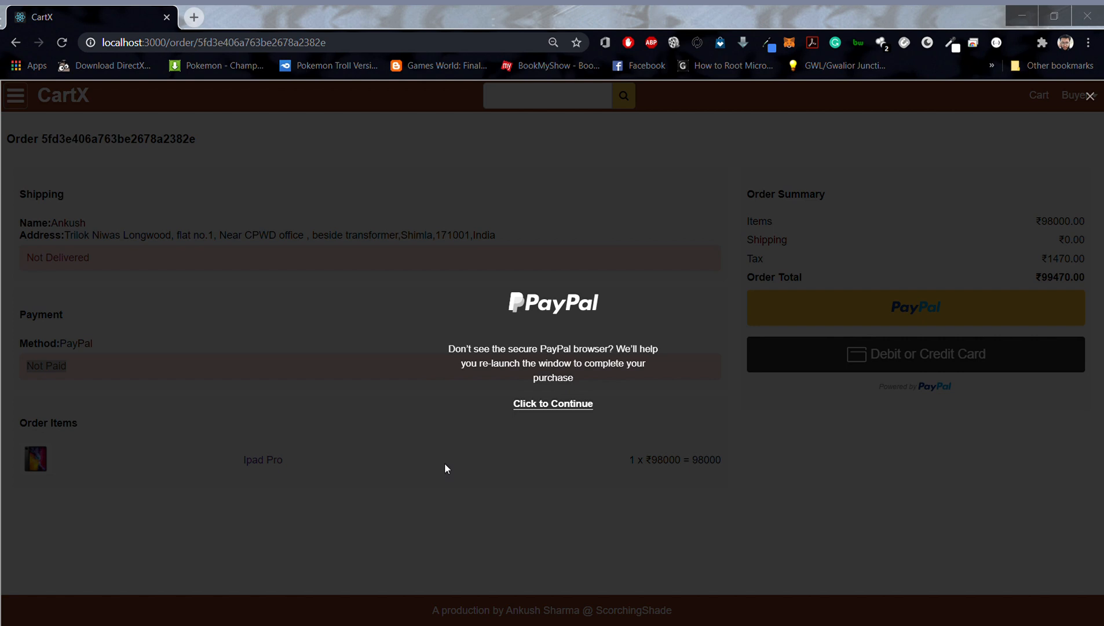
{"action": "mouse_move", "coordinate": [509, 494]}
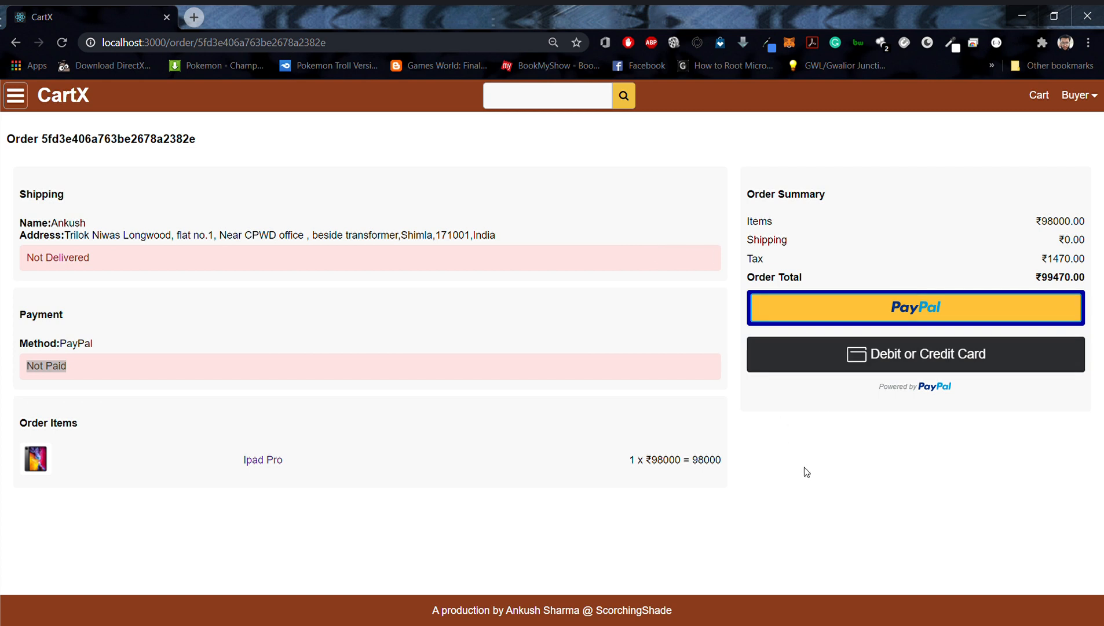
Finish the PayPal payment, highlight the 'Paid at' timestamp, and return home
{"action": "left_click", "coordinate": [916, 307]}
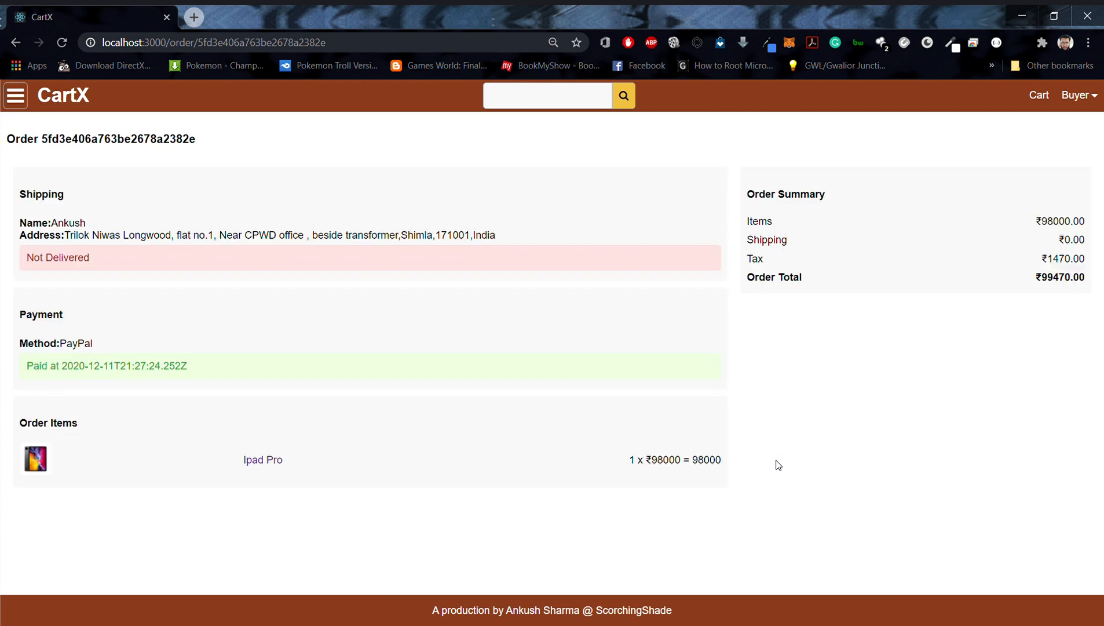
{"action": "mouse_move", "coordinate": [23, 382]}
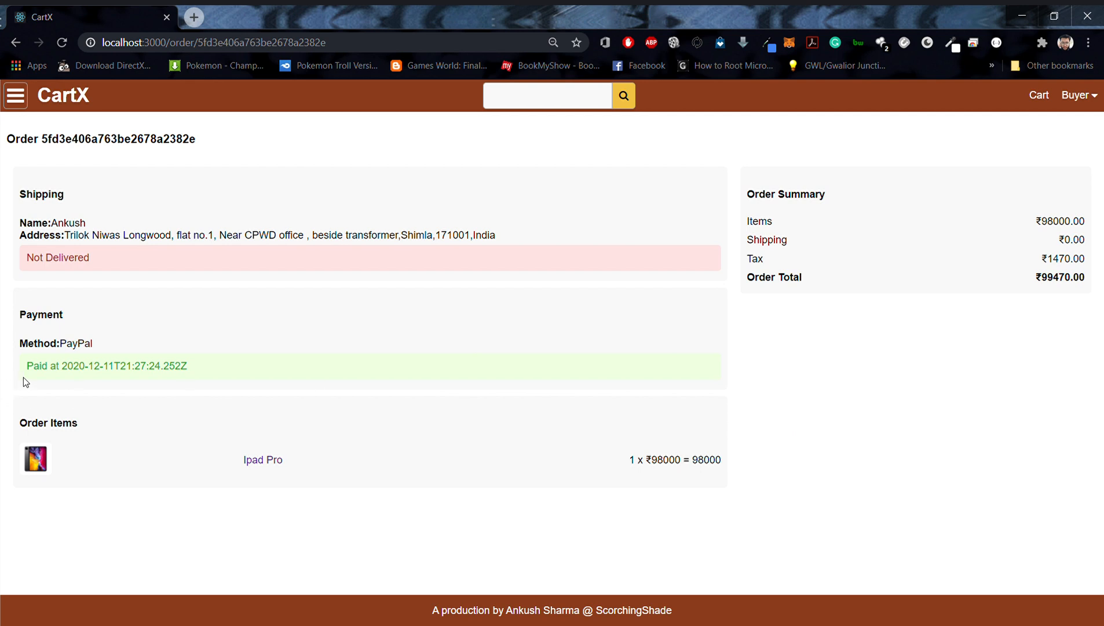
{"action": "left_click_drag", "start_coordinate": [25, 366], "coordinate": [187, 366]}
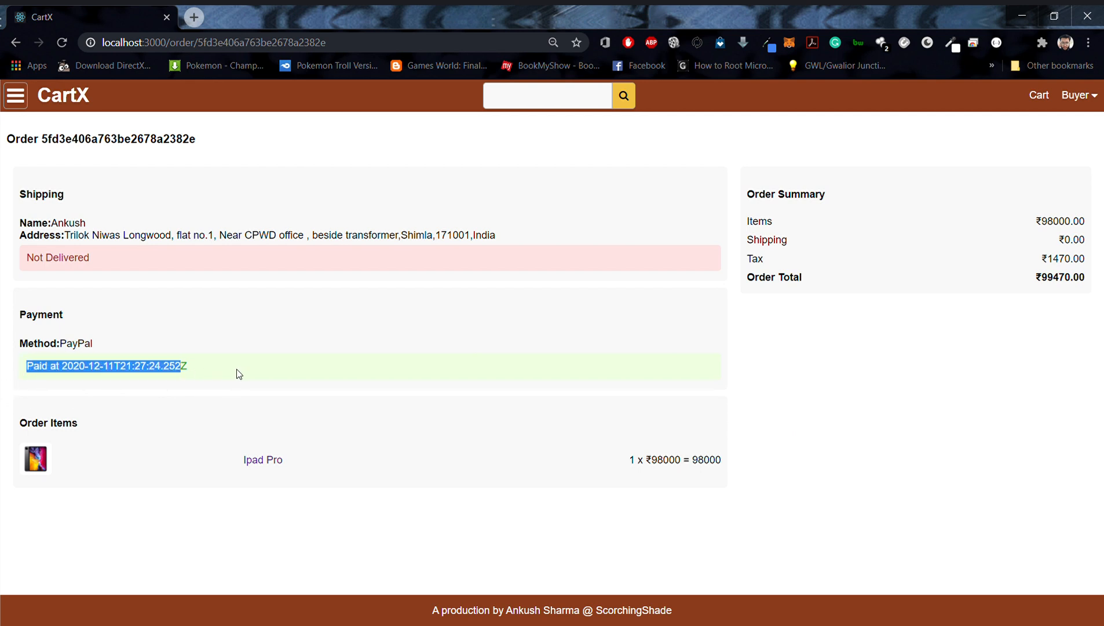
{"action": "mouse_move", "coordinate": [86, 106]}
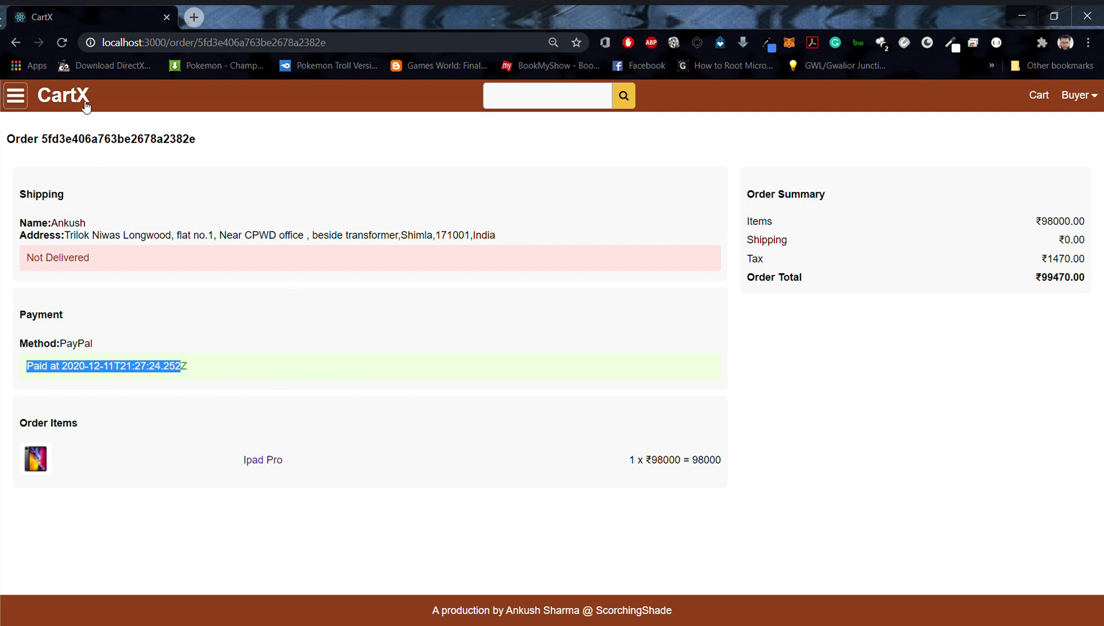
{"action": "left_click", "coordinate": [63, 96]}
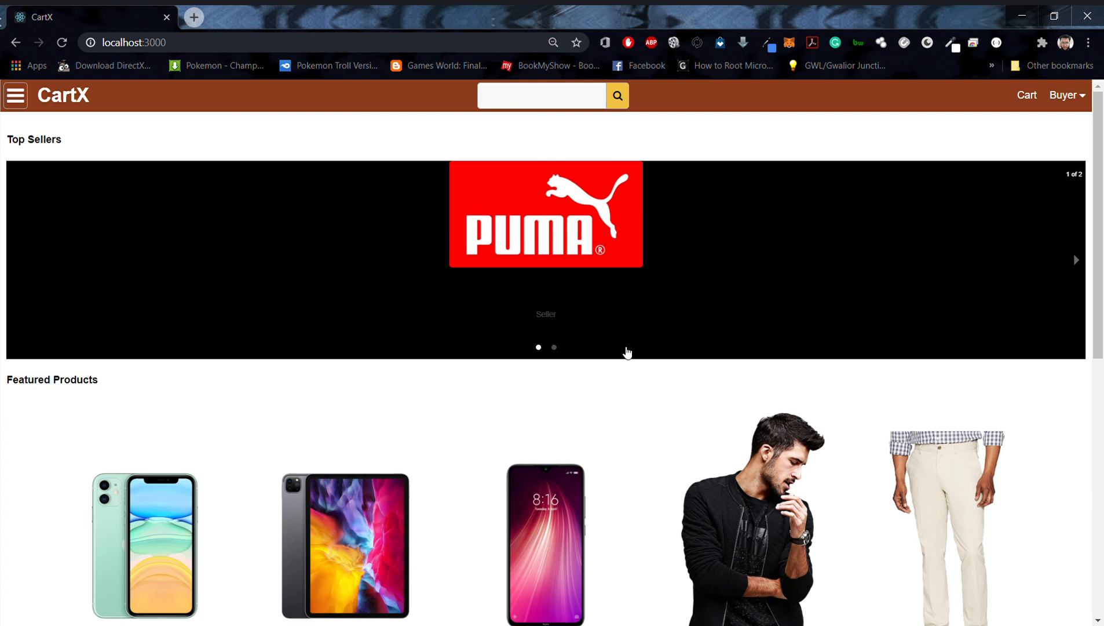
View the Buyer account's Order History
{"action": "left_click", "coordinate": [1066, 95]}
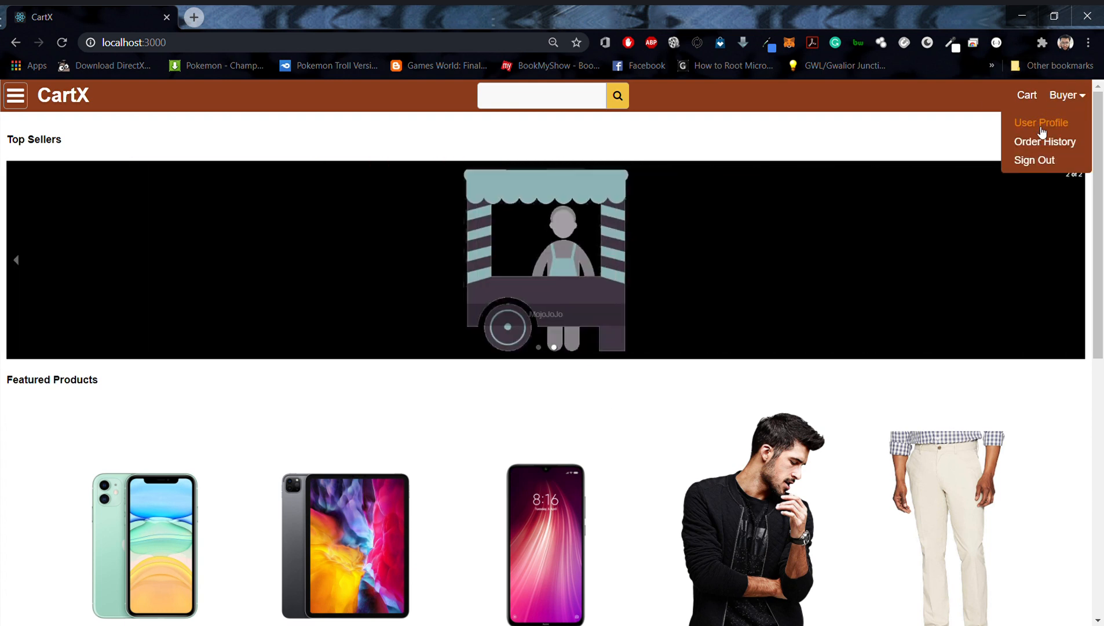
{"action": "left_click", "coordinate": [1044, 141]}
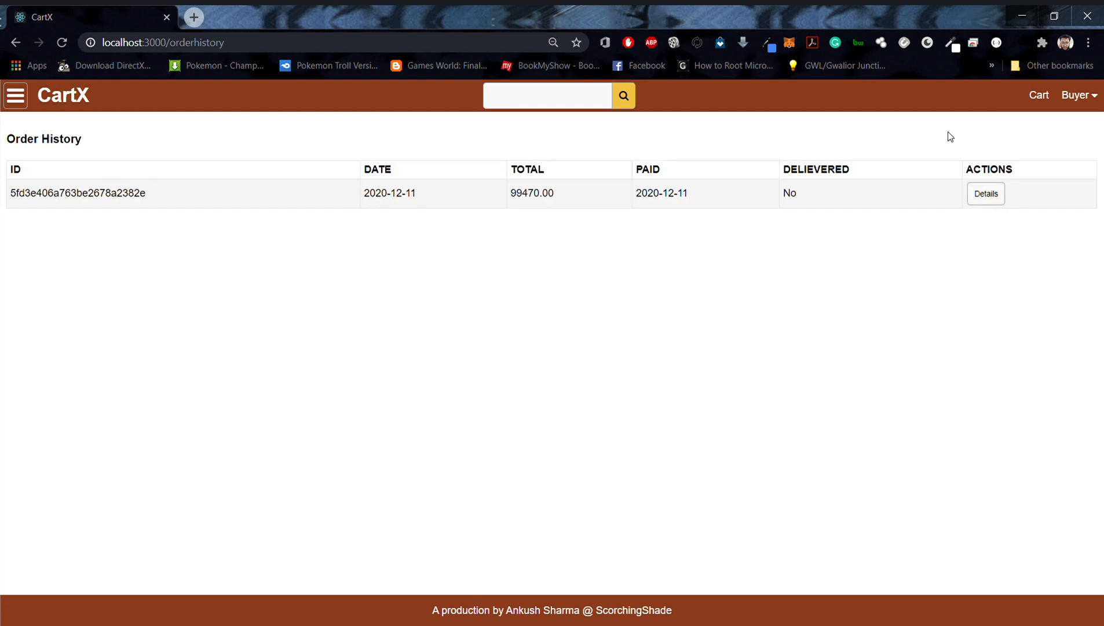
{"action": "mouse_move", "coordinate": [616, 208]}
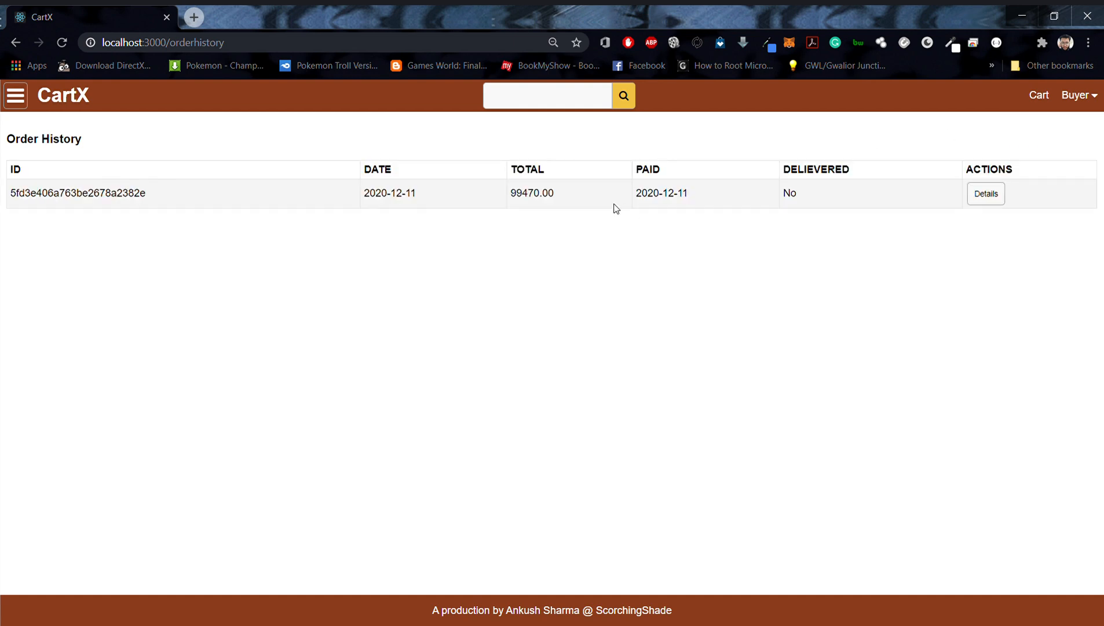
{"action": "mouse_move", "coordinate": [802, 199]}
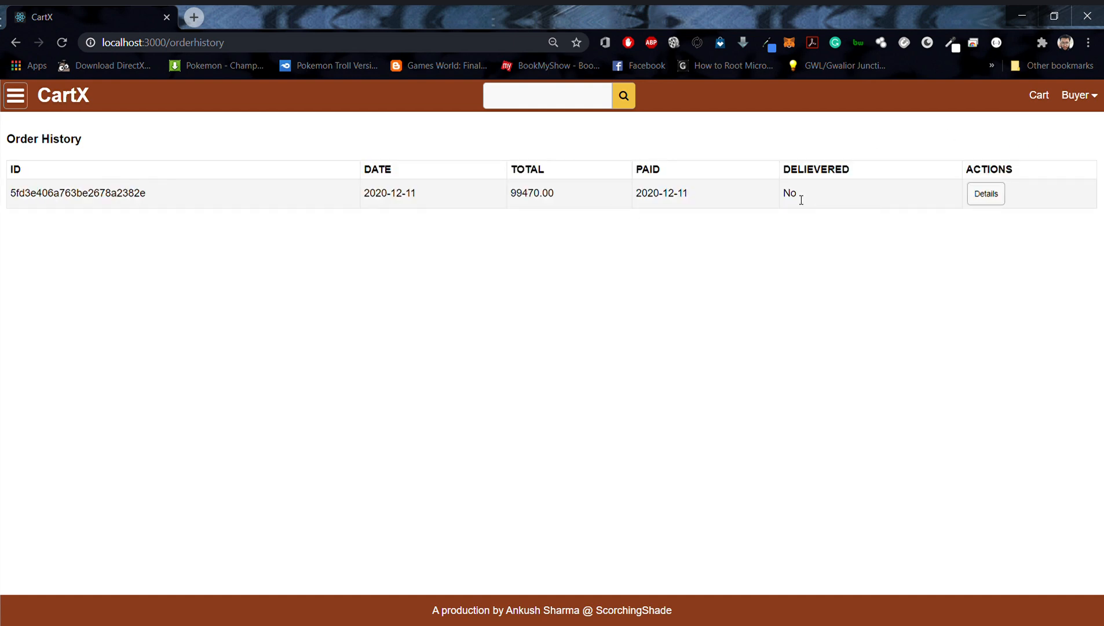
{"action": "mouse_move", "coordinate": [443, 201]}
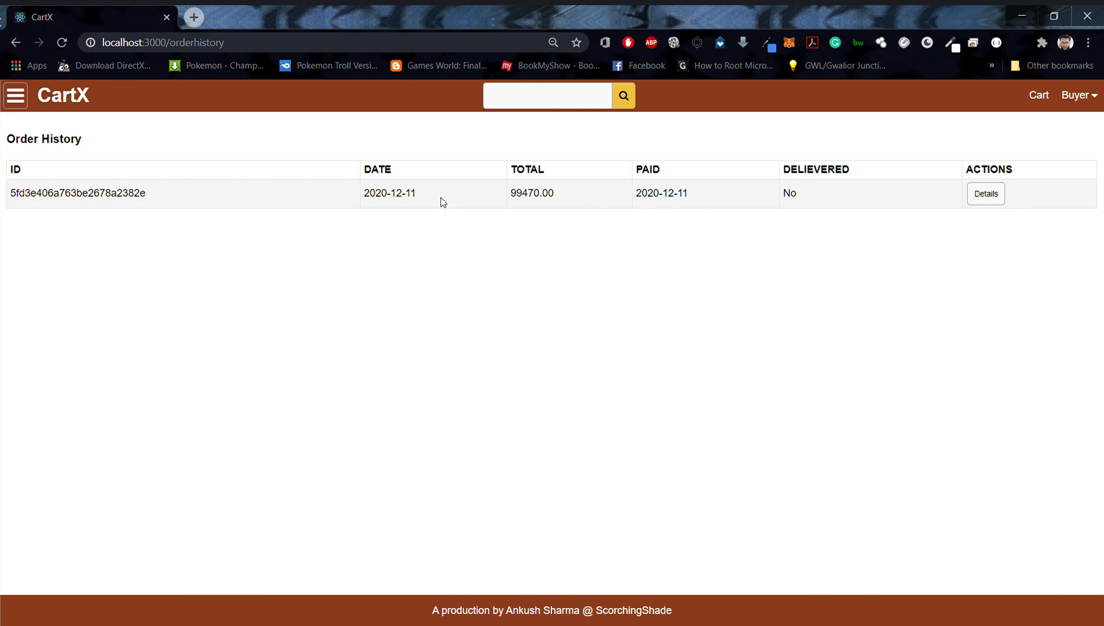
{"action": "double_click", "coordinate": [532, 193]}
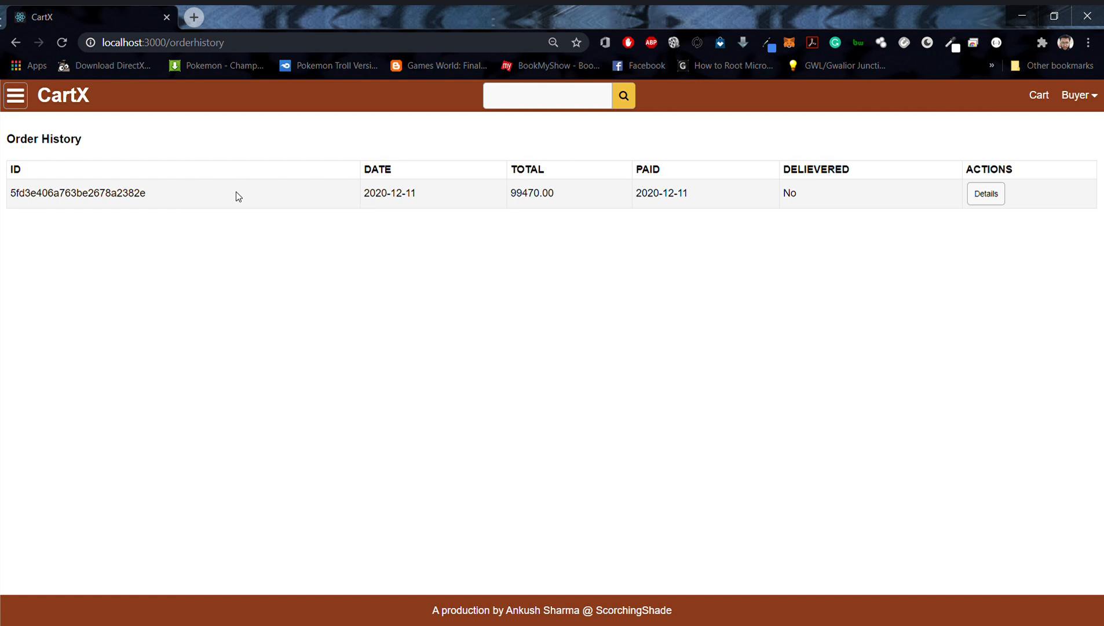
View the Buyer's User Profile, then sign out of the account
{"action": "left_click", "coordinate": [1079, 95]}
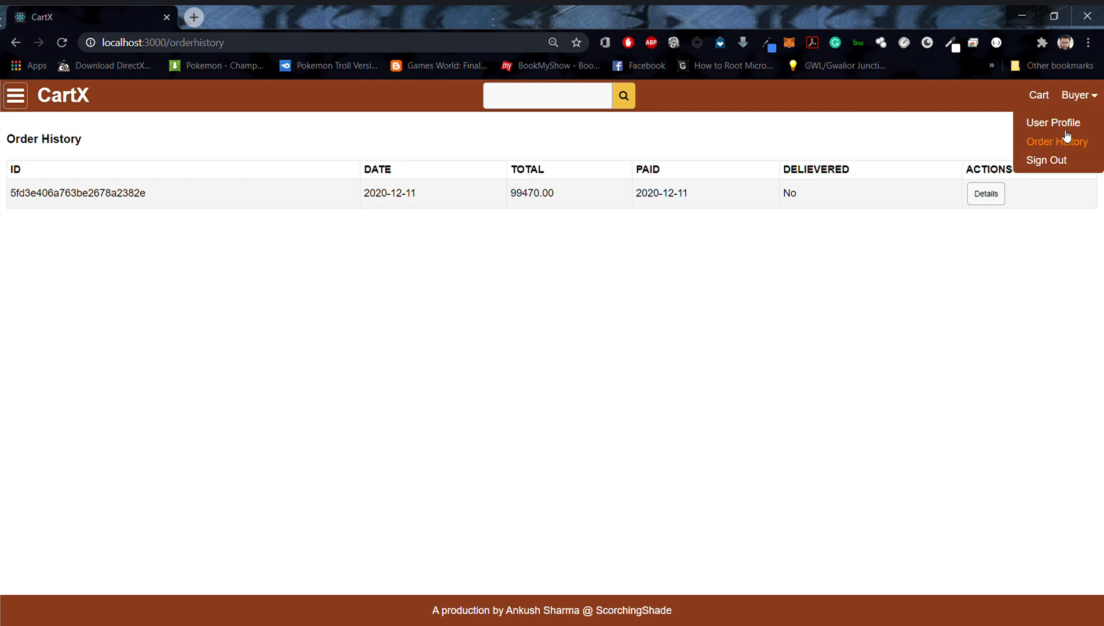
{"action": "left_click", "coordinate": [1052, 123]}
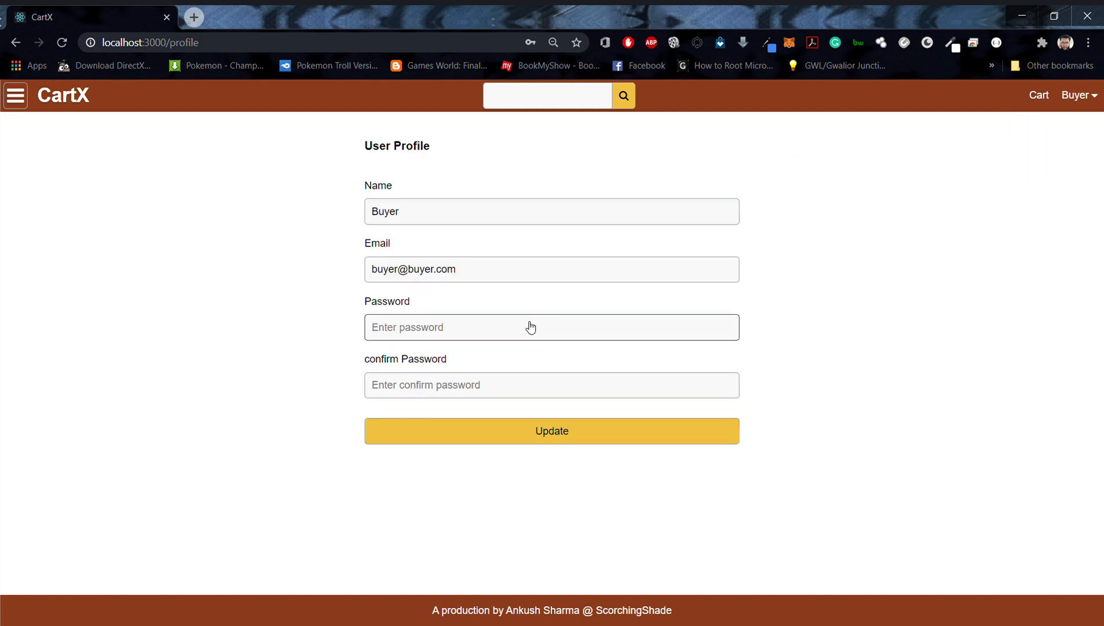
{"action": "left_click", "coordinate": [1077, 95]}
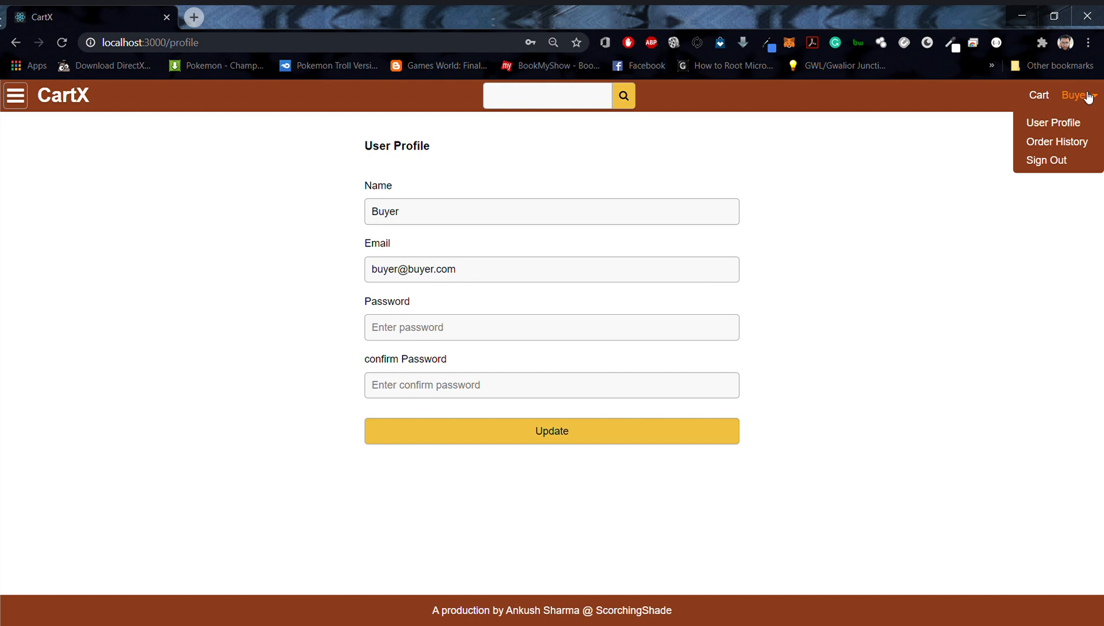
{"action": "mouse_move", "coordinate": [1049, 165]}
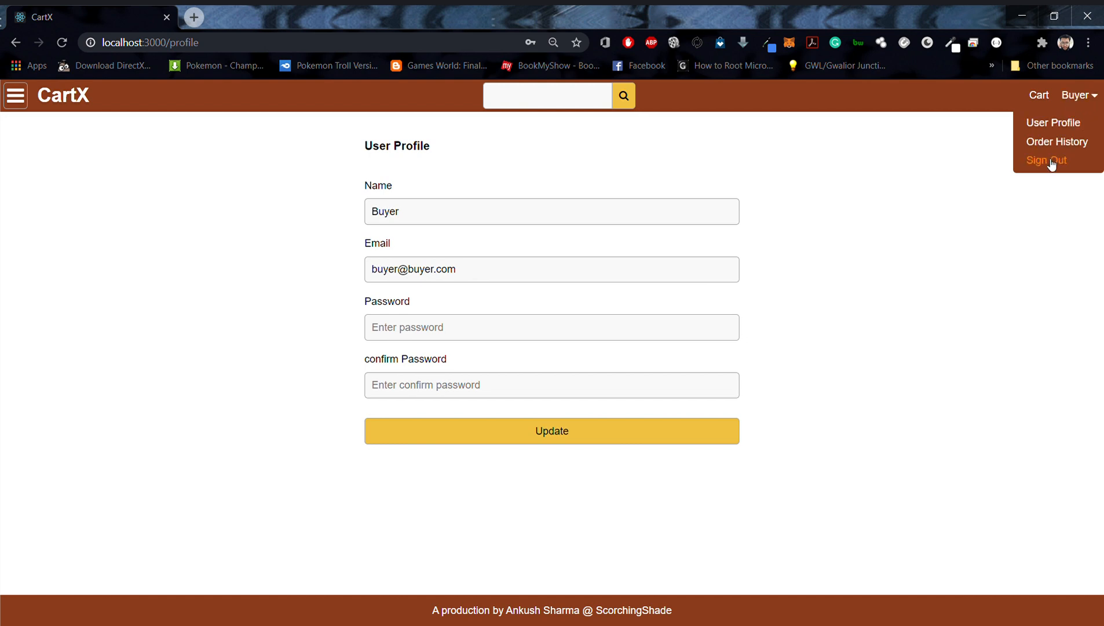
{"action": "left_click", "coordinate": [1046, 160]}
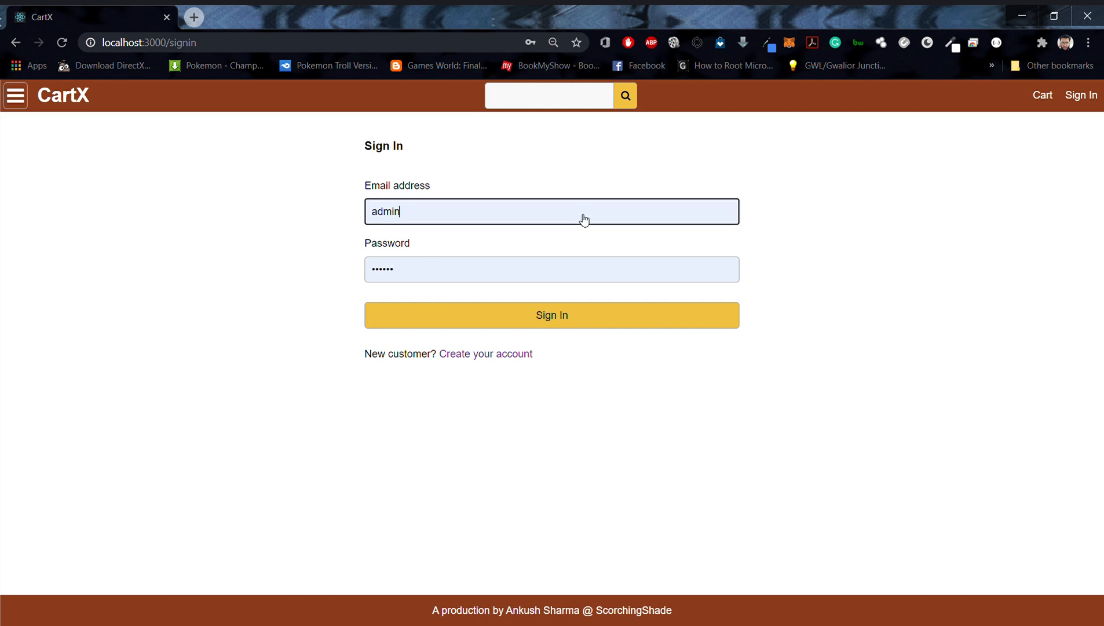
{"action": "double_click", "coordinate": [384, 212]}
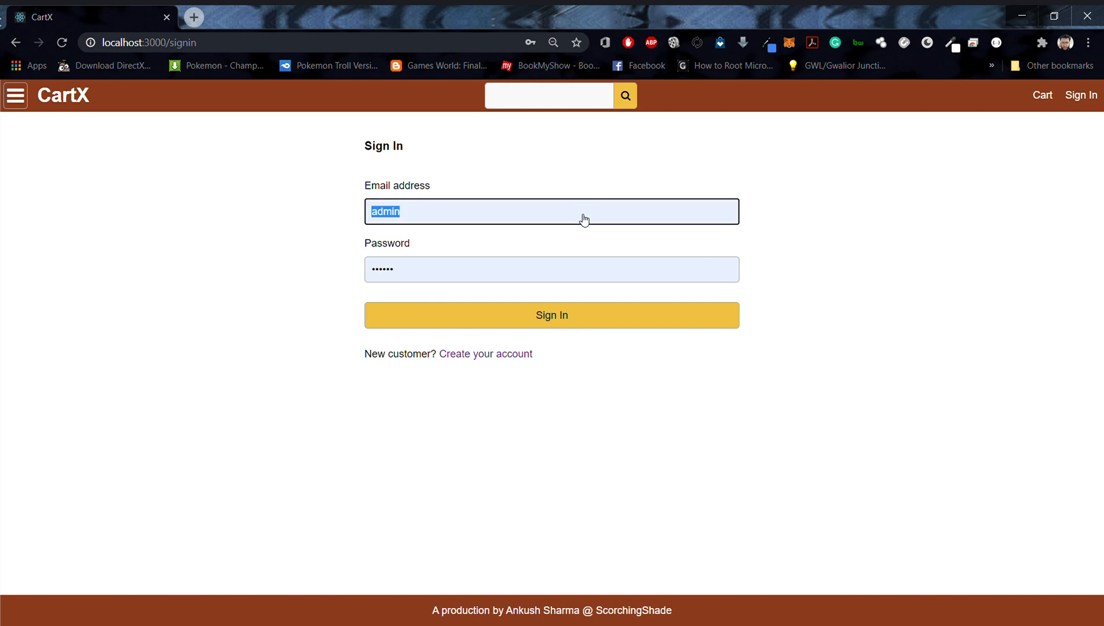
{"action": "type", "text": "seller@seller.com"}
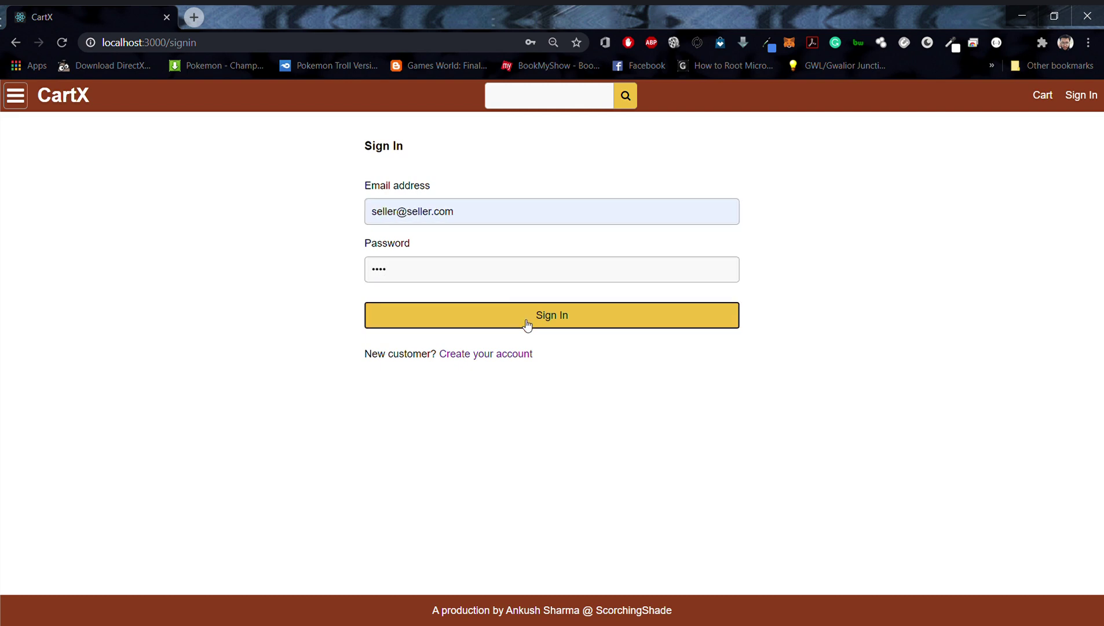
{"action": "left_click", "coordinate": [526, 315]}
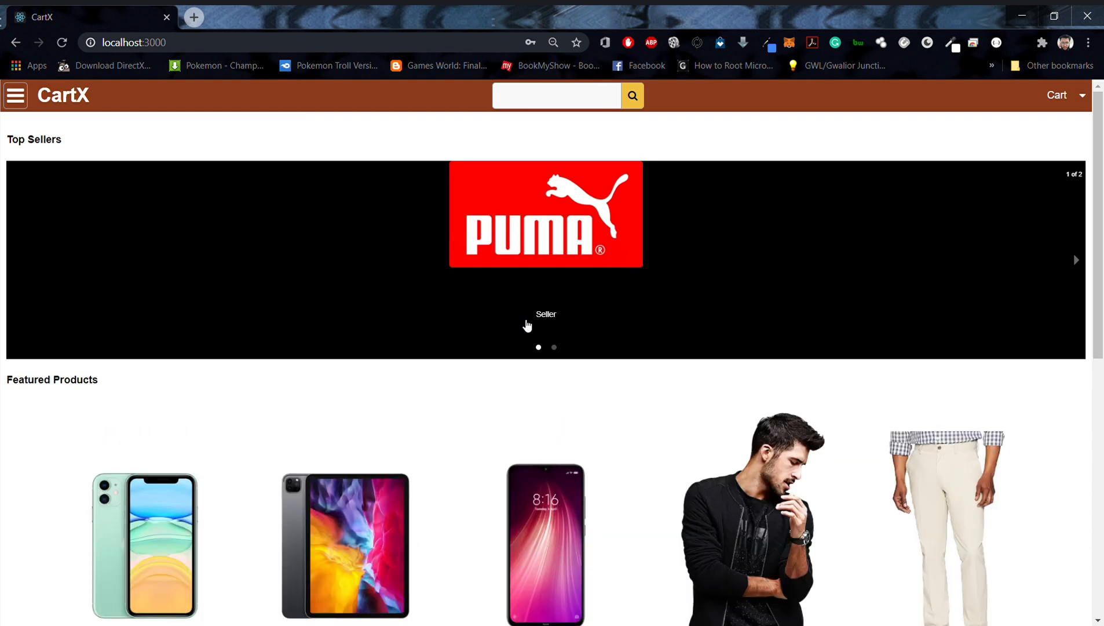
{"action": "mouse_move", "coordinate": [642, 304]}
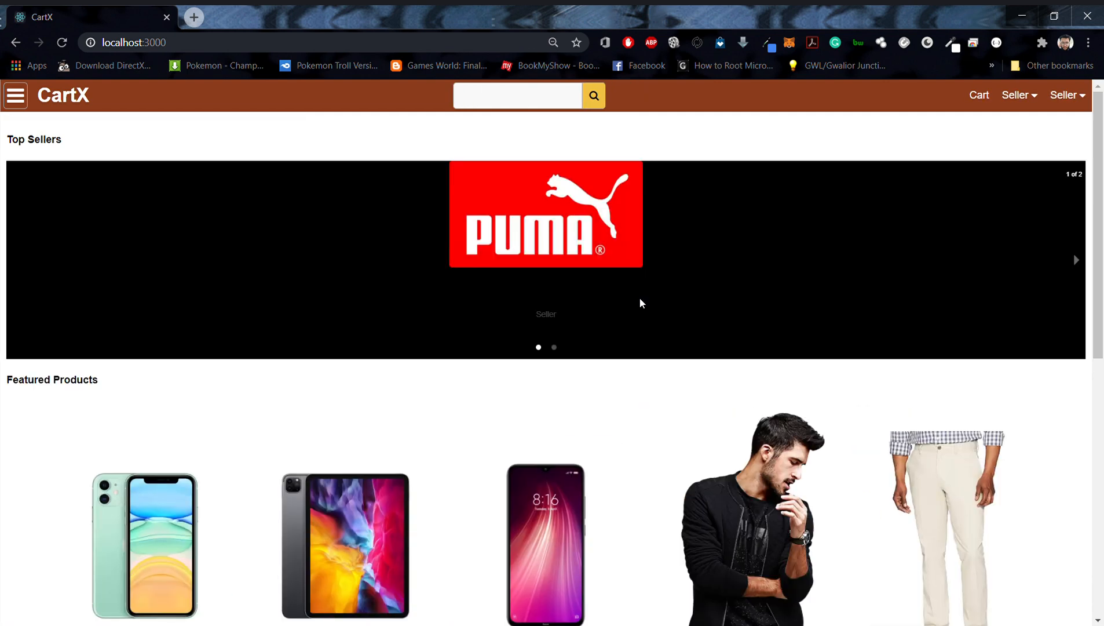
Go to the seller's Products list showing its seven items
{"action": "left_click", "coordinate": [1063, 95]}
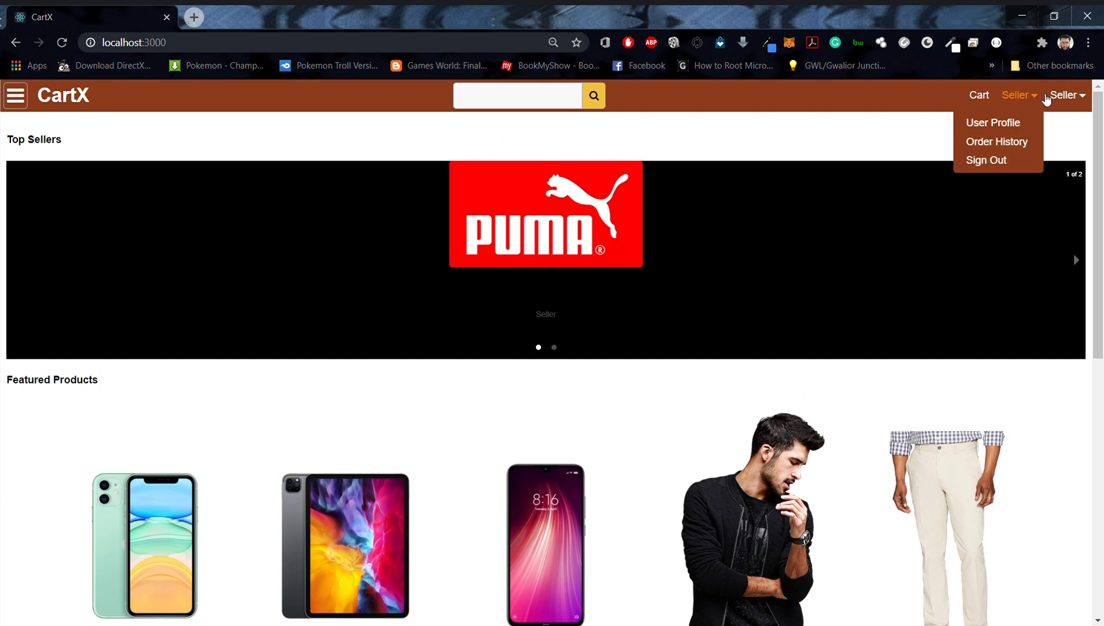
{"action": "left_click", "coordinate": [1063, 95]}
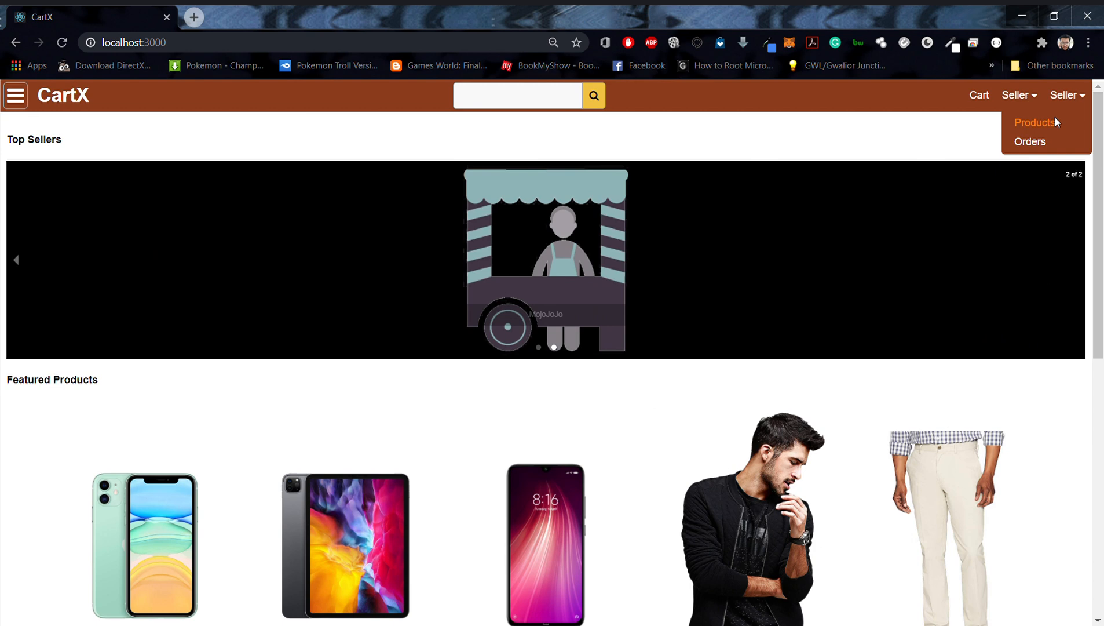
{"action": "left_click", "coordinate": [1038, 123]}
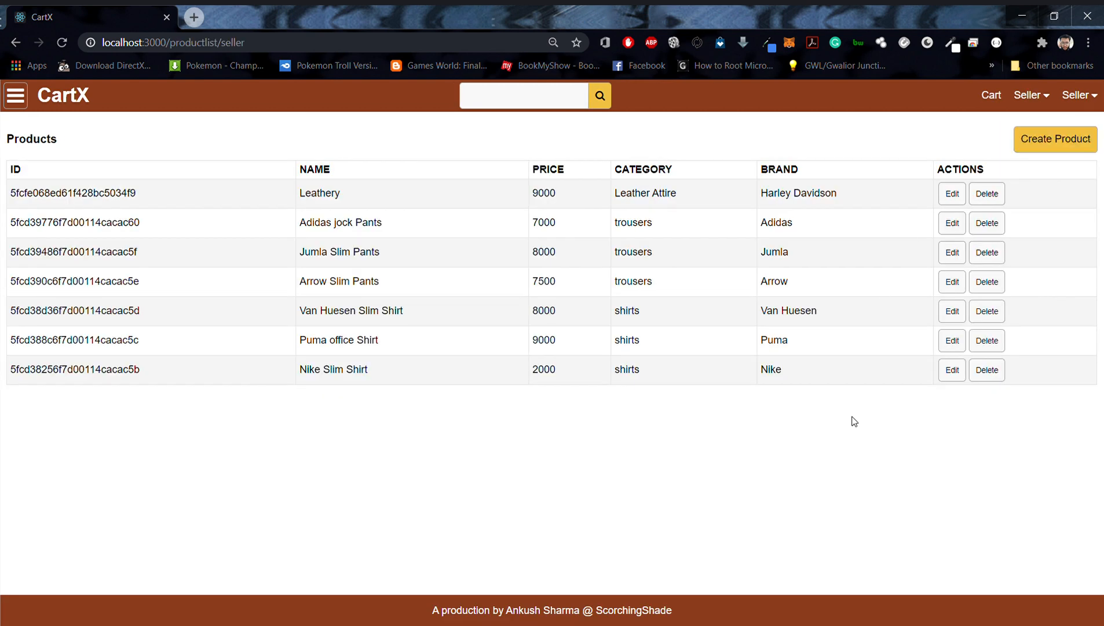
{"action": "mouse_move", "coordinate": [480, 394]}
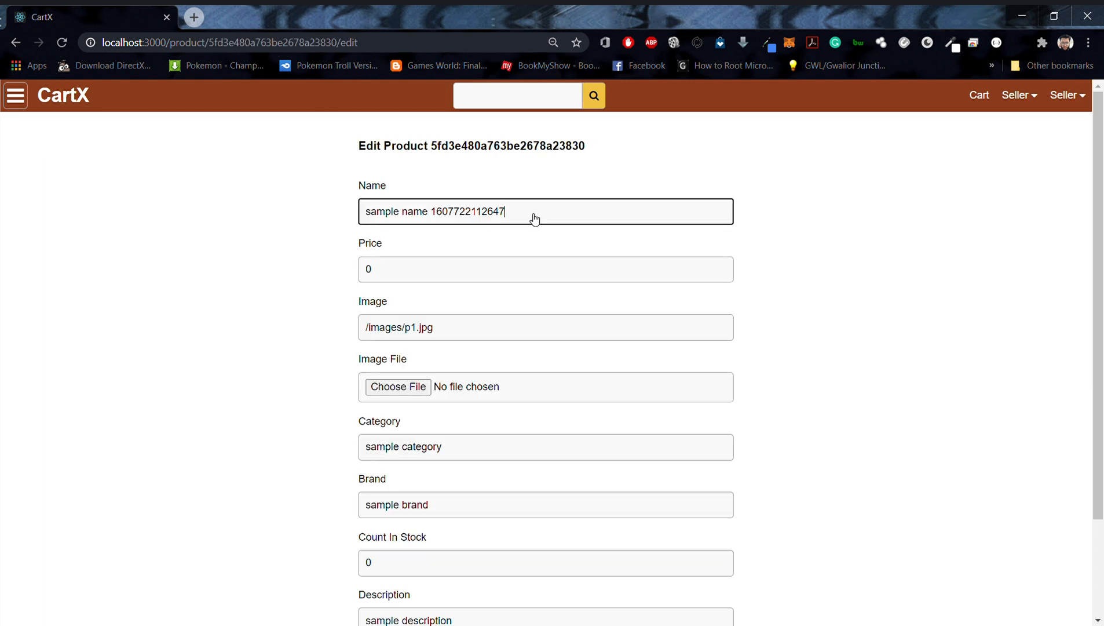
Name the product Sample Shirt, price it at 1000 and set category shirt
{"action": "type", "text": "Sample Shirt"}
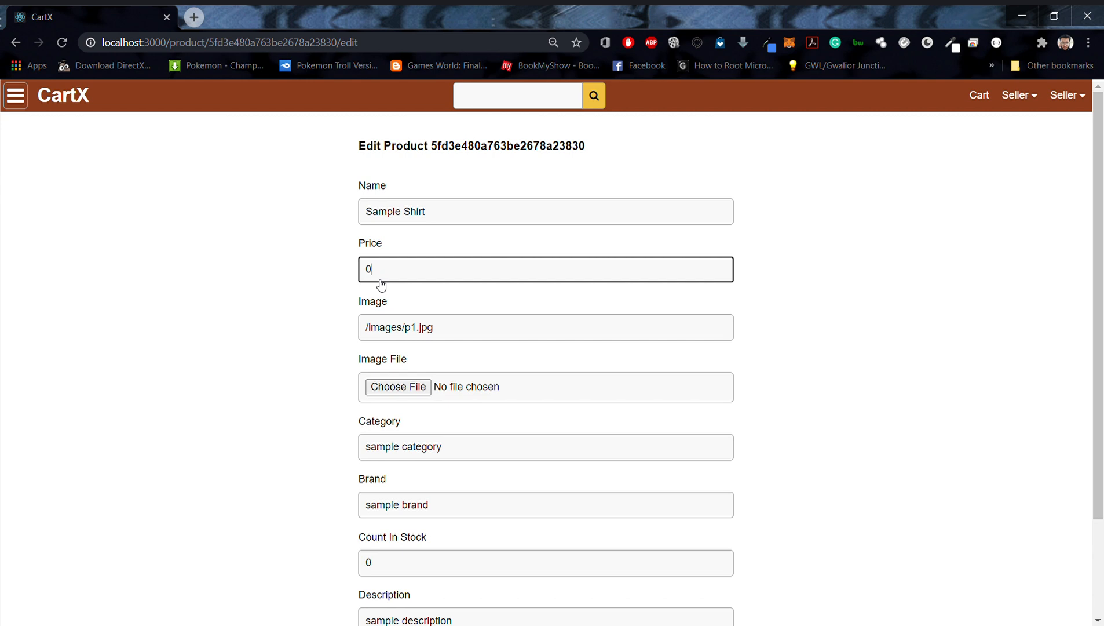
{"action": "type", "text": "1"}
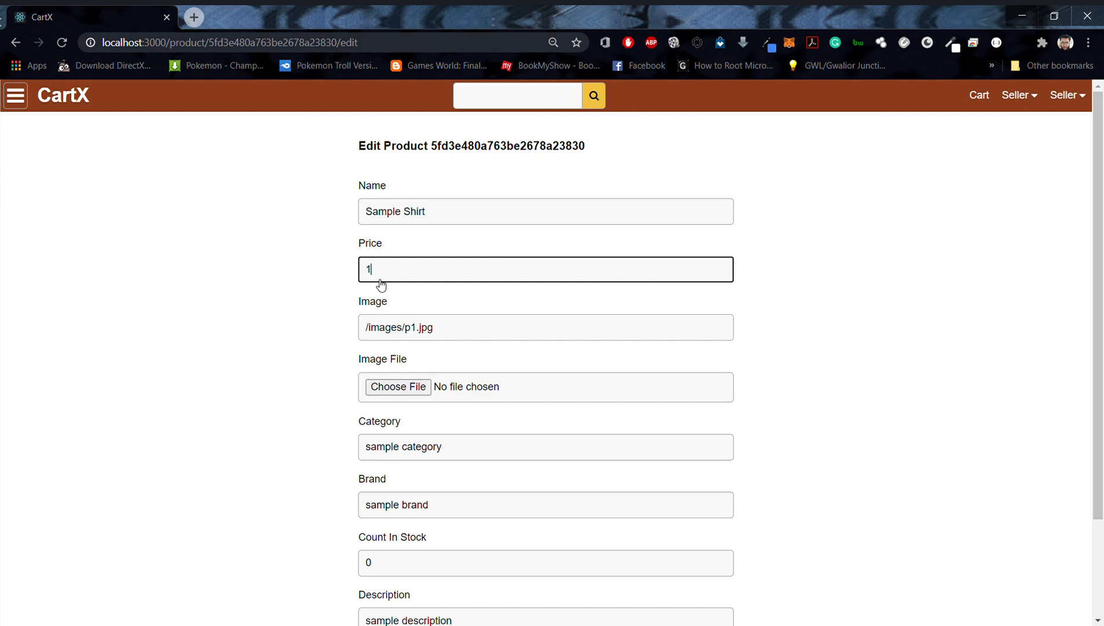
{"action": "type", "text": "000"}
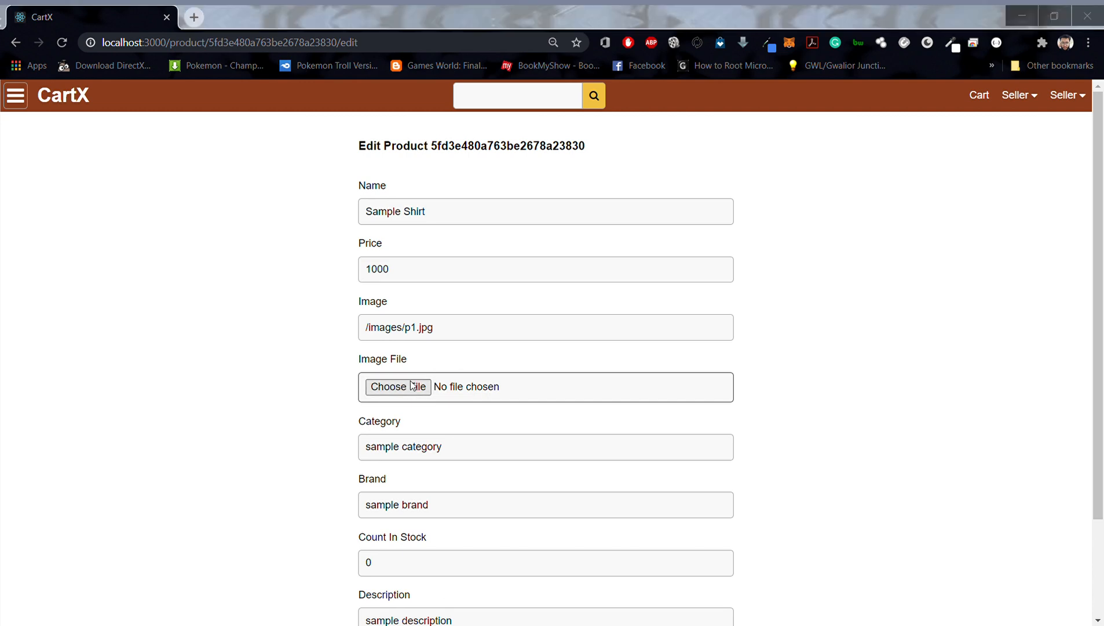
{"action": "mouse_move", "coordinate": [256, 229]}
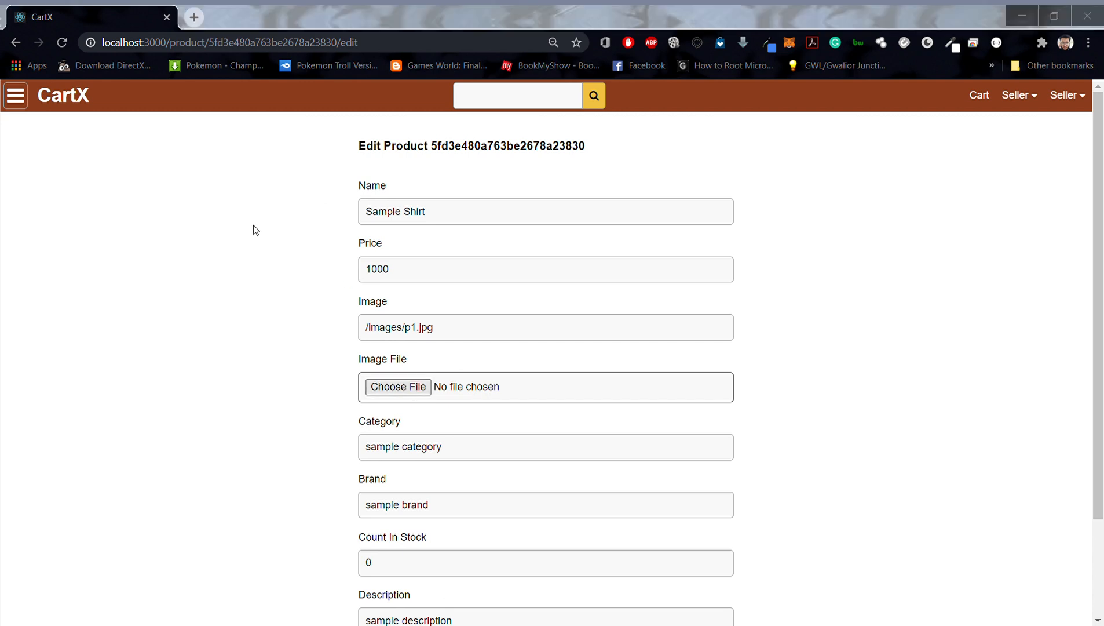
{"action": "mouse_move", "coordinate": [222, 218]}
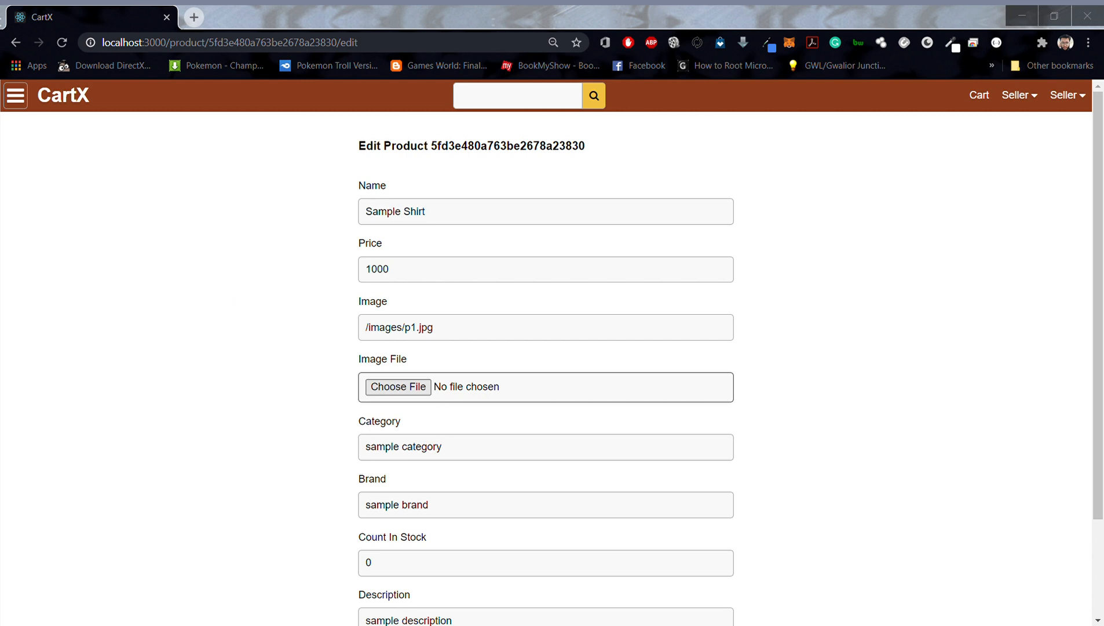
{"action": "mouse_move", "coordinate": [263, 307]}
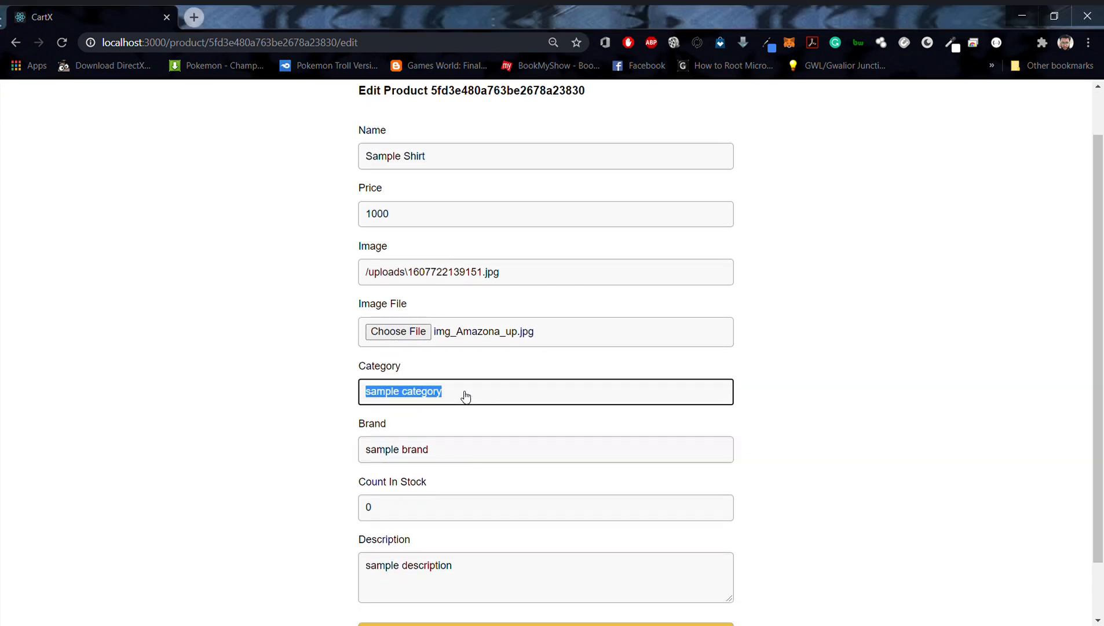
{"action": "type", "text": "shirt"}
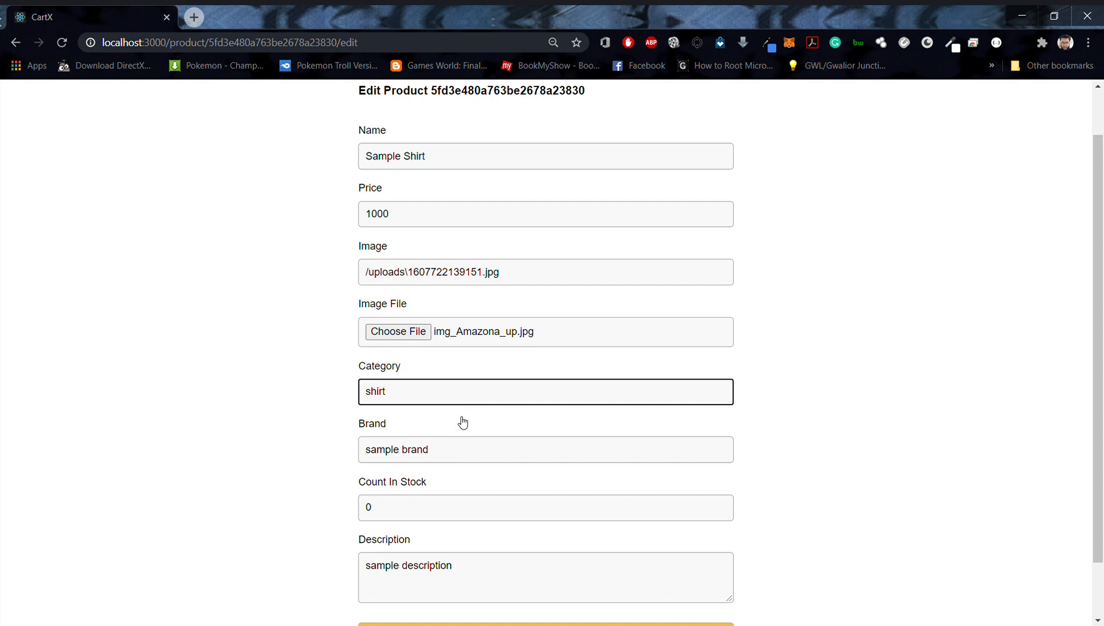
Replace the brand, set 90 in stock, add a new description and update the product
{"action": "double_click", "coordinate": [396, 450]}
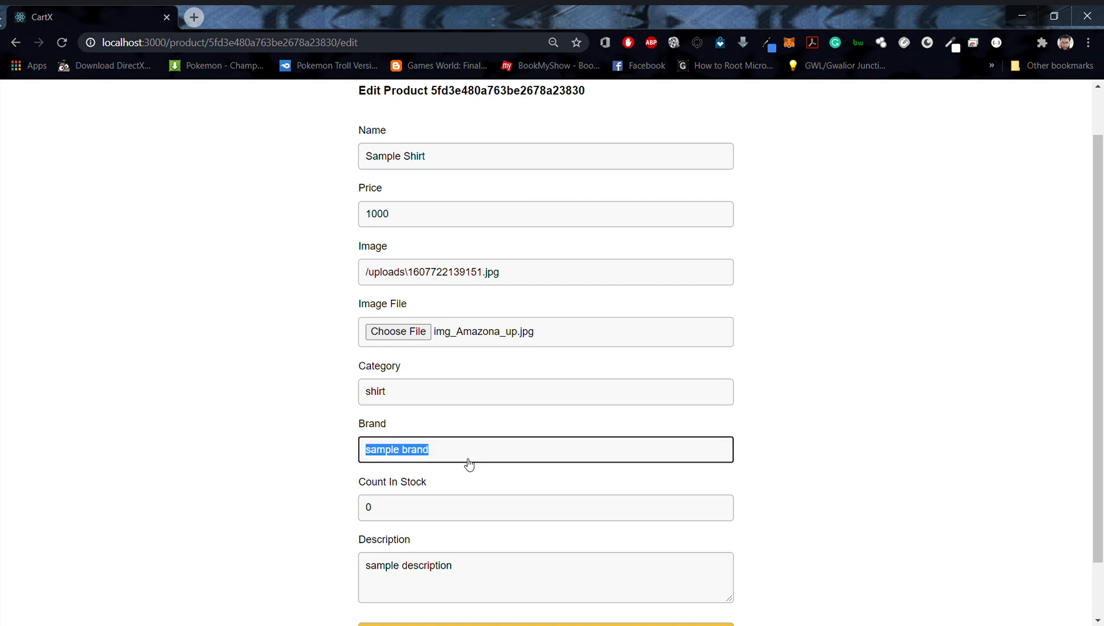
{"action": "type", "text": "Van h"}
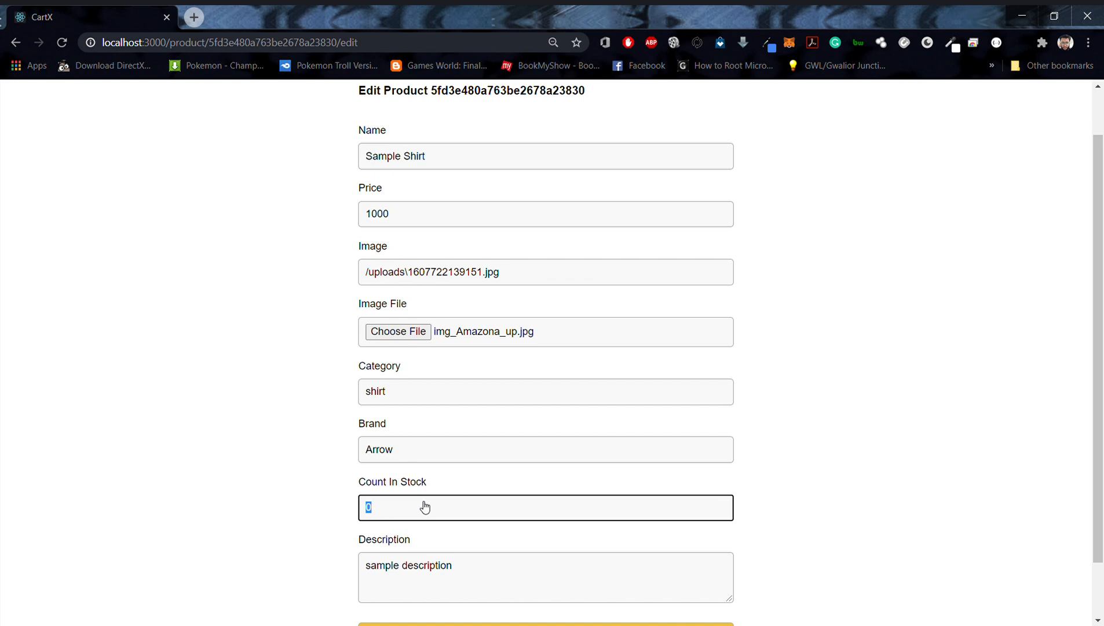
{"action": "type", "text": "90"}
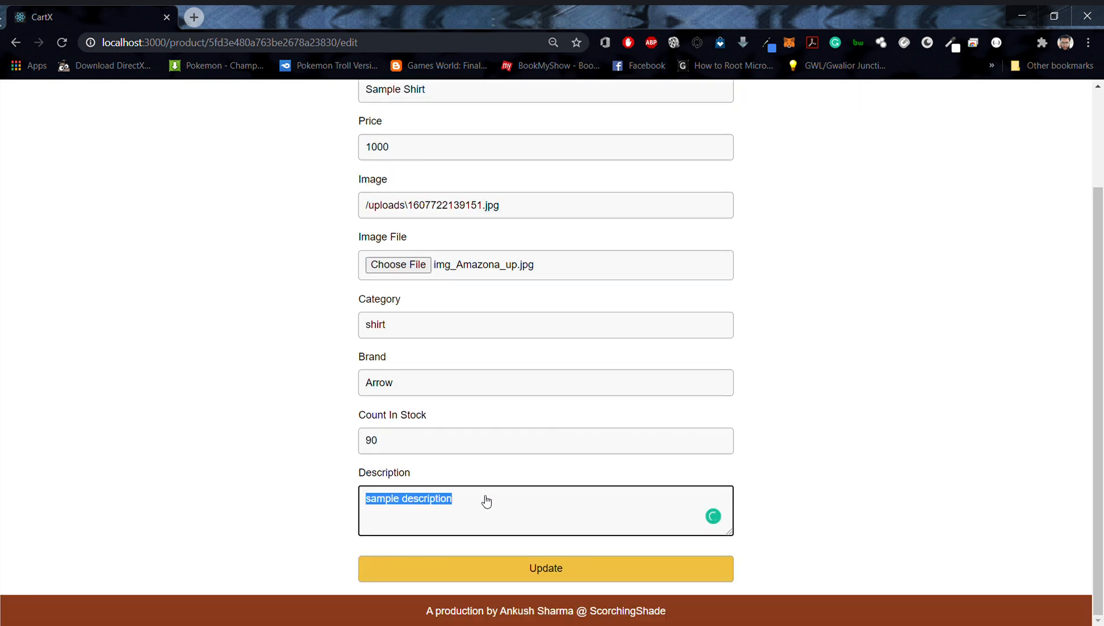
{"action": "type", "text": "A very good shirt"}
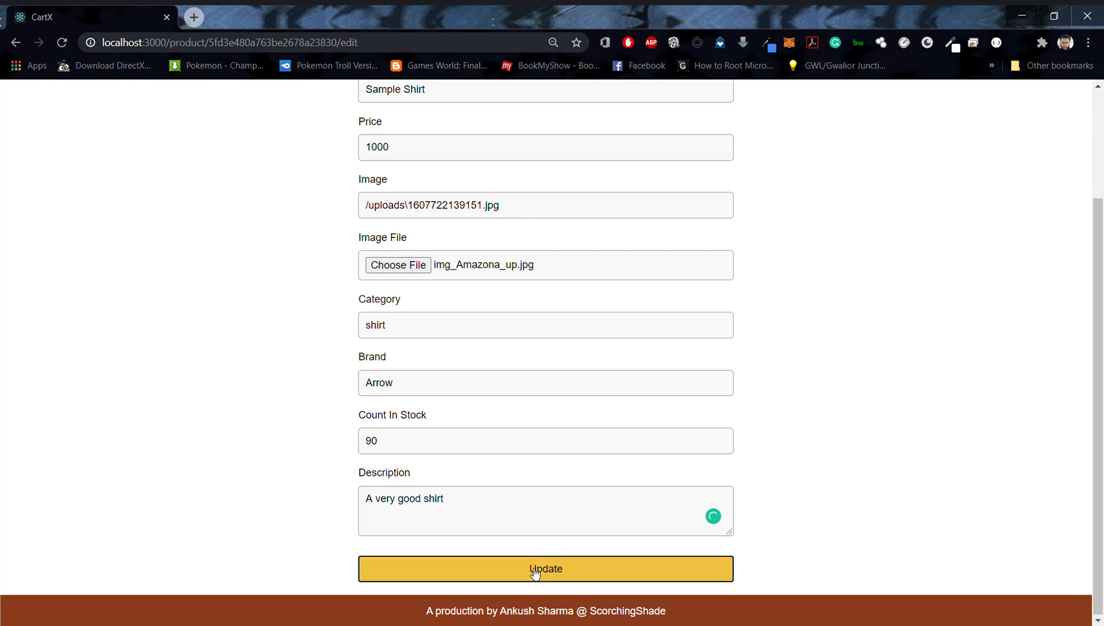
{"action": "left_click", "coordinate": [544, 569]}
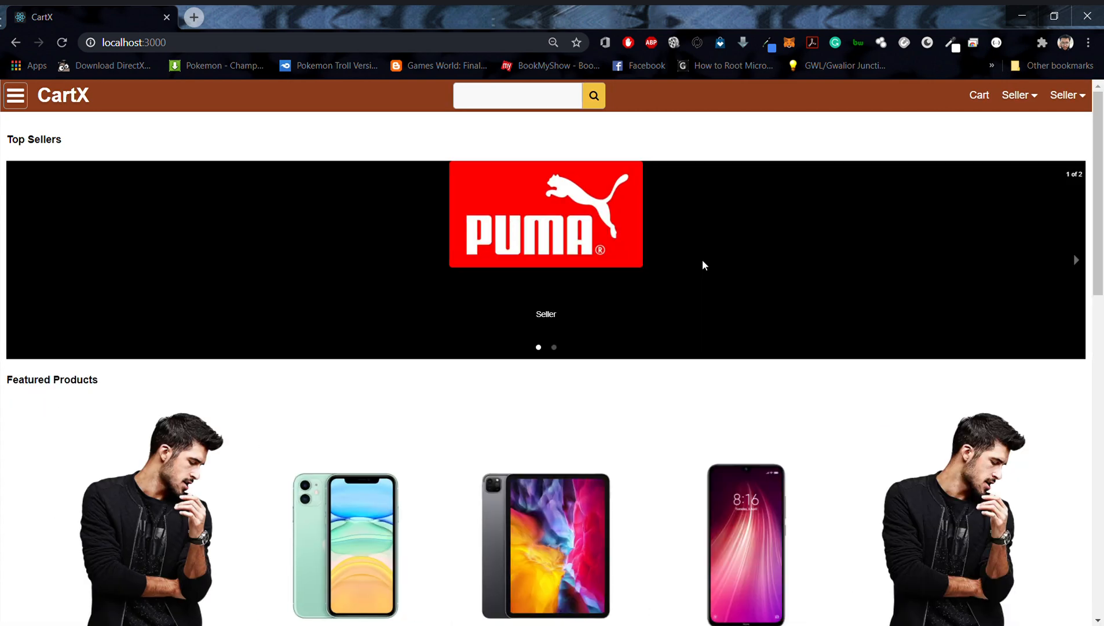
From the Sample Shirt card in Featured Products, go to its seller's store page
{"action": "scroll", "scroll_direction": "down", "scroll_amount": 3}
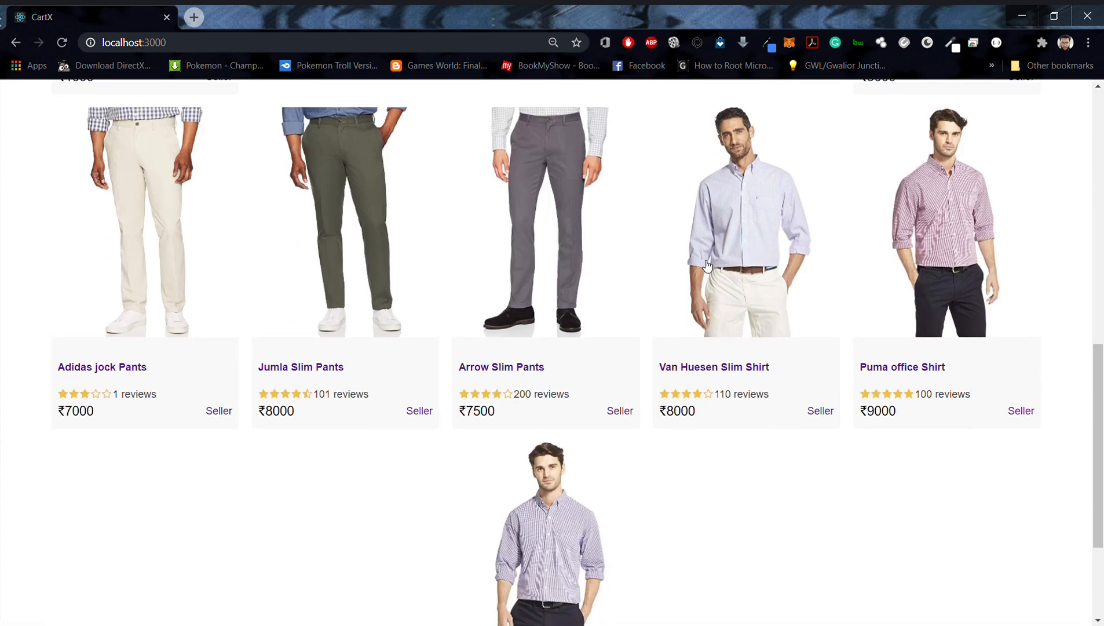
{"action": "scroll", "scroll_direction": "up", "scroll_amount": 3}
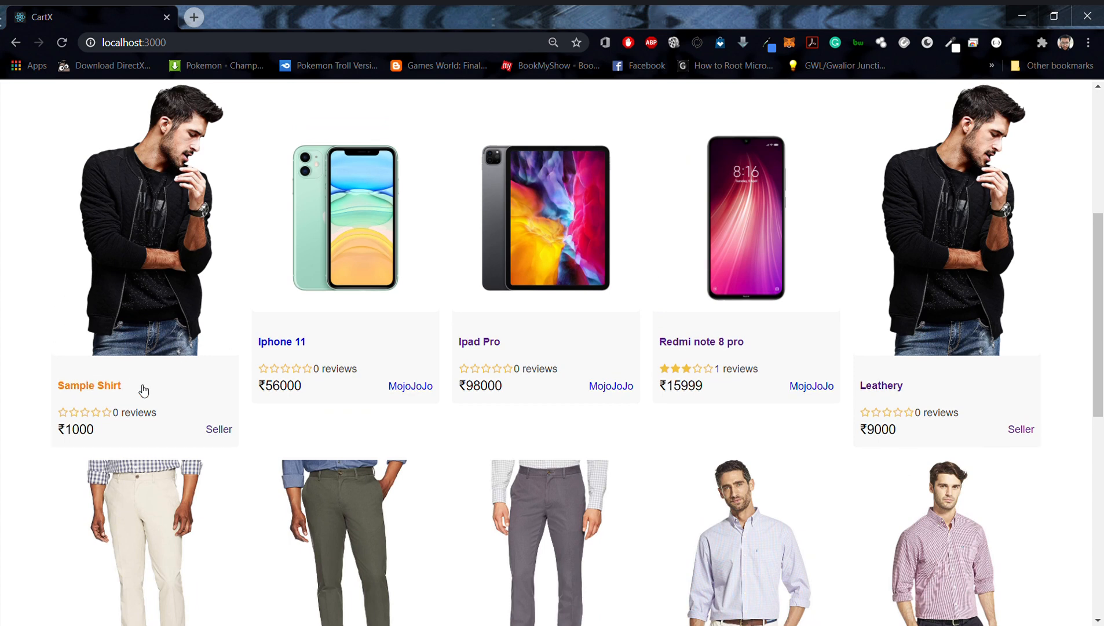
{"action": "mouse_move", "coordinate": [116, 392]}
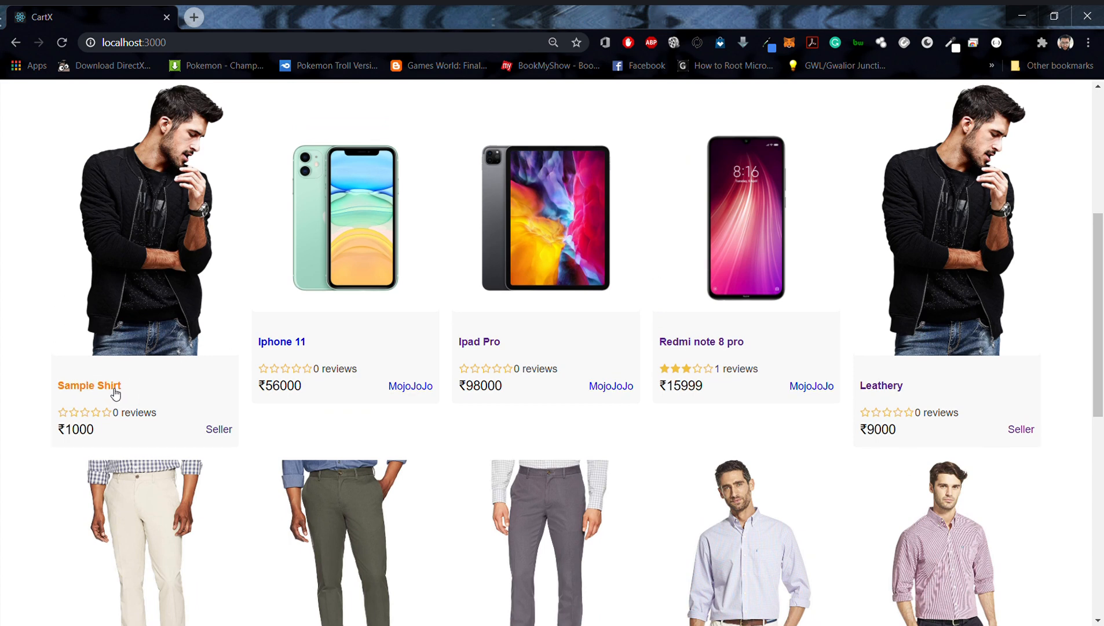
{"action": "mouse_move", "coordinate": [218, 430]}
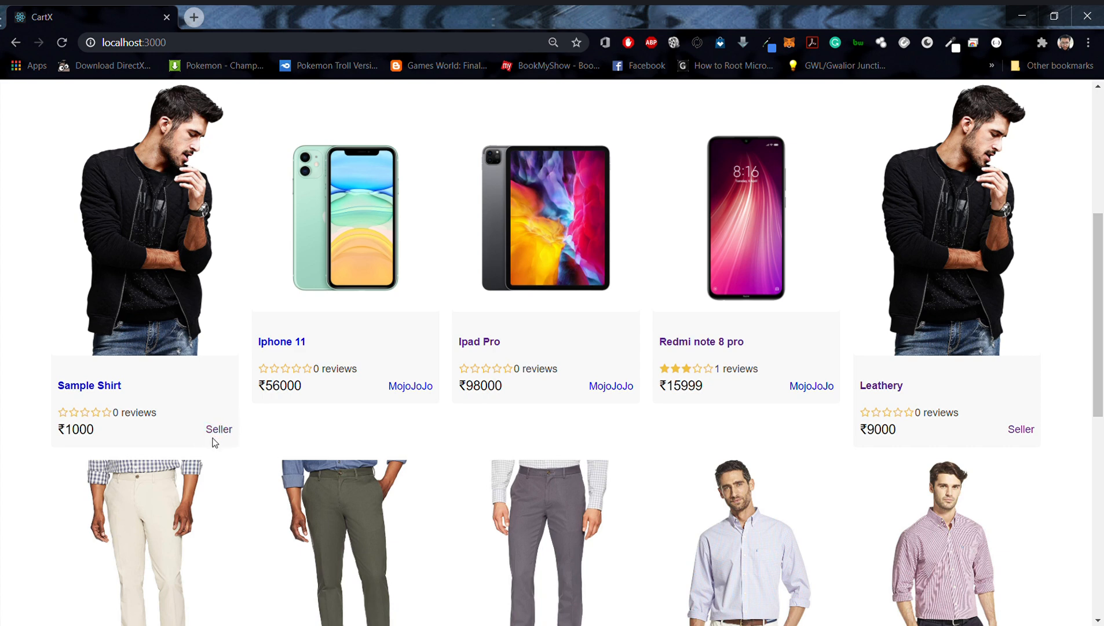
{"action": "left_click", "coordinate": [217, 429]}
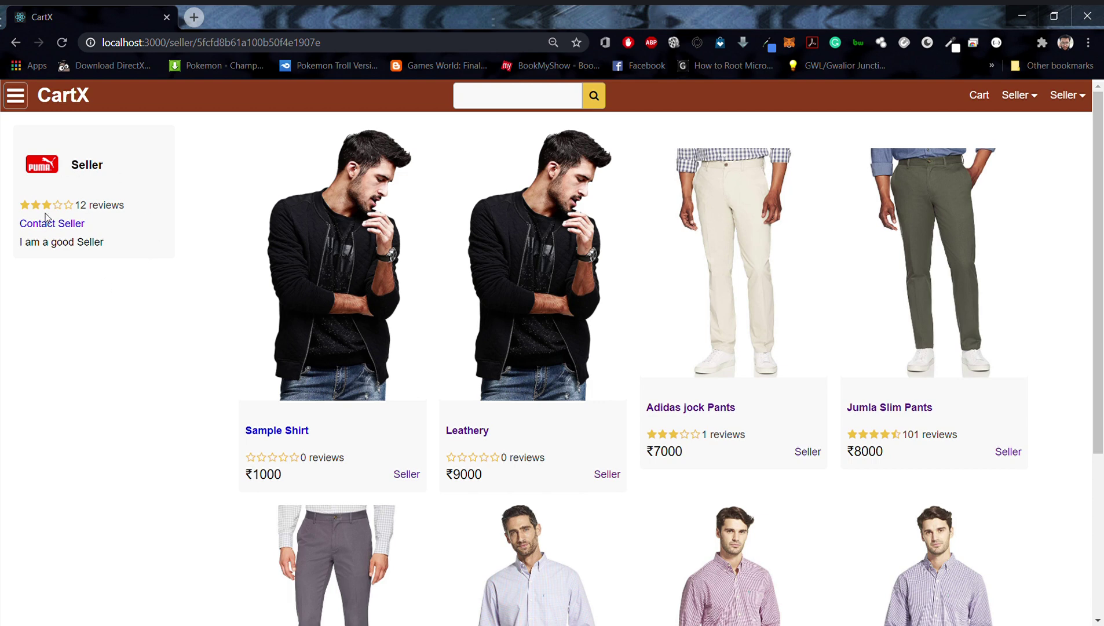
{"action": "mouse_move", "coordinate": [150, 338]}
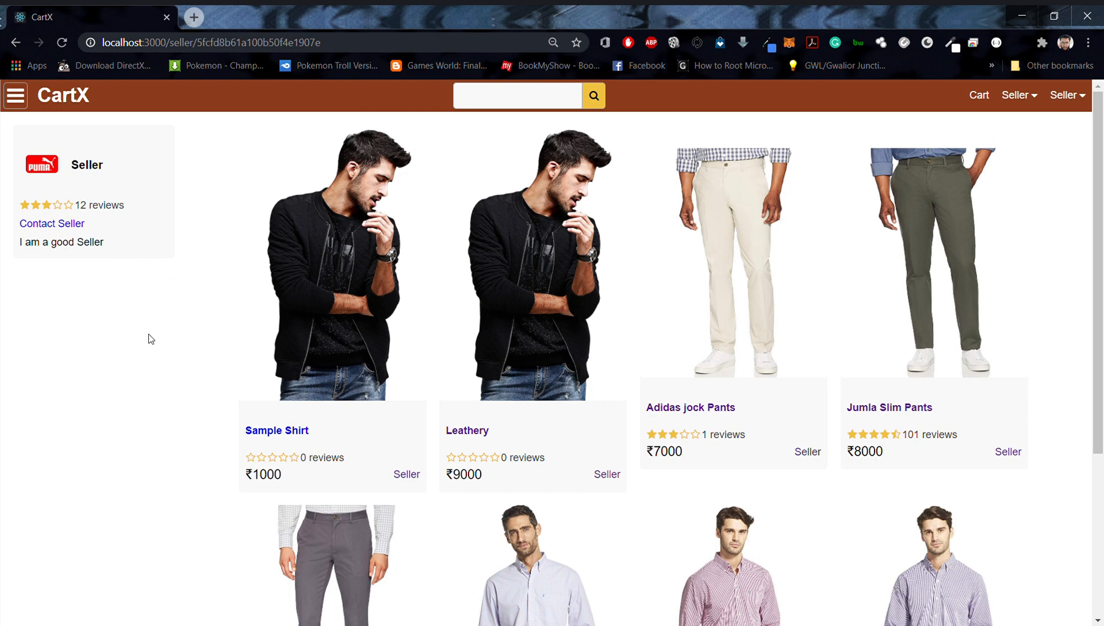
Return from the seller's store page to the CartX home page via the logo
{"action": "scroll", "scroll_direction": "down", "scroll_amount": 3}
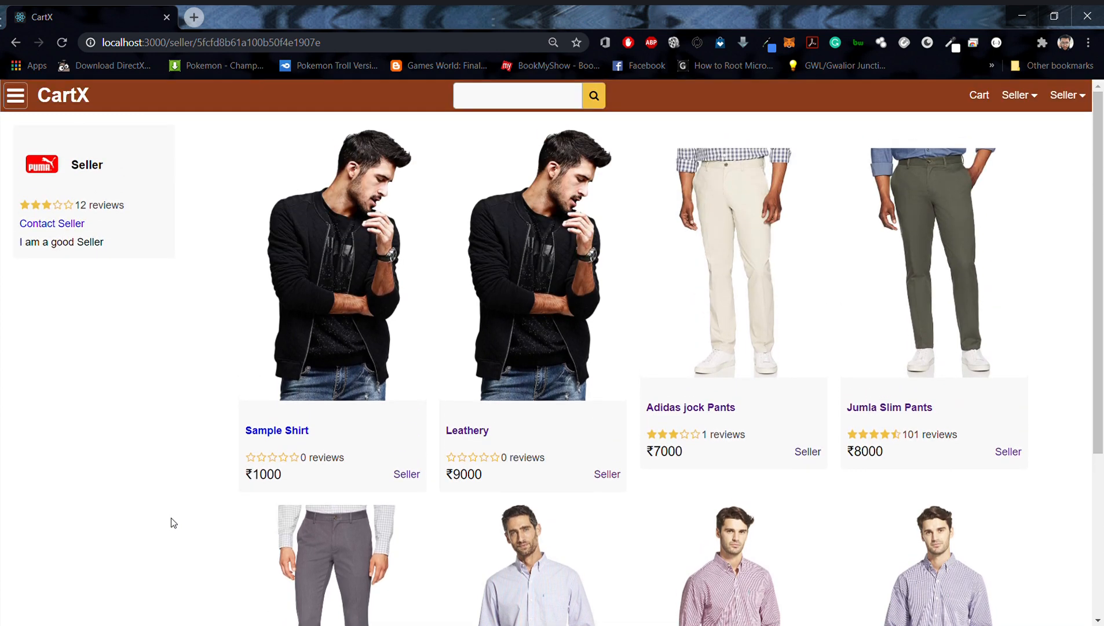
{"action": "left_click", "coordinate": [64, 96]}
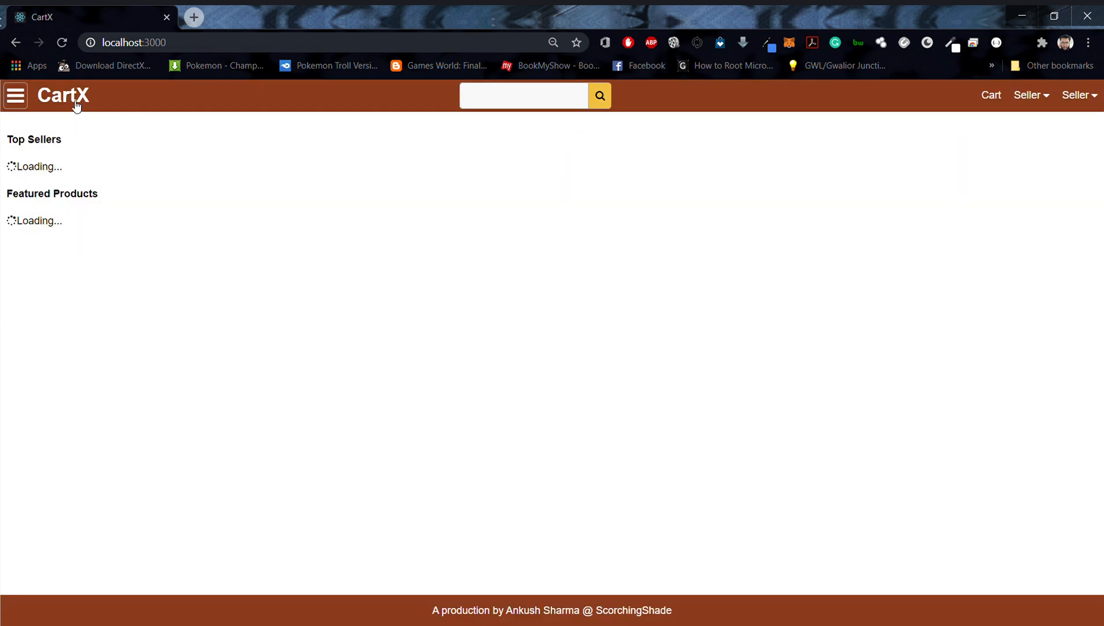
Go to the seller's Orders list showing the single order from Ankush
{"action": "left_click", "coordinate": [1075, 95]}
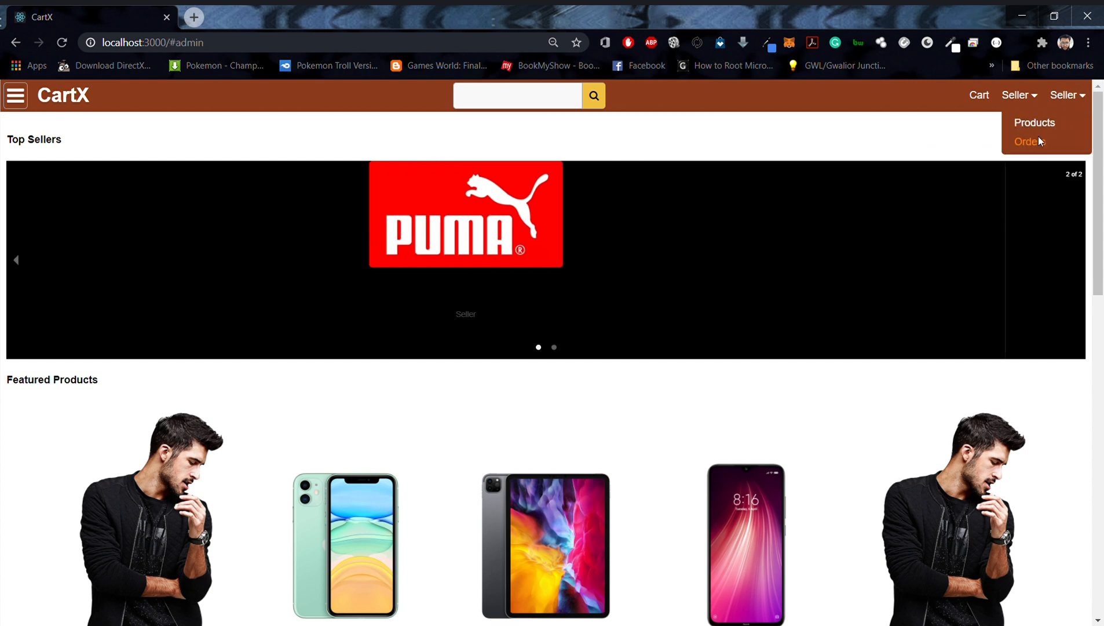
{"action": "left_click", "coordinate": [1028, 142]}
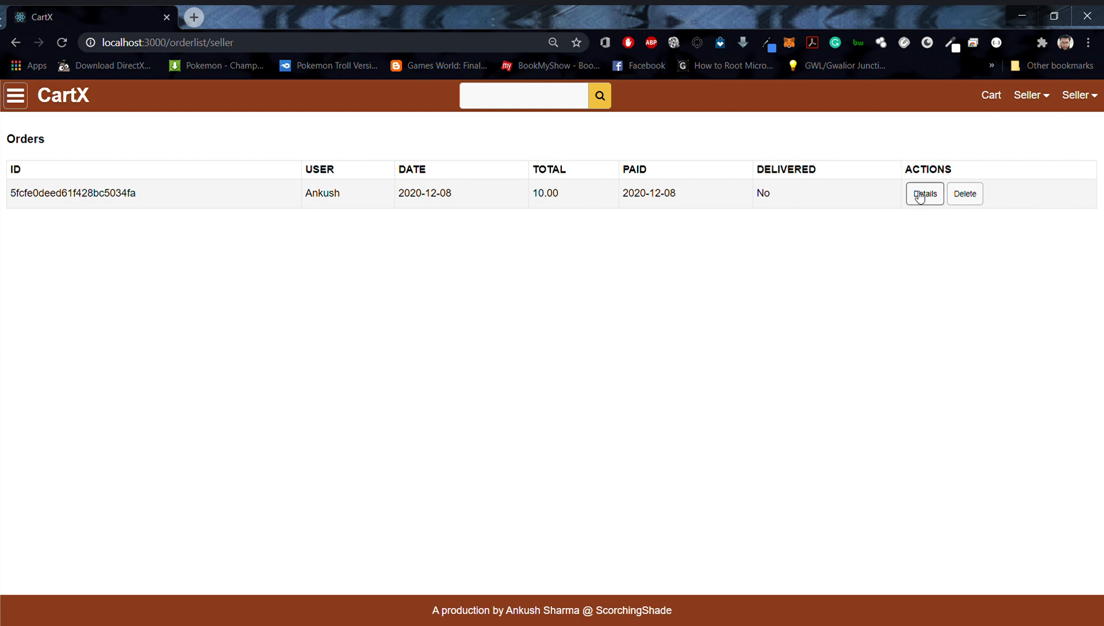
View the Leathery order's details, then return to the home page
{"action": "left_click", "coordinate": [925, 194]}
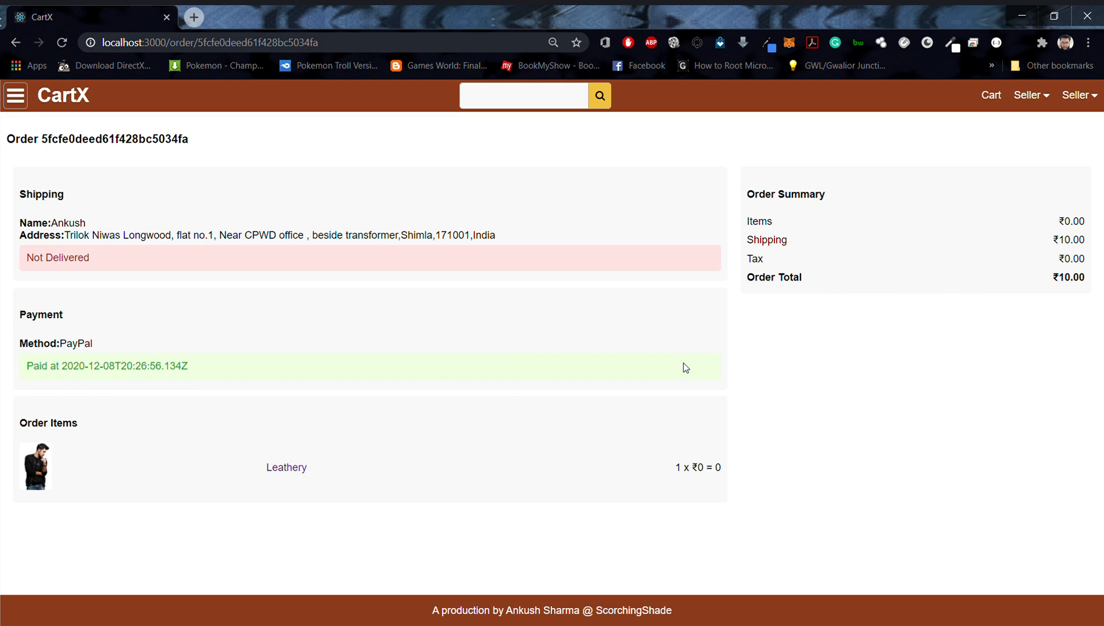
{"action": "mouse_move", "coordinate": [245, 371]}
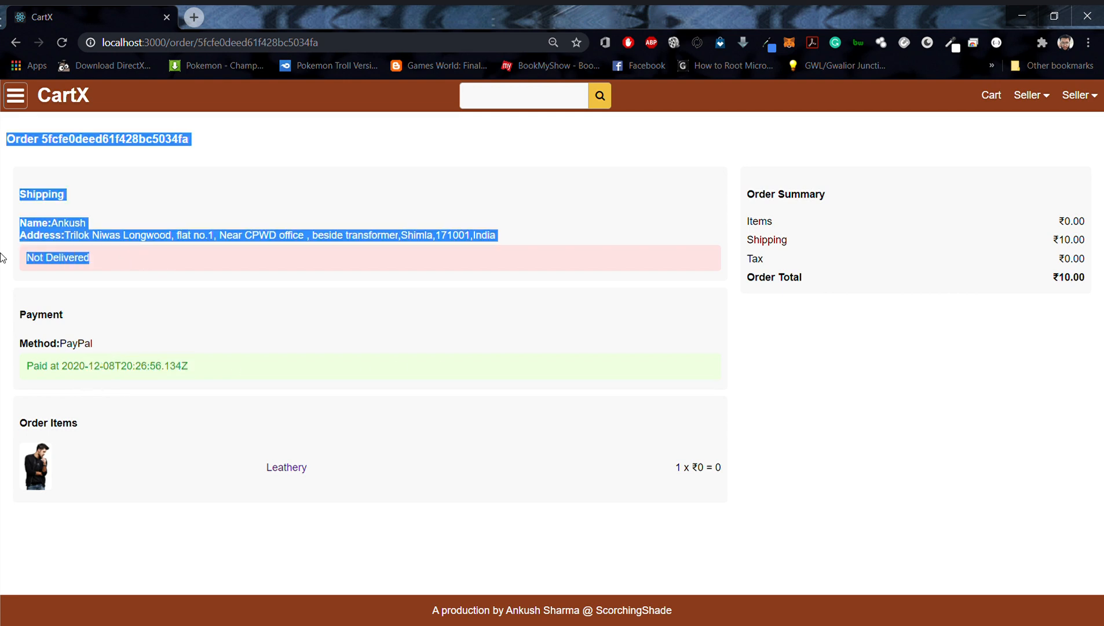
{"action": "left_click", "coordinate": [63, 95]}
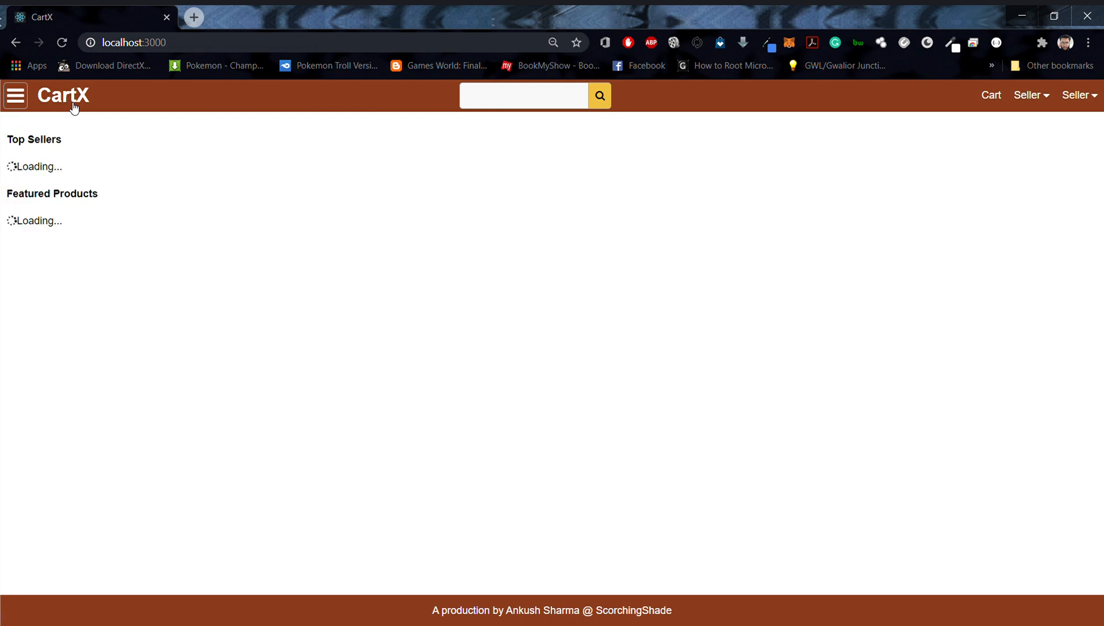
Sign out of the seller account from the header menu
{"action": "left_click", "coordinate": [1066, 95]}
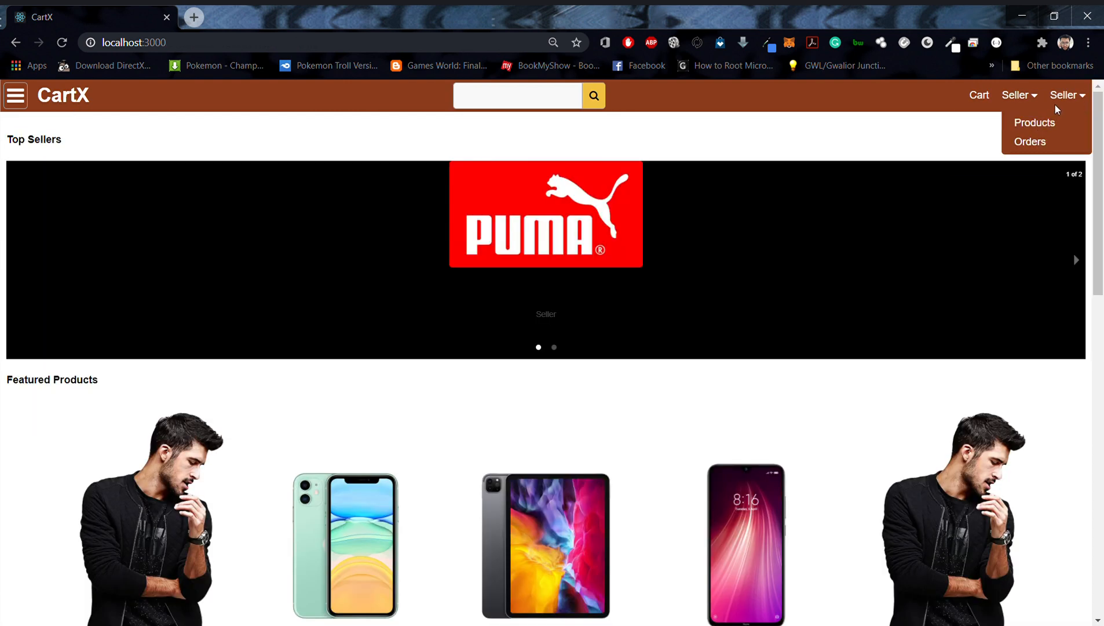
{"action": "left_click", "coordinate": [1067, 95]}
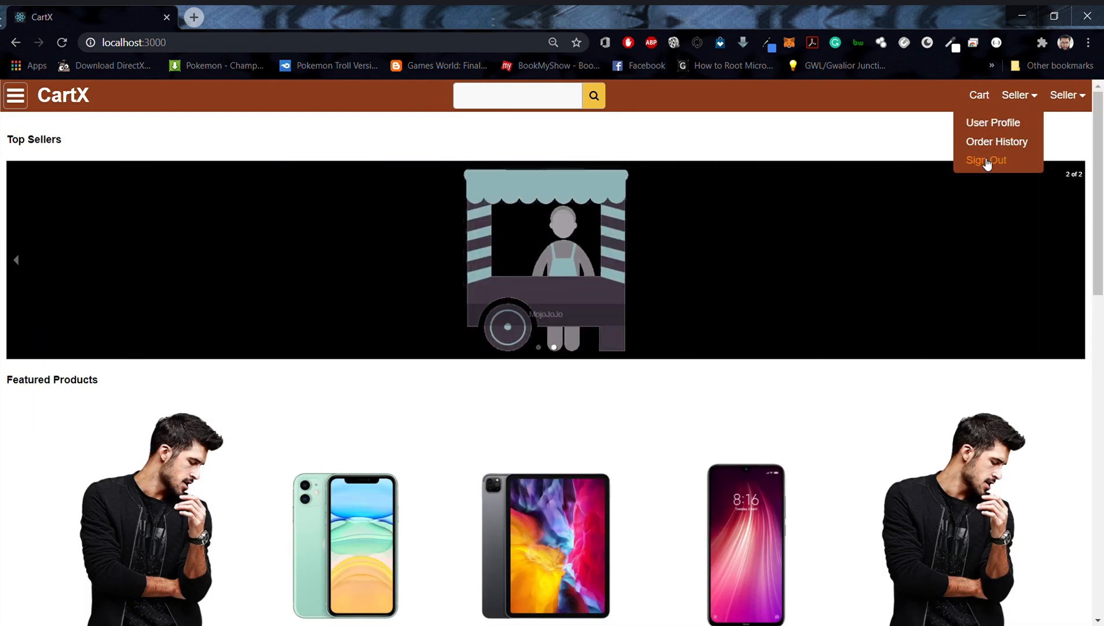
{"action": "left_click", "coordinate": [986, 160]}
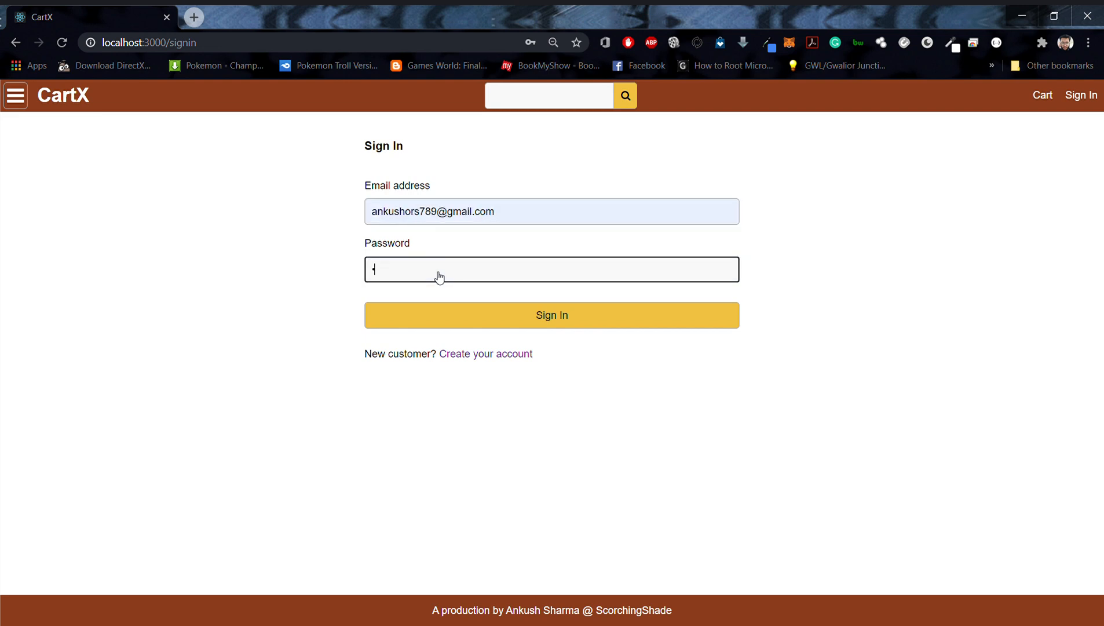
Enter the password and sign in with the new account
{"action": "type", "text": "password"}
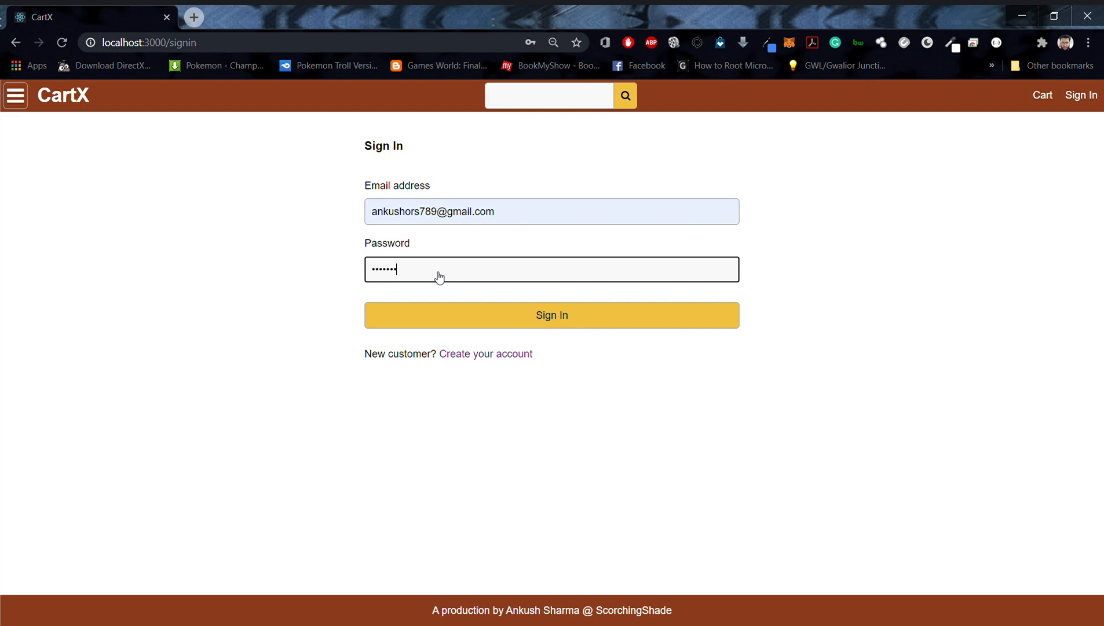
{"action": "left_click", "coordinate": [551, 315]}
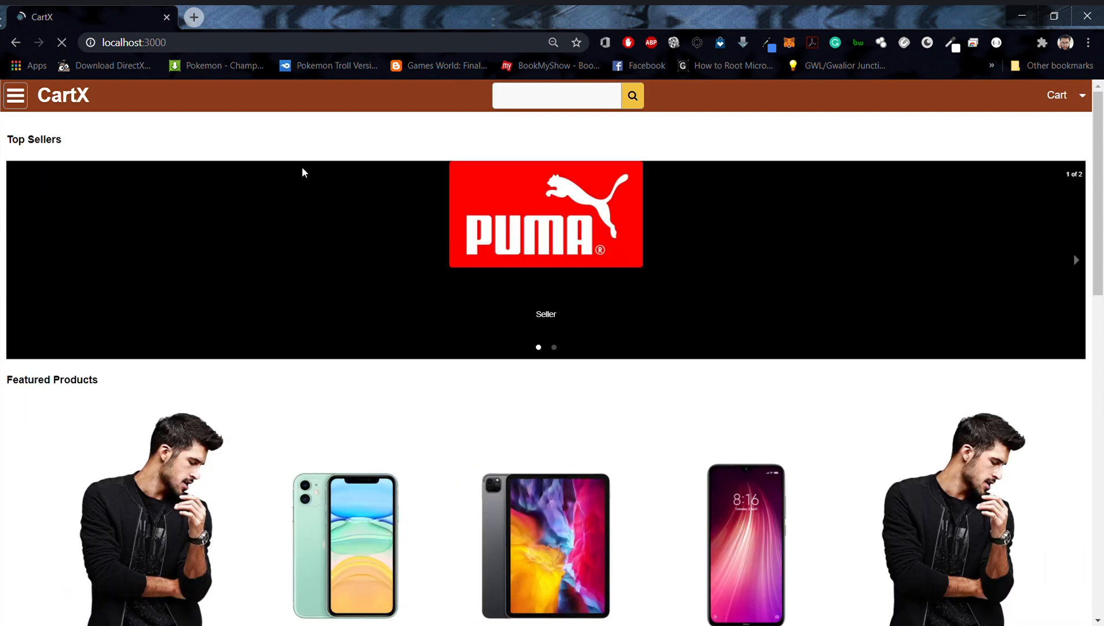
Visit the admin dashboard and then the admin list of all products
{"action": "left_click", "coordinate": [1062, 95]}
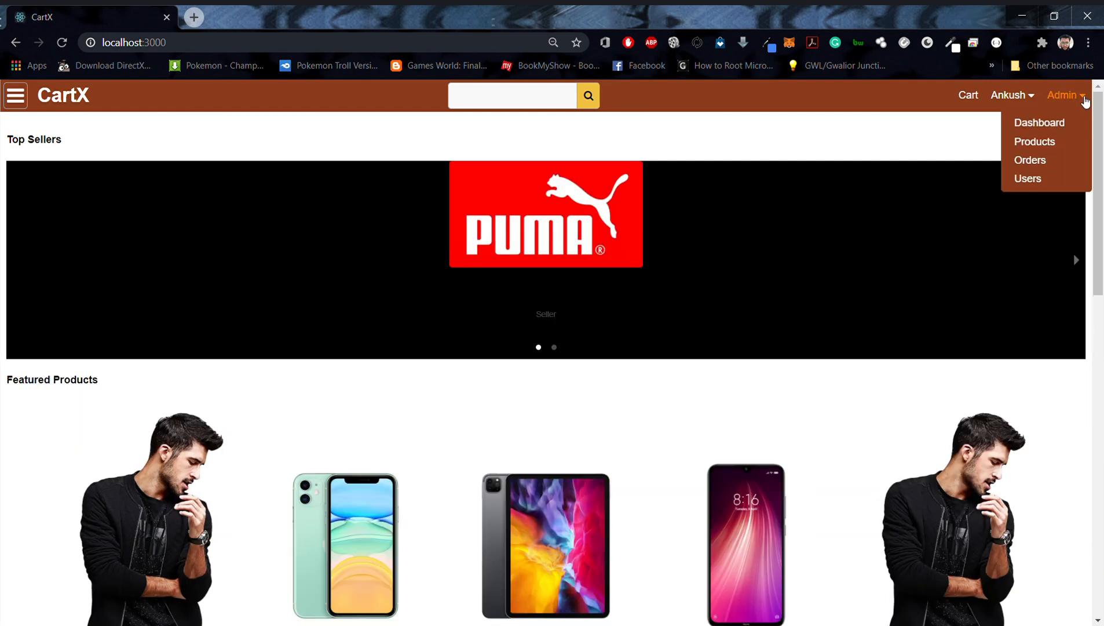
{"action": "left_click", "coordinate": [1051, 122]}
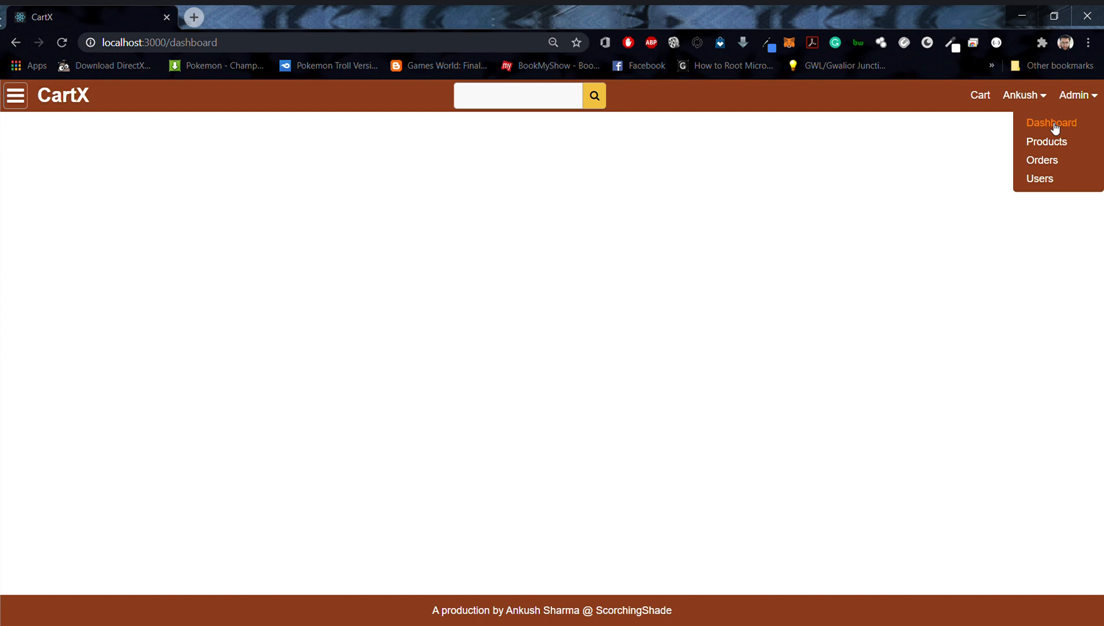
{"action": "left_click", "coordinate": [1046, 141]}
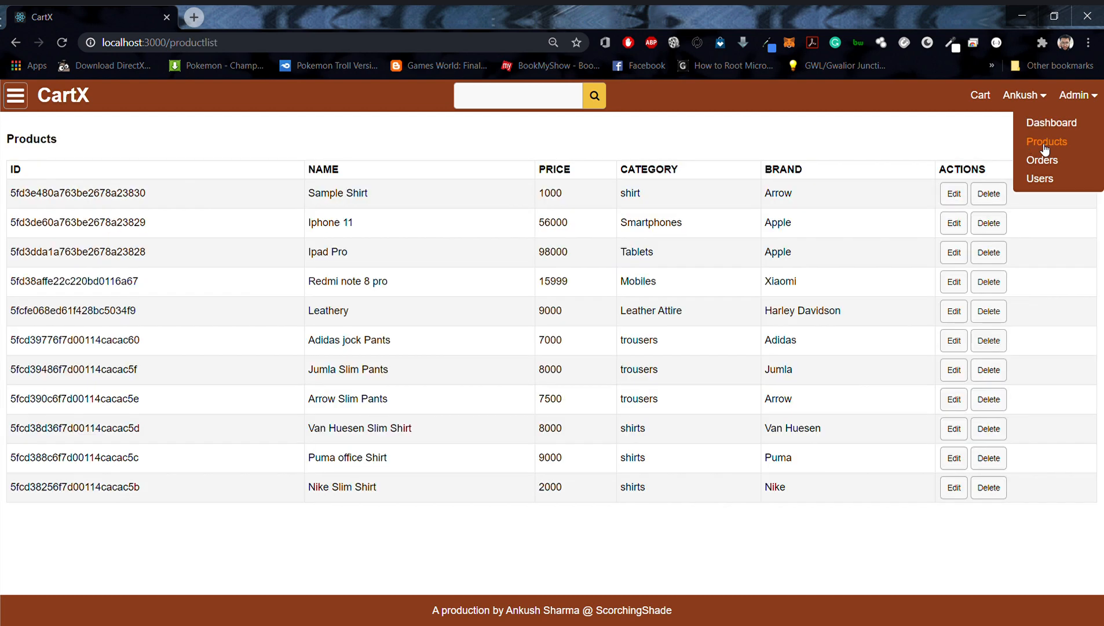
{"action": "mouse_move", "coordinate": [1048, 161]}
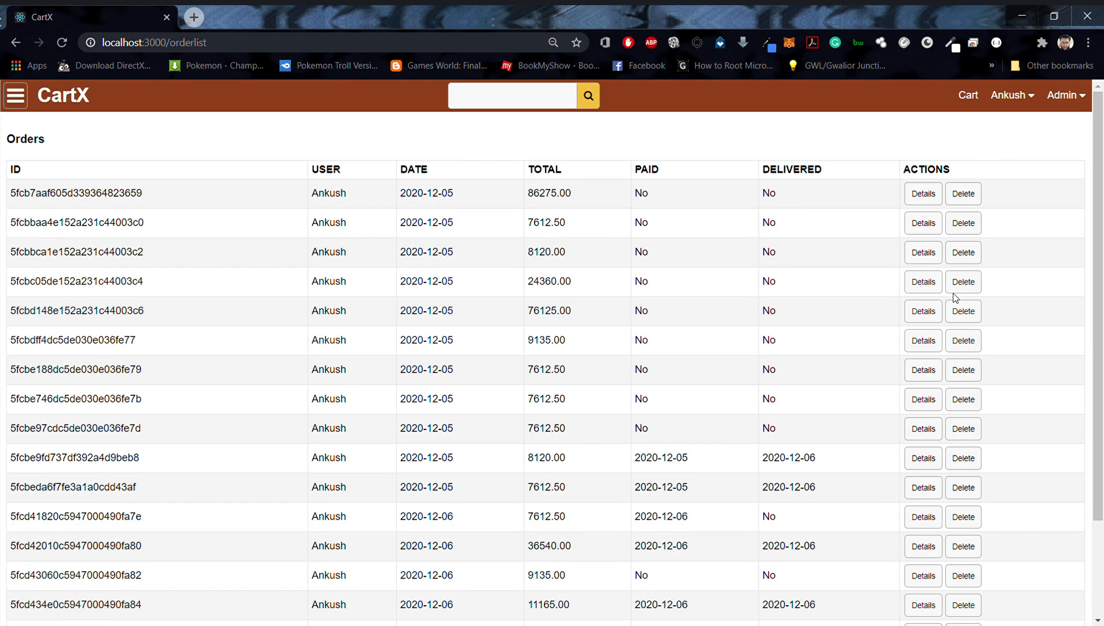
Go to the admin Users list showing seven registered accounts
{"action": "left_click", "coordinate": [1064, 95]}
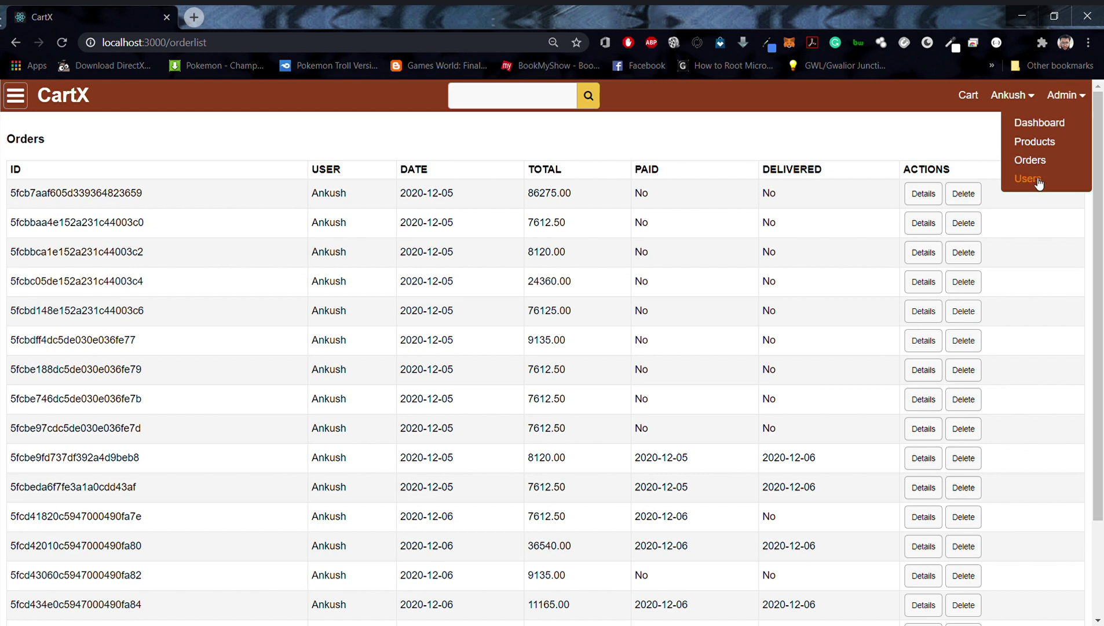
{"action": "left_click", "coordinate": [1028, 178]}
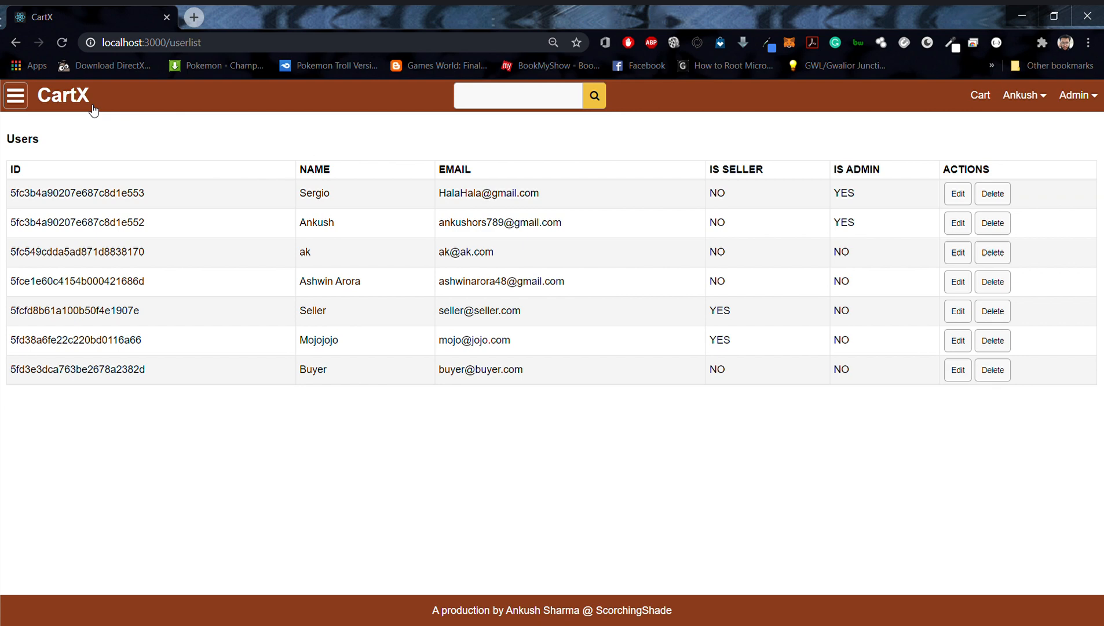
{"action": "mouse_move", "coordinate": [63, 102]}
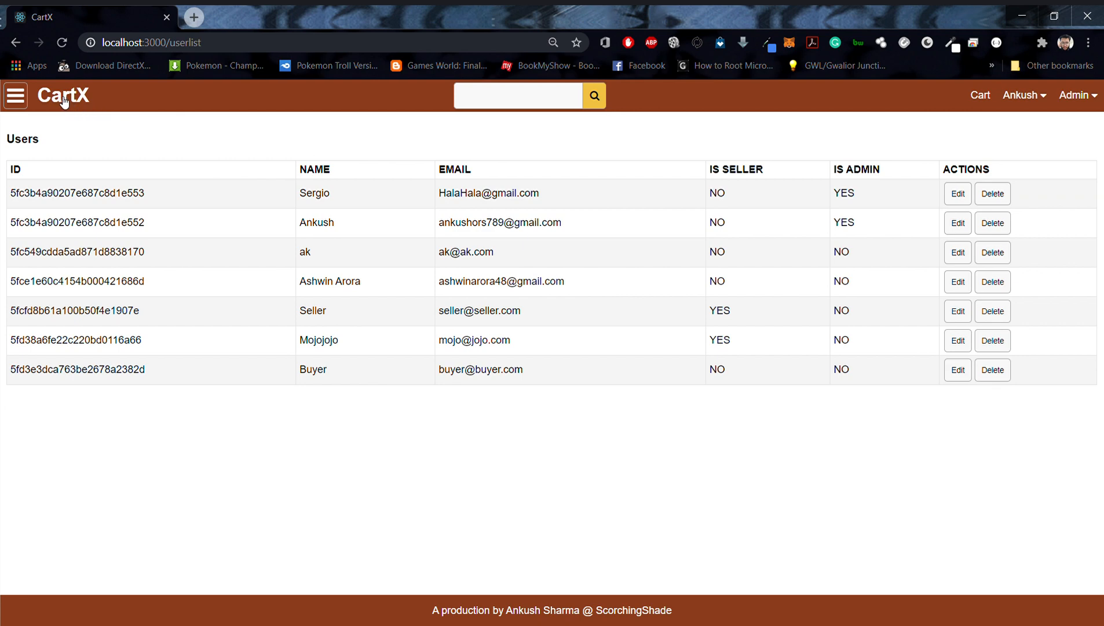
Go to the home page and open the Ipad Pro product page
{"action": "left_click", "coordinate": [63, 96]}
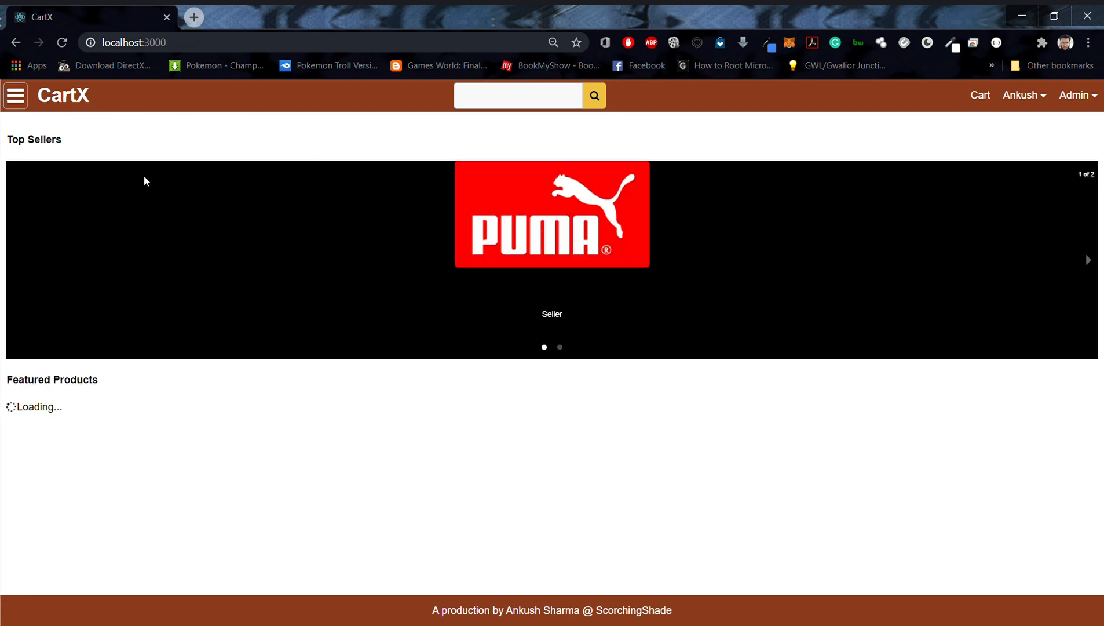
{"action": "scroll", "scroll_direction": "down", "scroll_amount": 3}
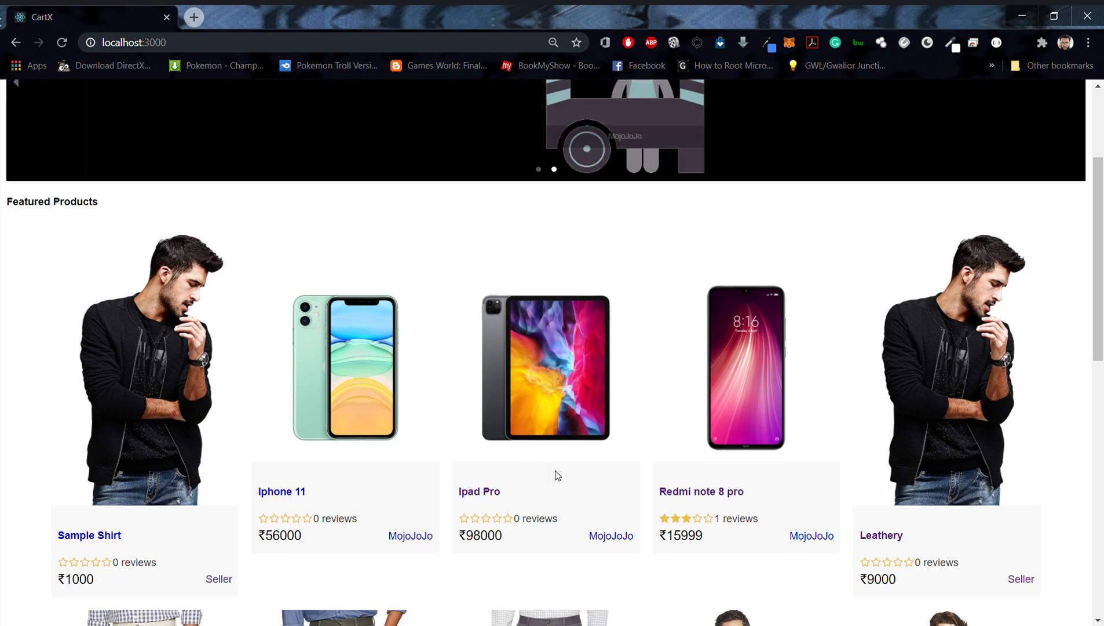
{"action": "left_click", "coordinate": [546, 367]}
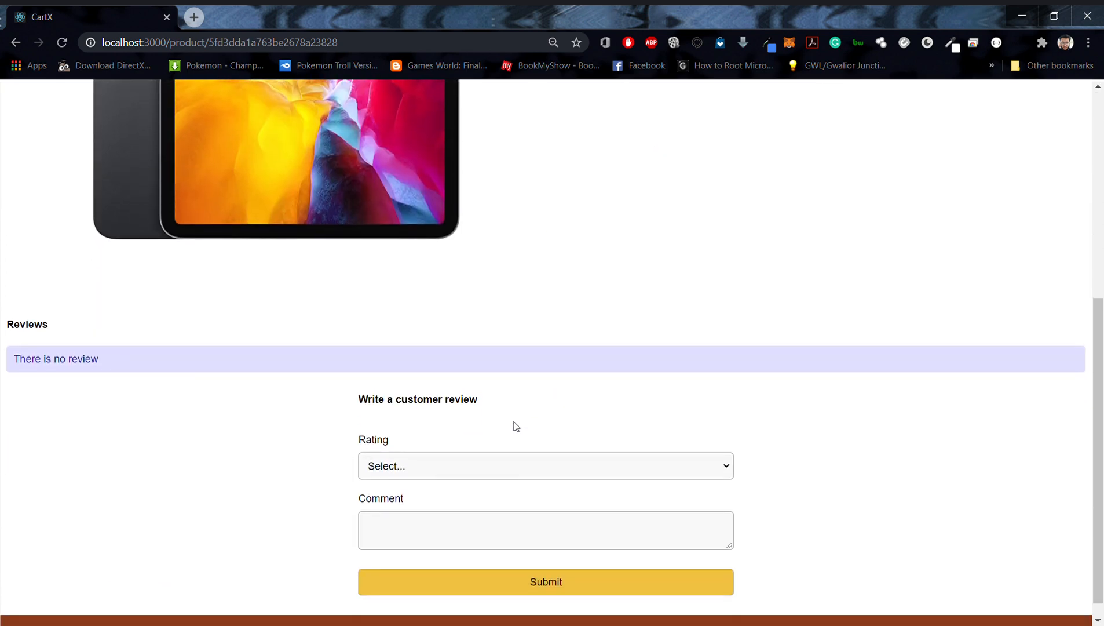
{"action": "mouse_move", "coordinate": [514, 470]}
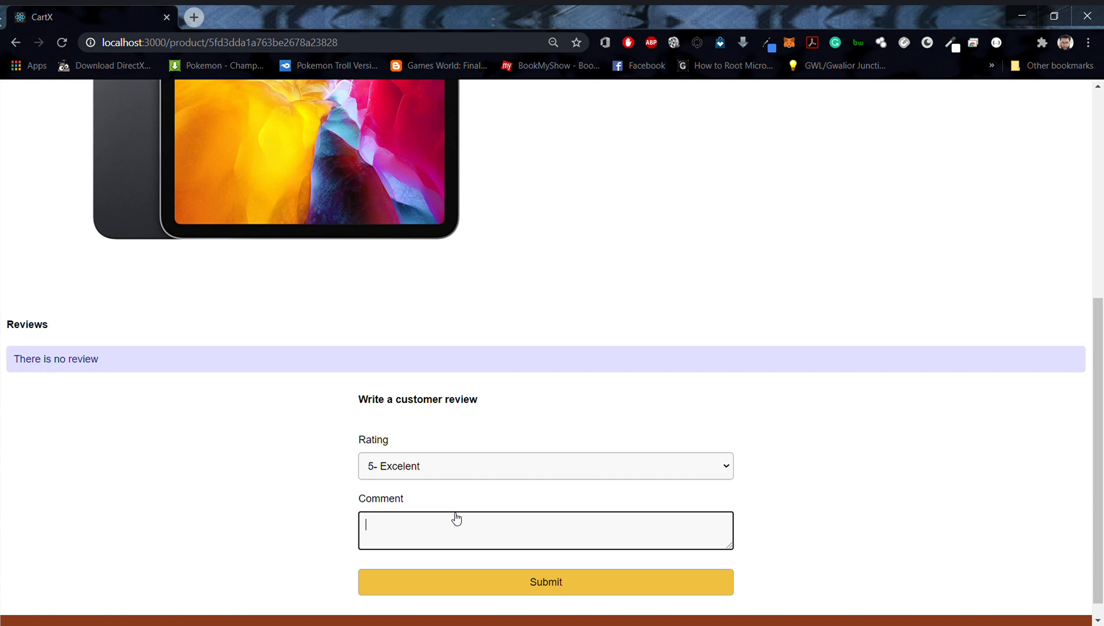
Submit a 5-star review with the comment 'Ipads are cool!' and dismiss the confirmation
{"action": "type", "text": "Ipads are cool!"}
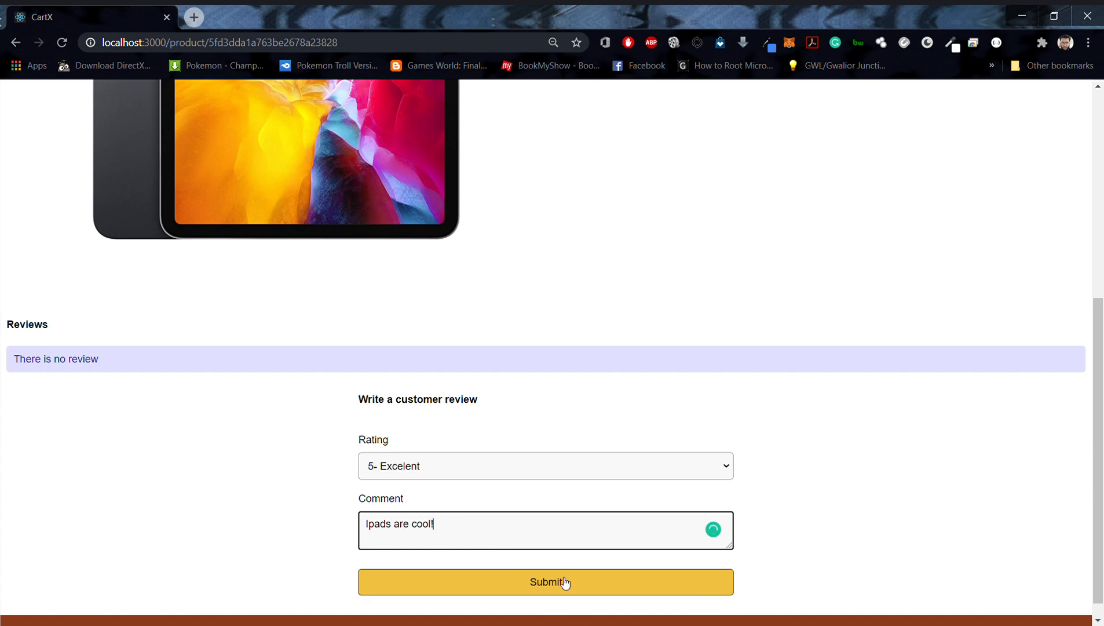
{"action": "left_click", "coordinate": [549, 582]}
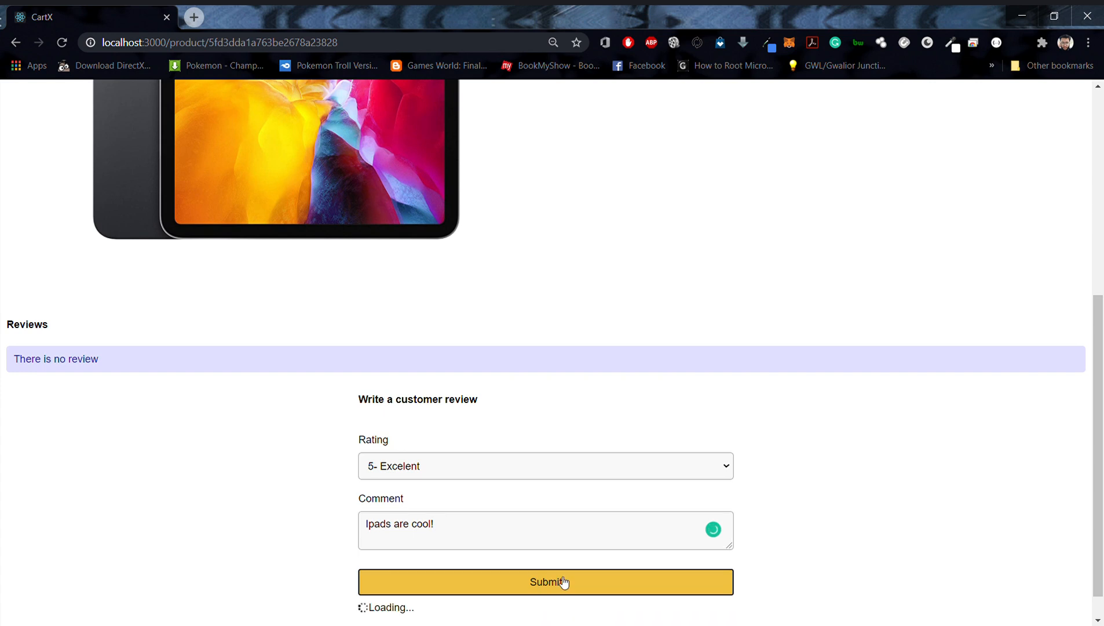
{"action": "left_click", "coordinate": [551, 582]}
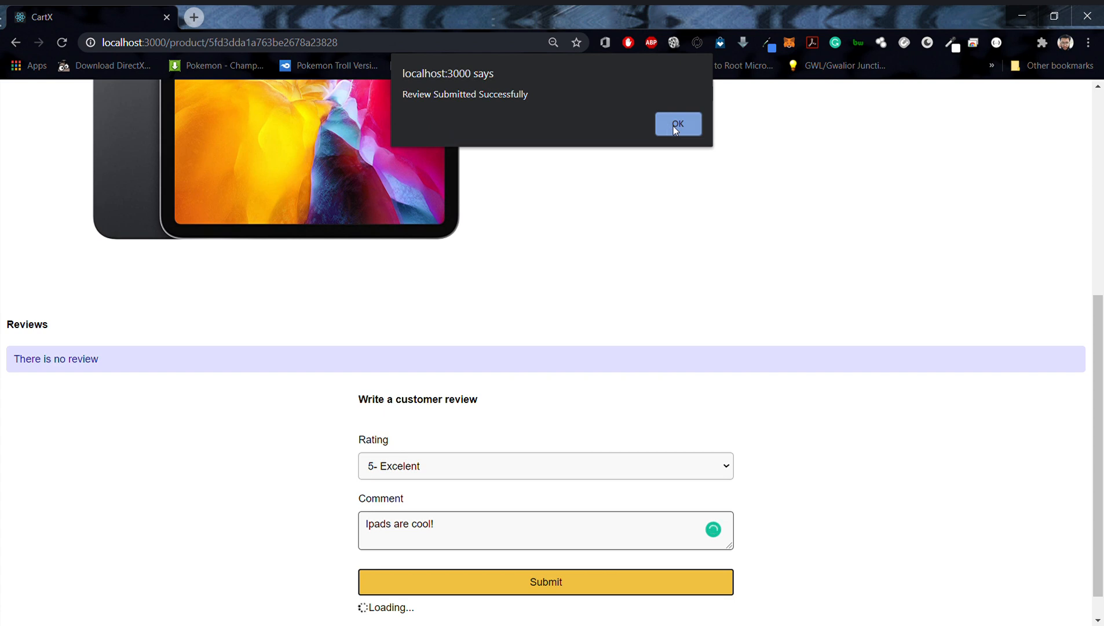
{"action": "left_click", "coordinate": [678, 124]}
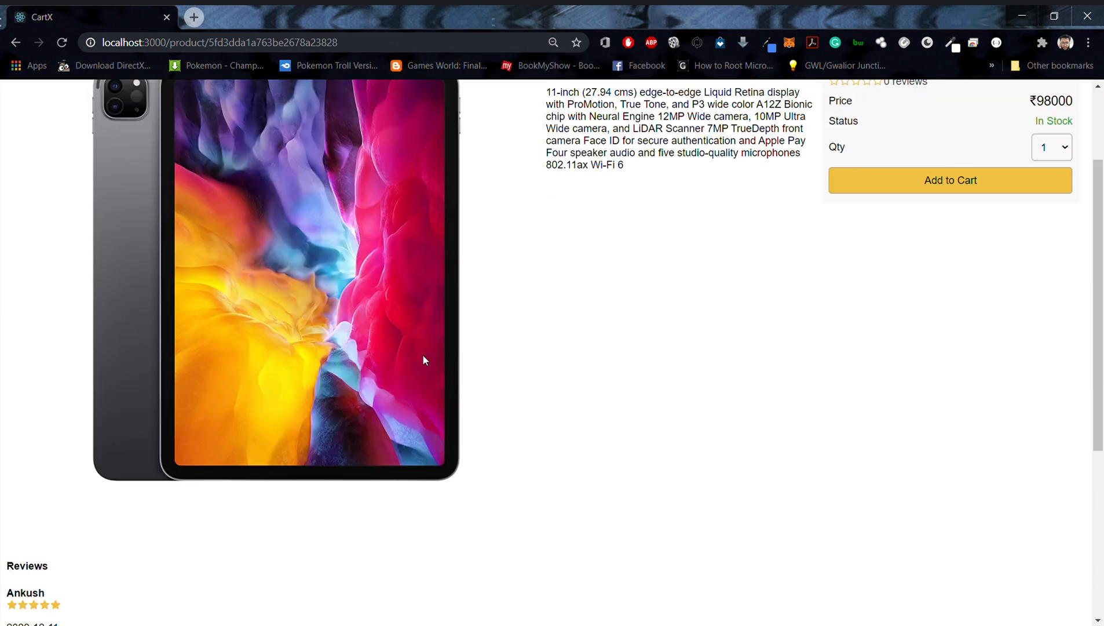
Scroll the home page to see the Ipad Pro now showing five stars and 1 review
{"action": "scroll", "scroll_direction": "down", "scroll_amount": 3}
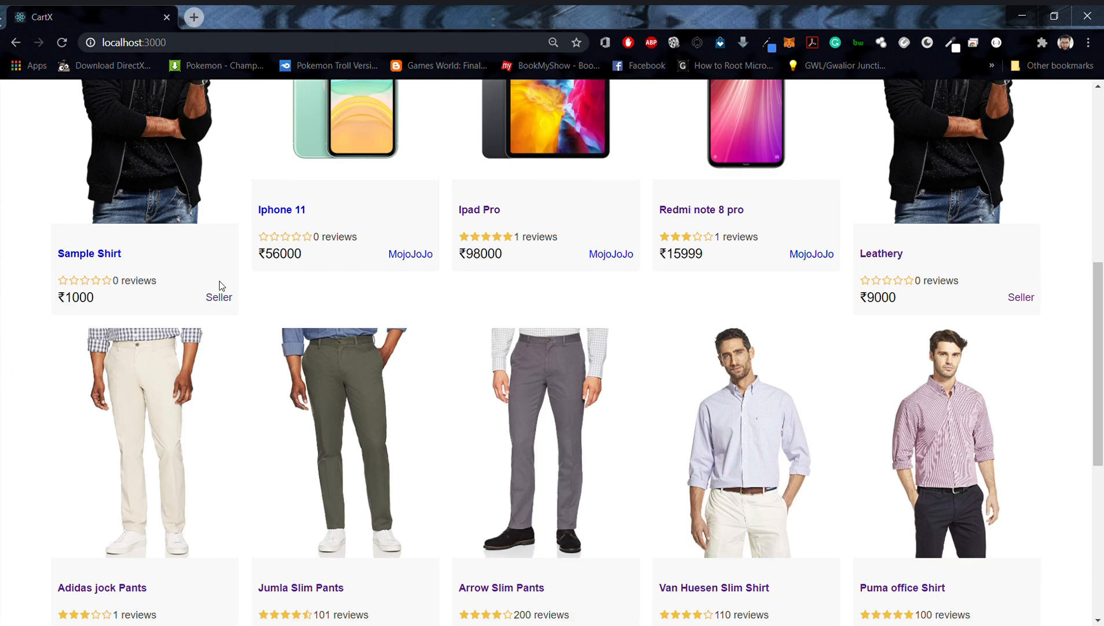
{"action": "scroll", "scroll_direction": "down", "scroll_amount": 3}
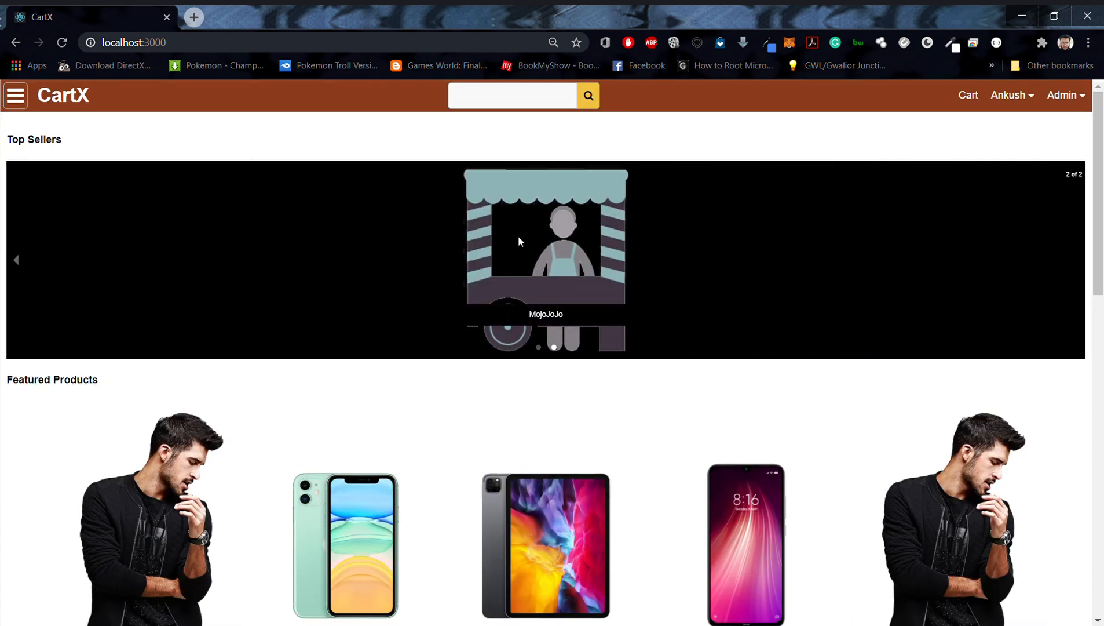
{"action": "scroll", "scroll_direction": "down", "scroll_amount": 3}
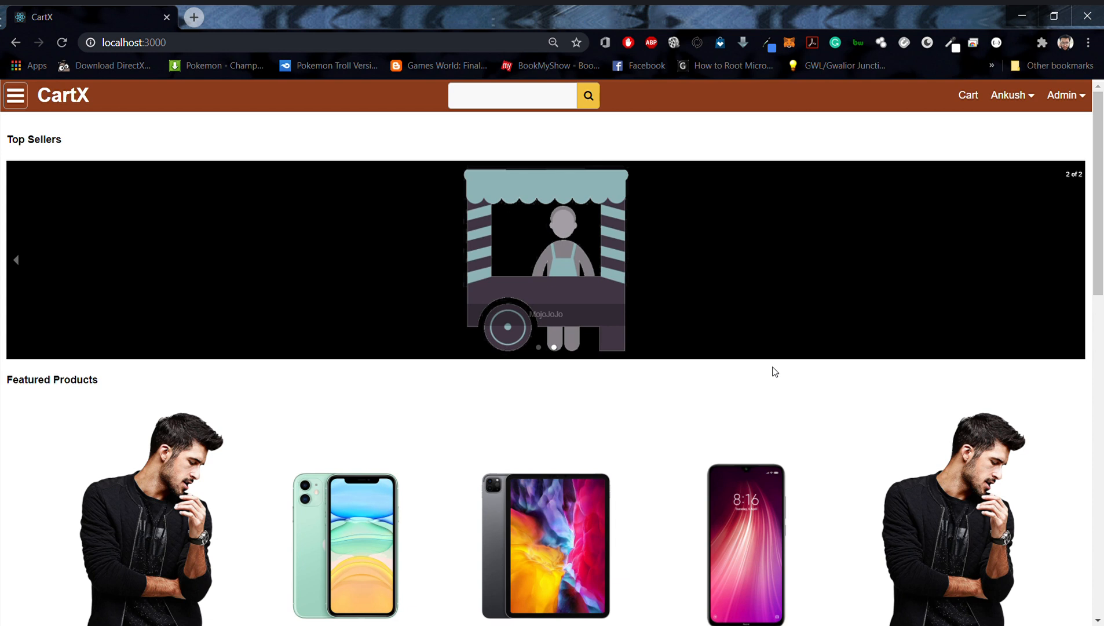
Show the Redux inspector in DevTools listing the store's dispatched actions and state diffs
{"action": "key", "text": "F12"}
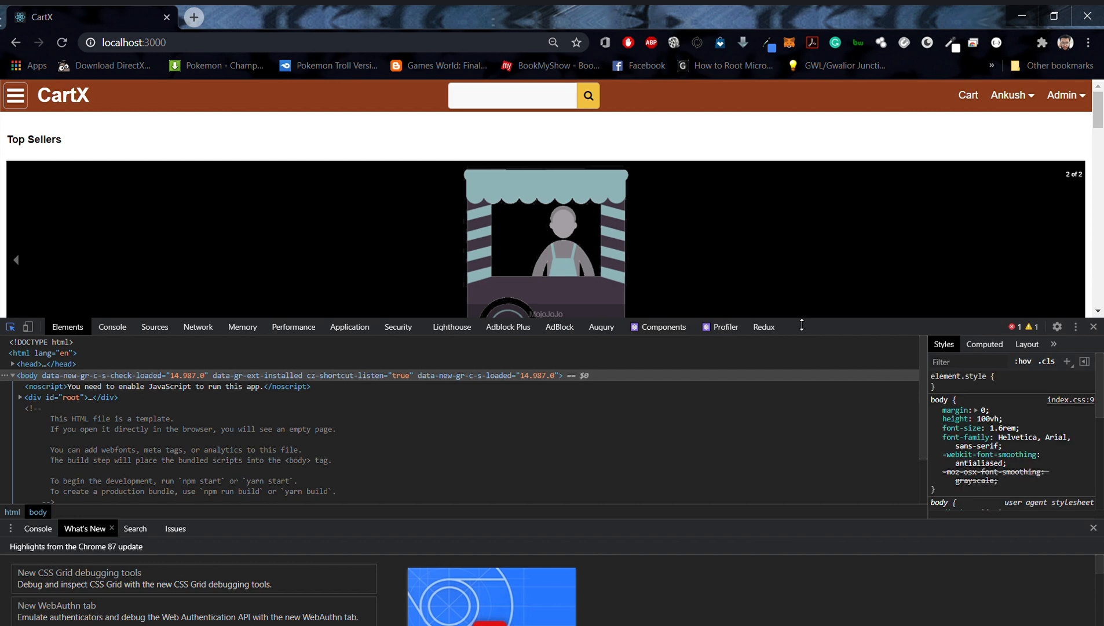
{"action": "left_click", "coordinate": [764, 327]}
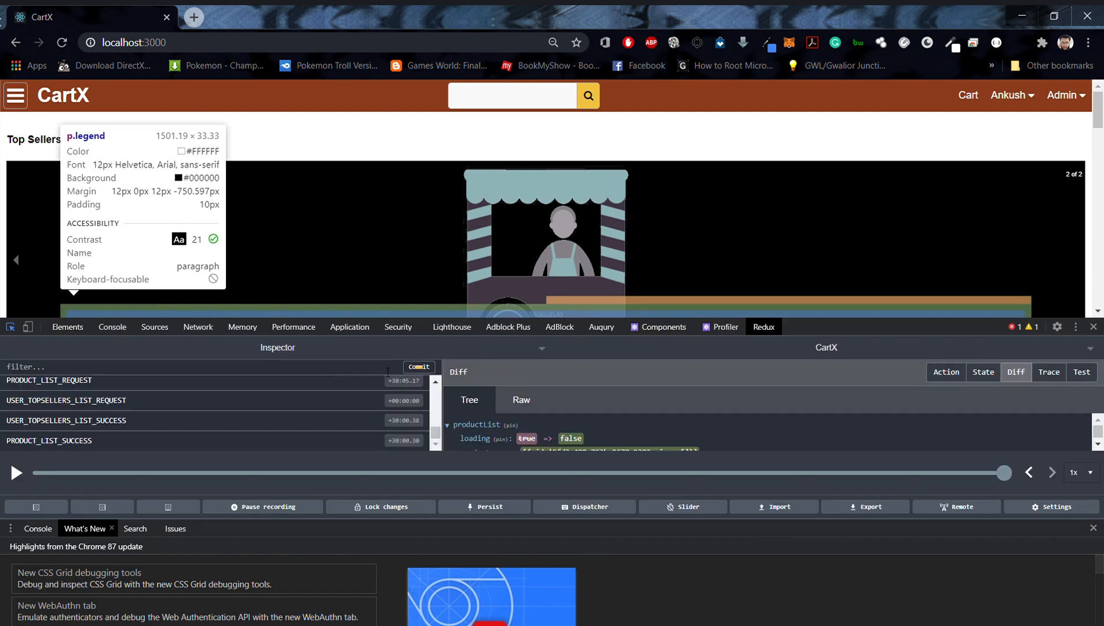
{"action": "mouse_move", "coordinate": [226, 426]}
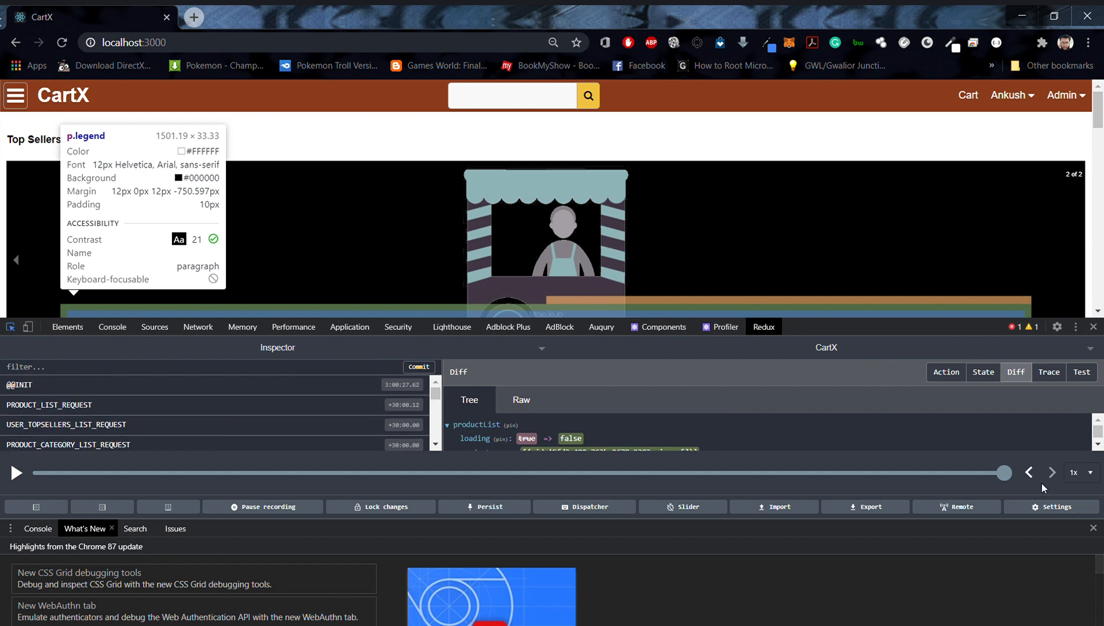
{"action": "mouse_move", "coordinate": [853, 499]}
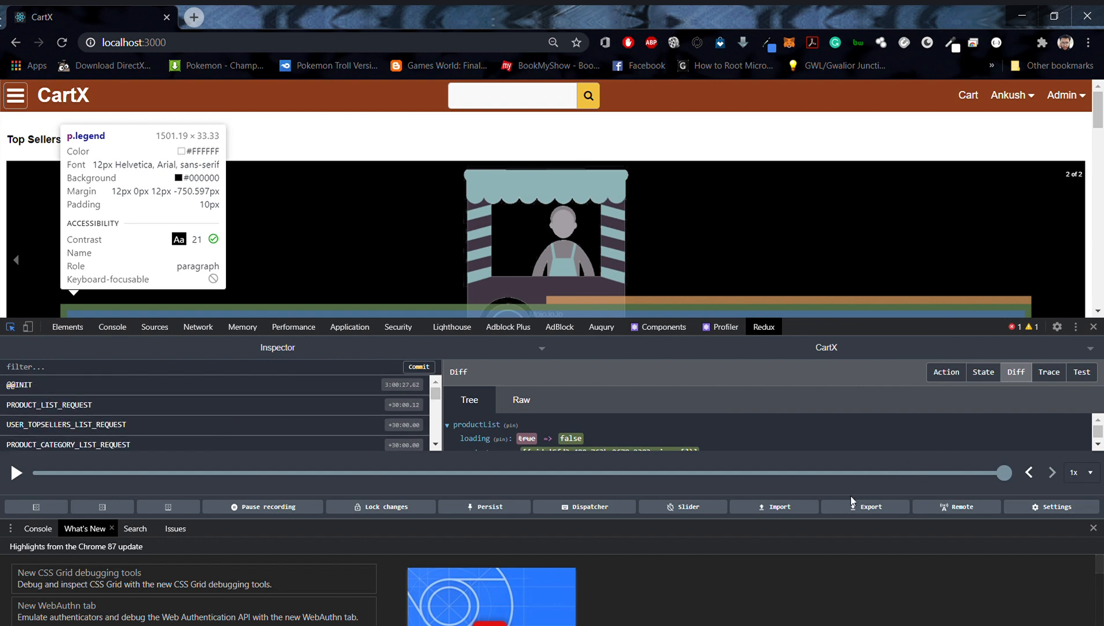
{"action": "mouse_move", "coordinate": [183, 432]}
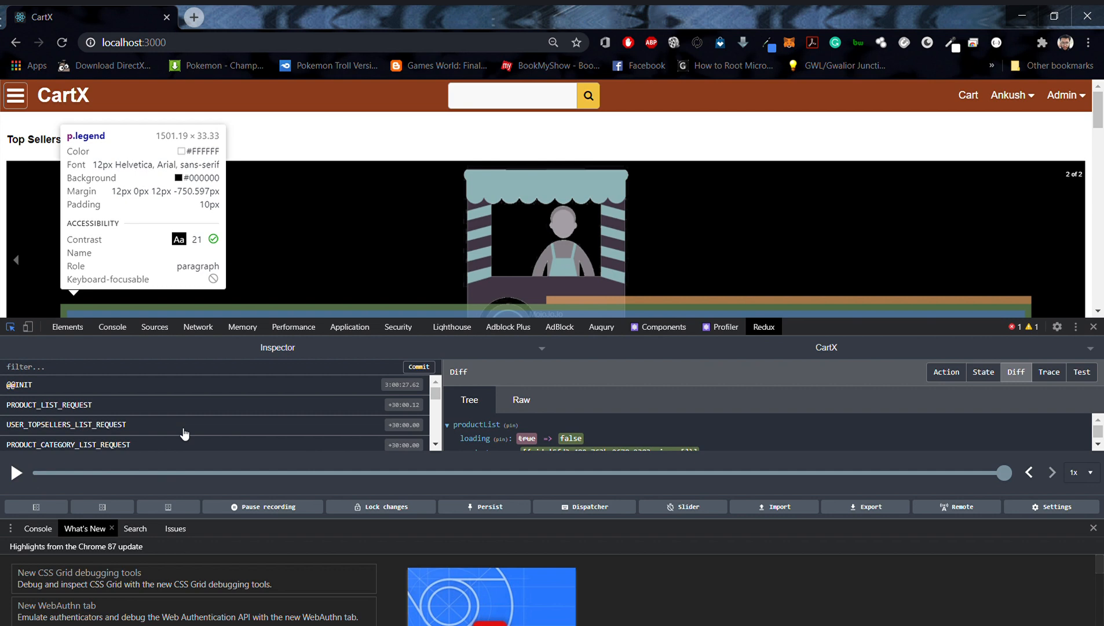
{"action": "scroll", "scroll_direction": "down", "scroll_amount": 3}
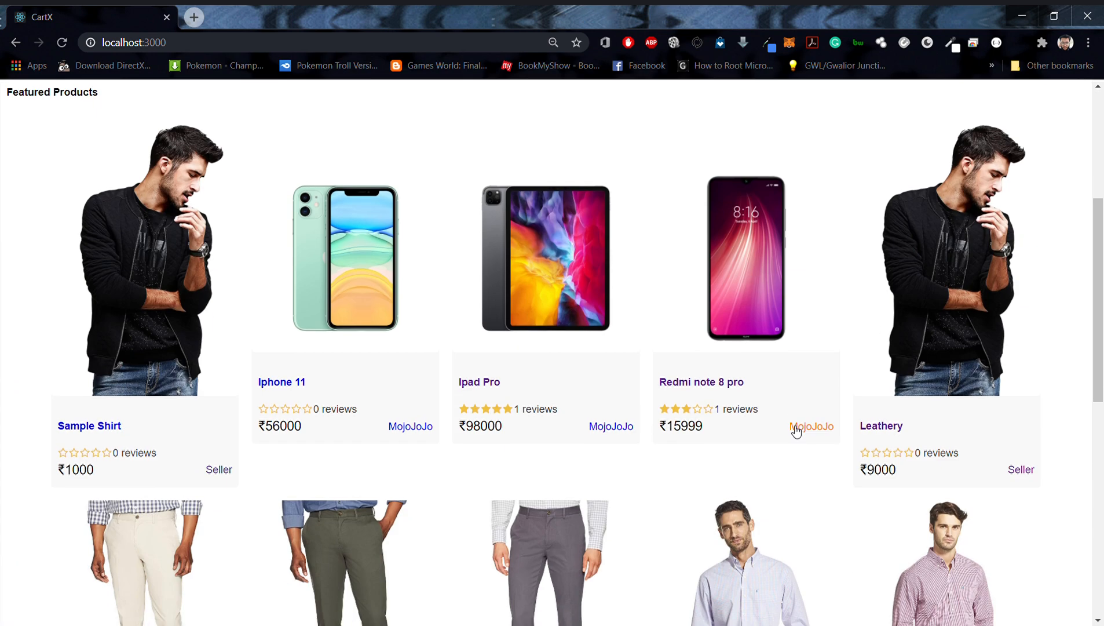
Search the store for 'pants', returning three results
{"action": "scroll", "scroll_direction": "down", "scroll_amount": 3}
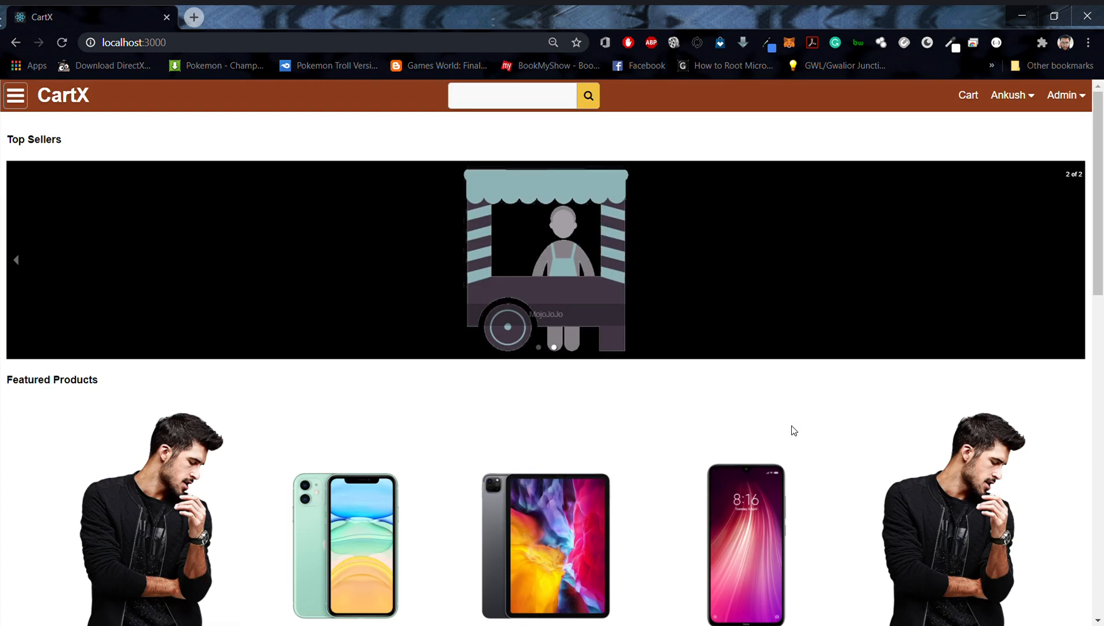
{"action": "mouse_move", "coordinate": [429, 98]}
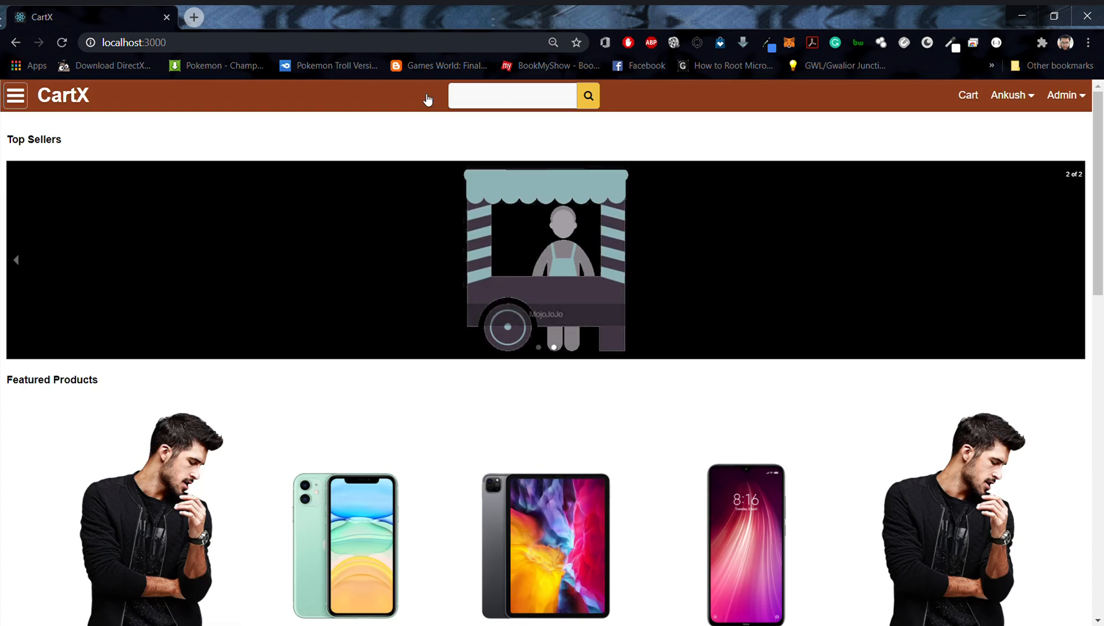
{"action": "left_click", "coordinate": [511, 96]}
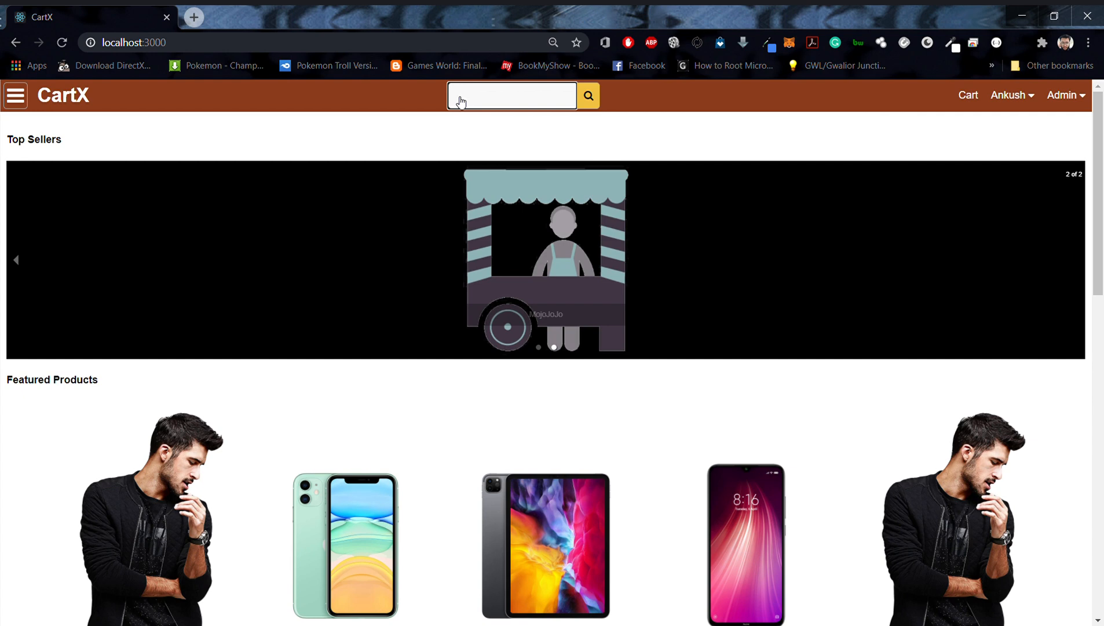
{"action": "type", "text": "pants"}
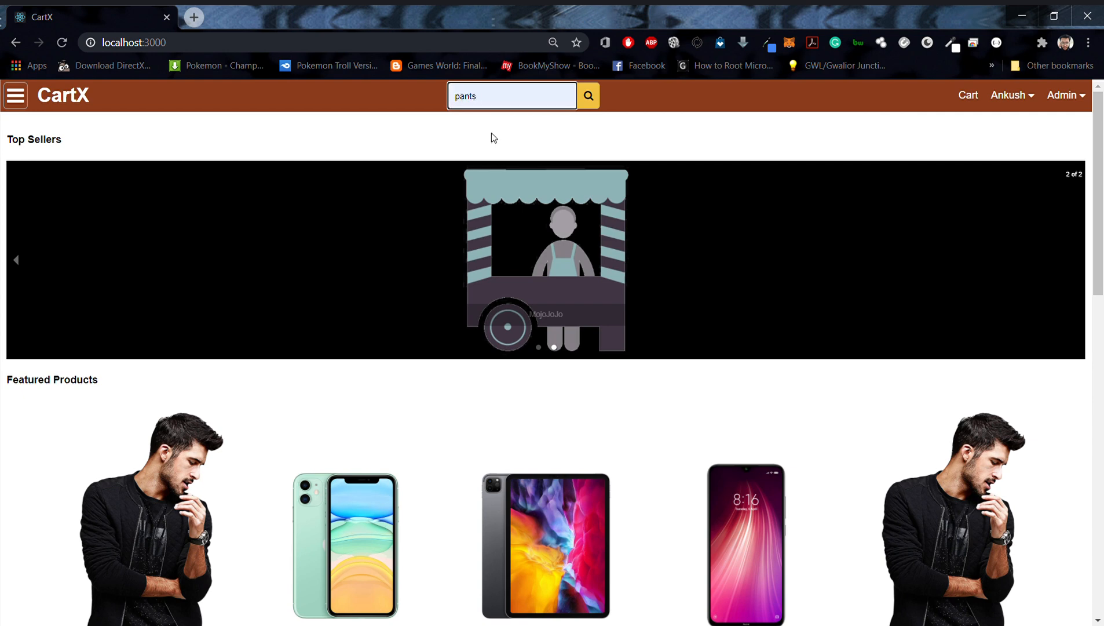
{"action": "left_click", "coordinate": [587, 96]}
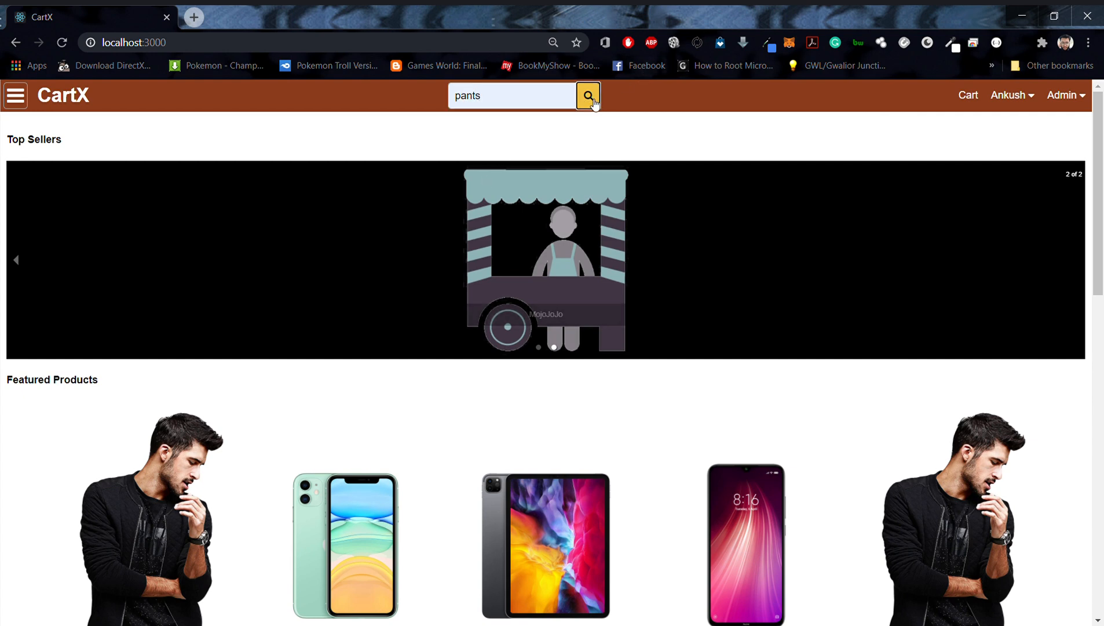
{"action": "left_click", "coordinate": [587, 97]}
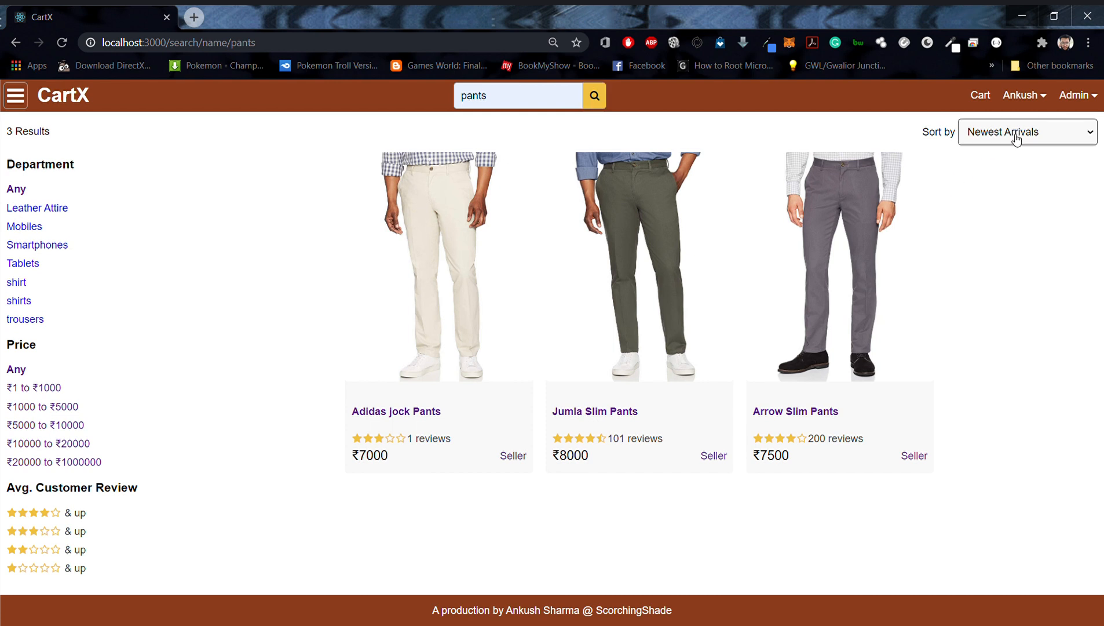
Sort the results by Price: High to Low, then return to the home page
{"action": "left_click", "coordinate": [1028, 132]}
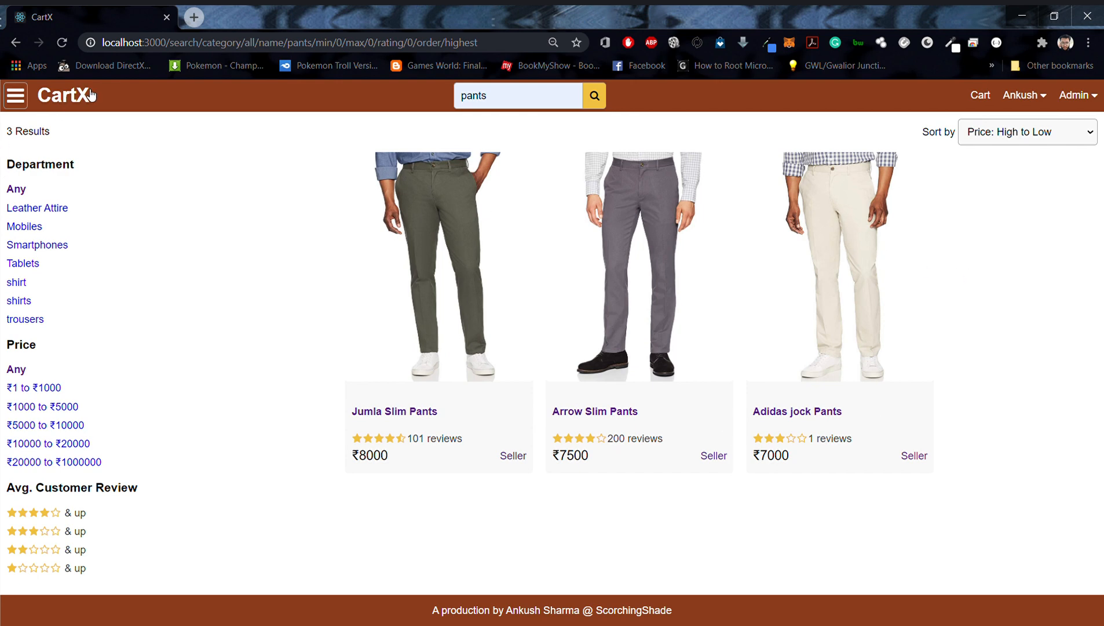
{"action": "left_click", "coordinate": [62, 95]}
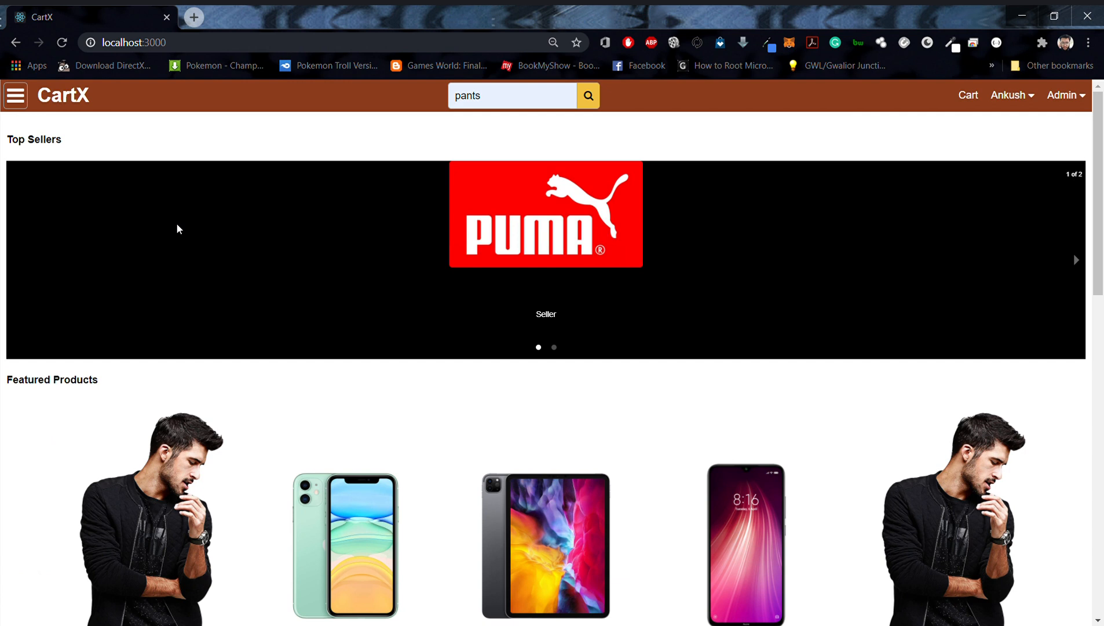